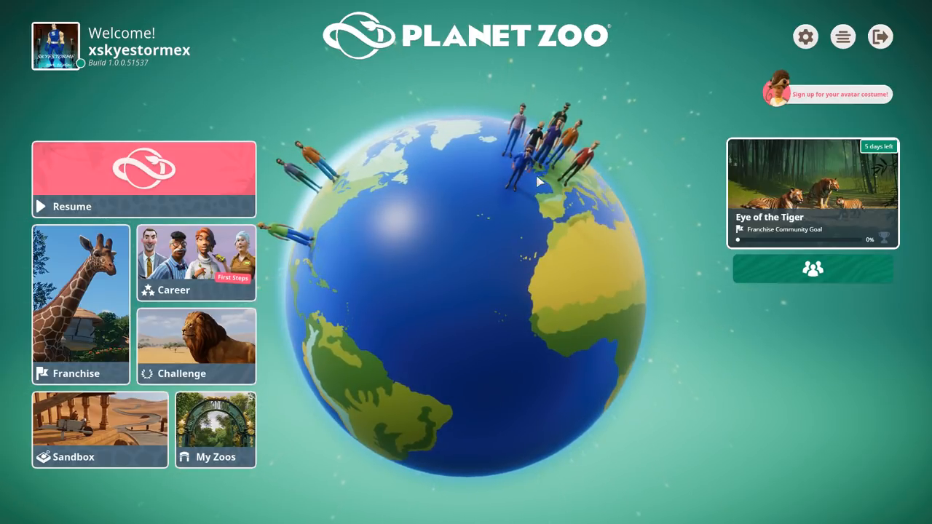
pyautogui.moveTo(80, 302)
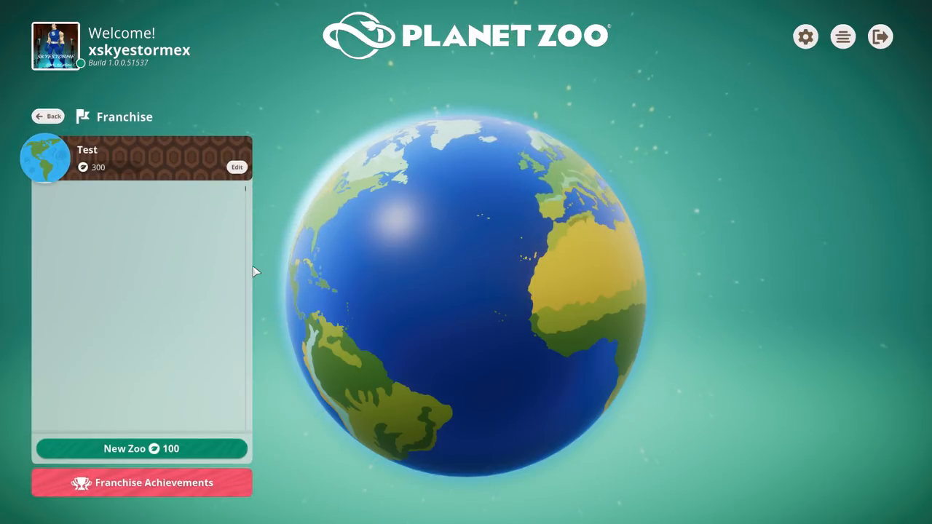
# - Create a franchise zoo named SkyeZoo with the Tropical biome in North America
pyautogui.click(141, 448)
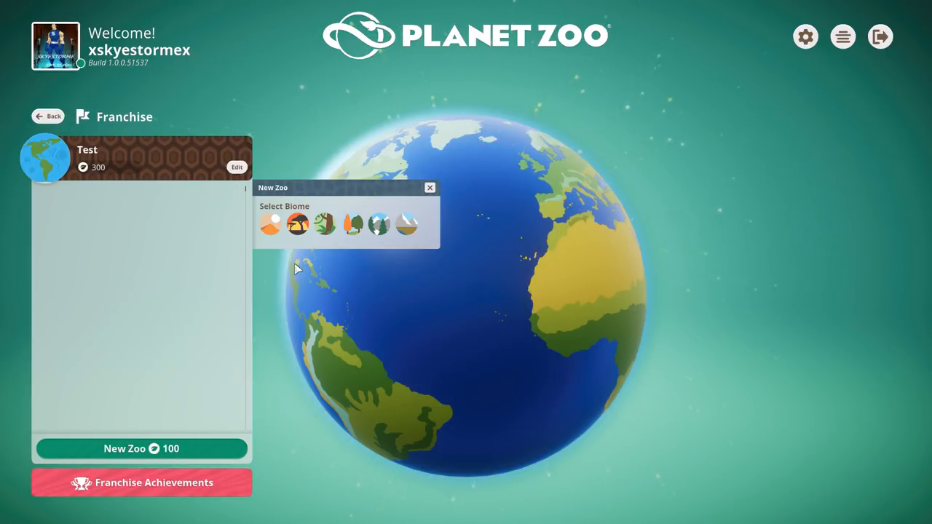
pyautogui.moveTo(353, 224)
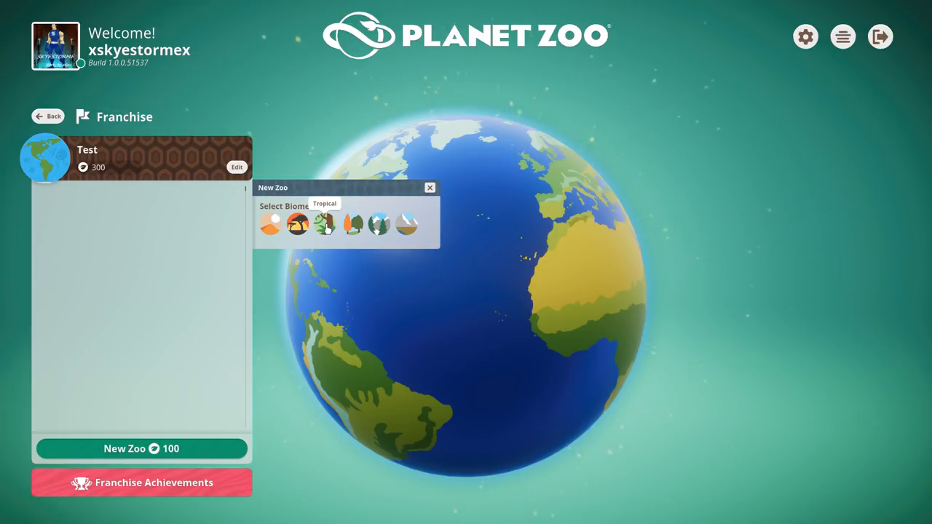
pyautogui.click(324, 225)
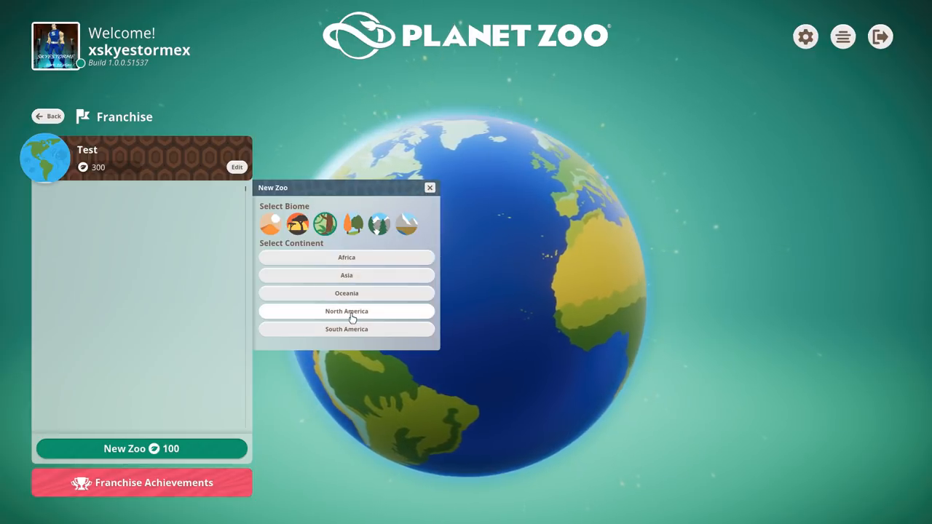
pyautogui.click(347, 312)
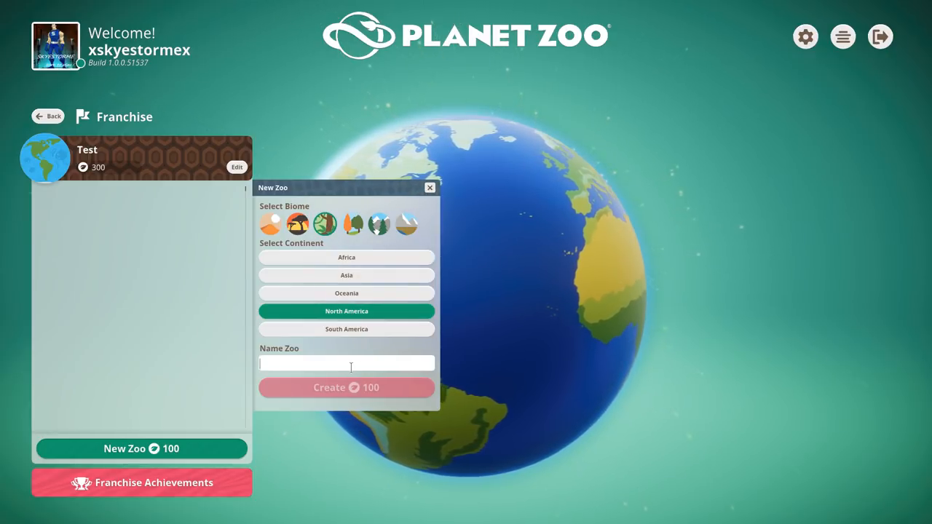
pyautogui.write('SkyeZoo')
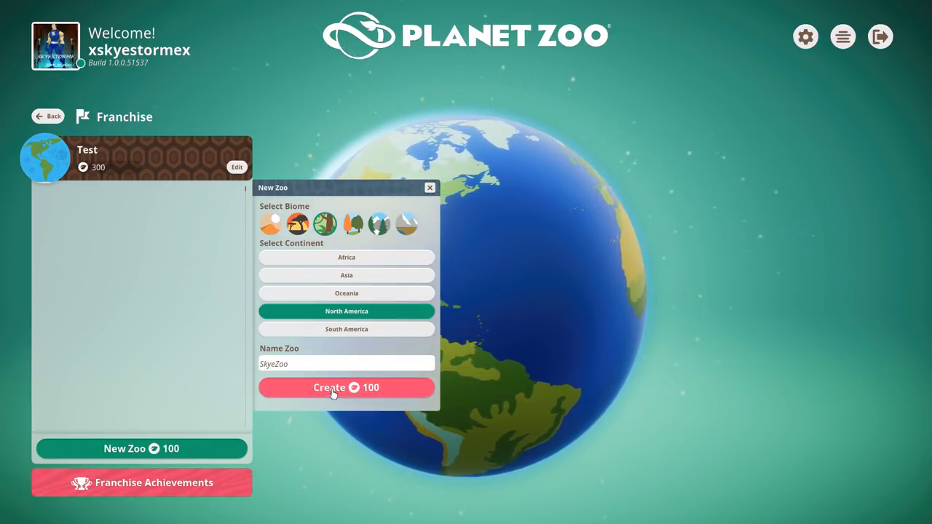
pyautogui.click(347, 387)
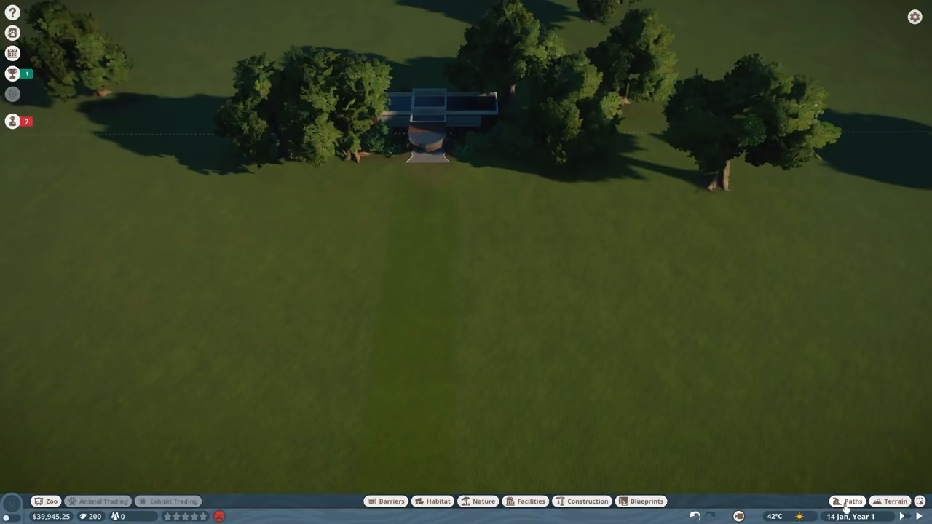
# - Draw an asphalt path from the entrance into a loop and enable T-junction joining
pyautogui.click(847, 500)
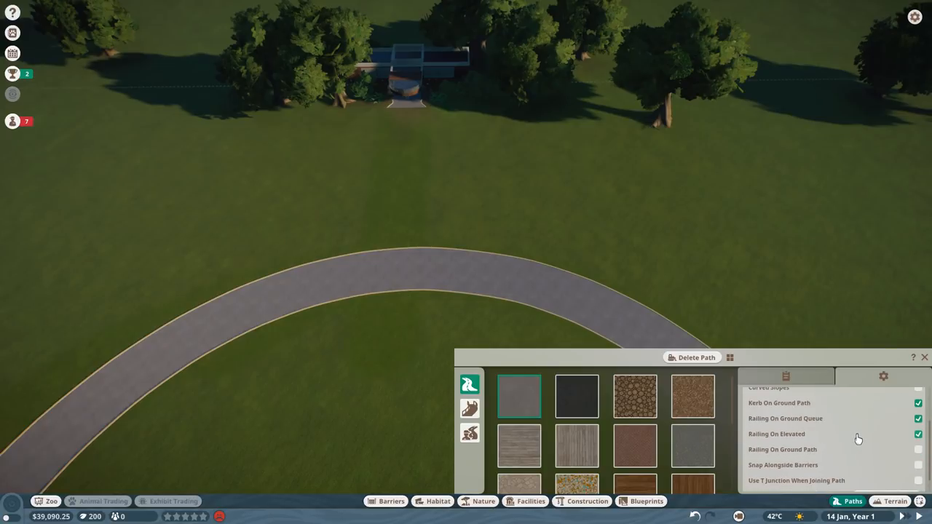
pyautogui.scroll(-3)
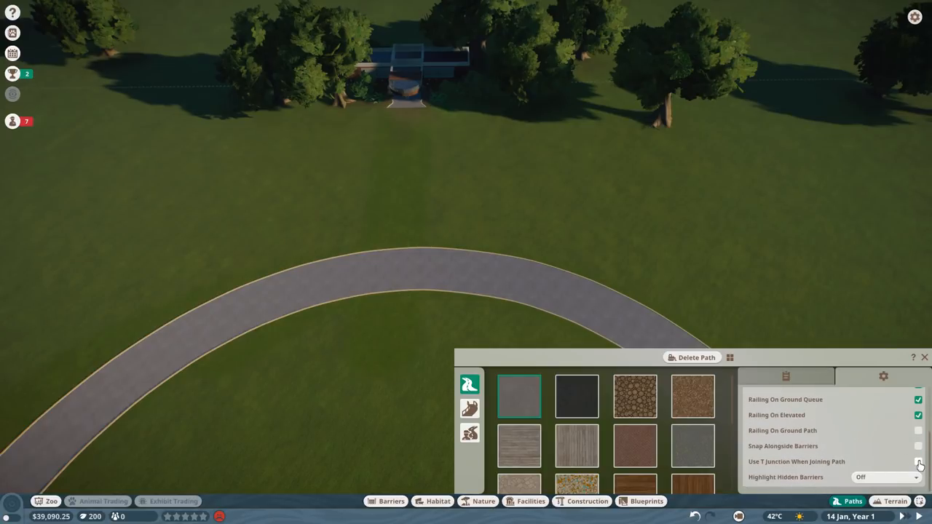
pyautogui.click(882, 376)
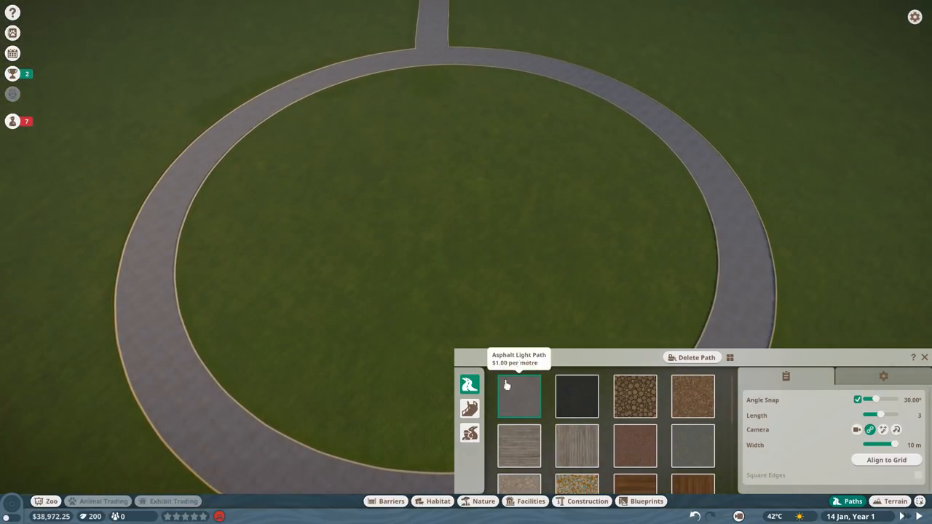
# - Lay a 4 m wide staff path inside the main loop
pyautogui.click(469, 434)
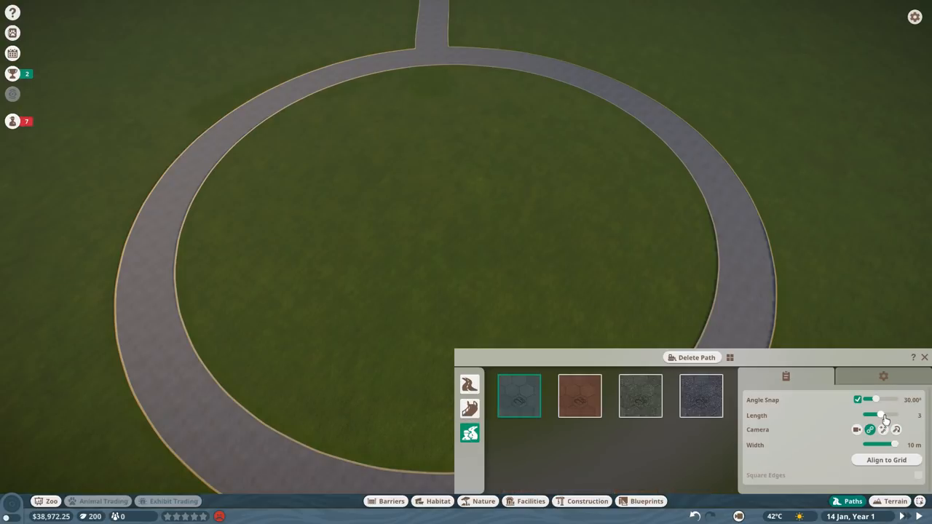
pyautogui.moveTo(891, 446); pyautogui.dragTo(876, 445)
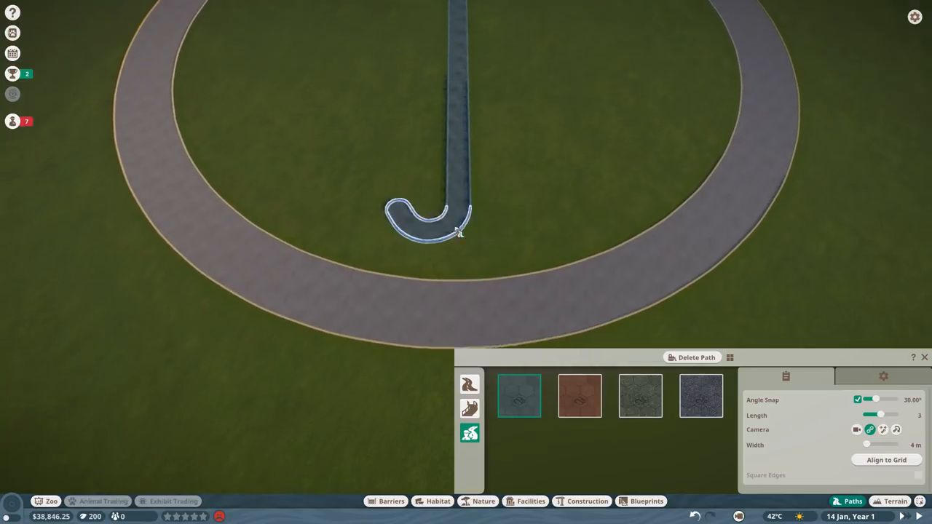
pyautogui.click(459, 231)
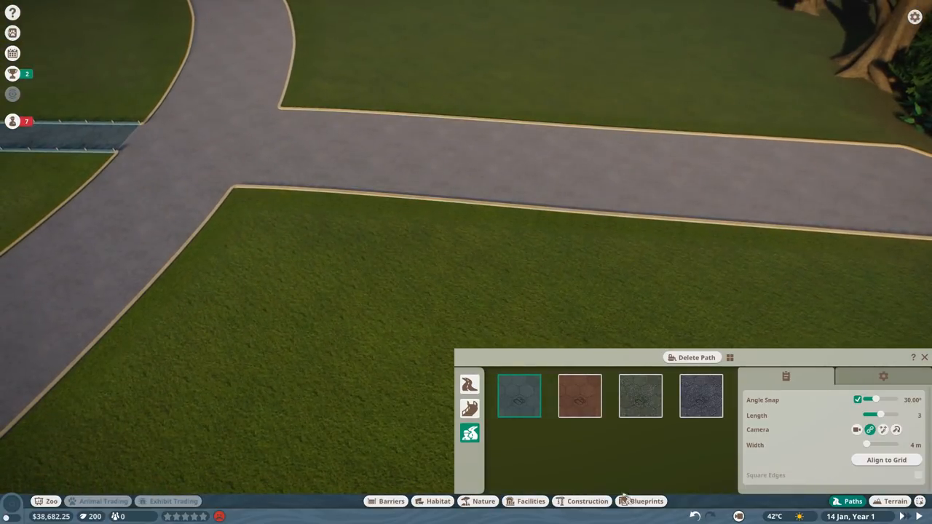
# - Place the Drink, Food, Info and Merchandise shops in a row along the path
pyautogui.click(530, 501)
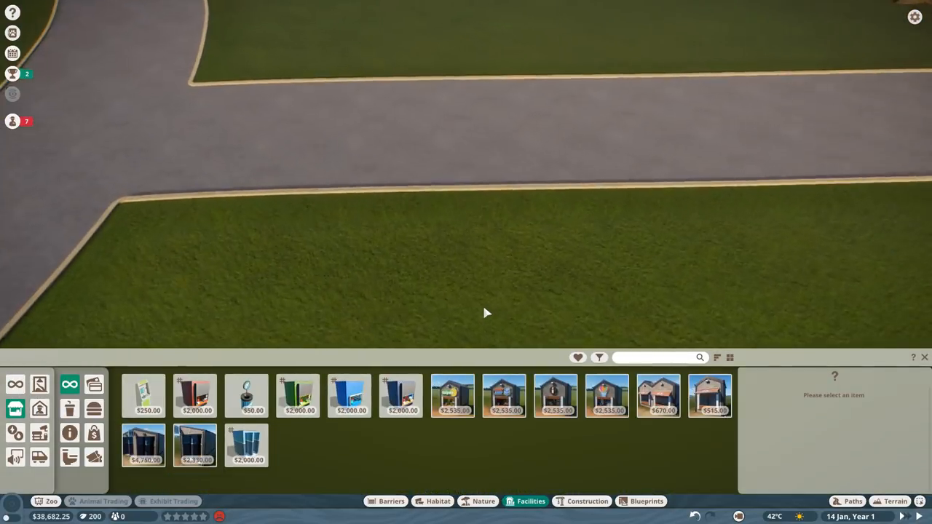
pyautogui.click(297, 396)
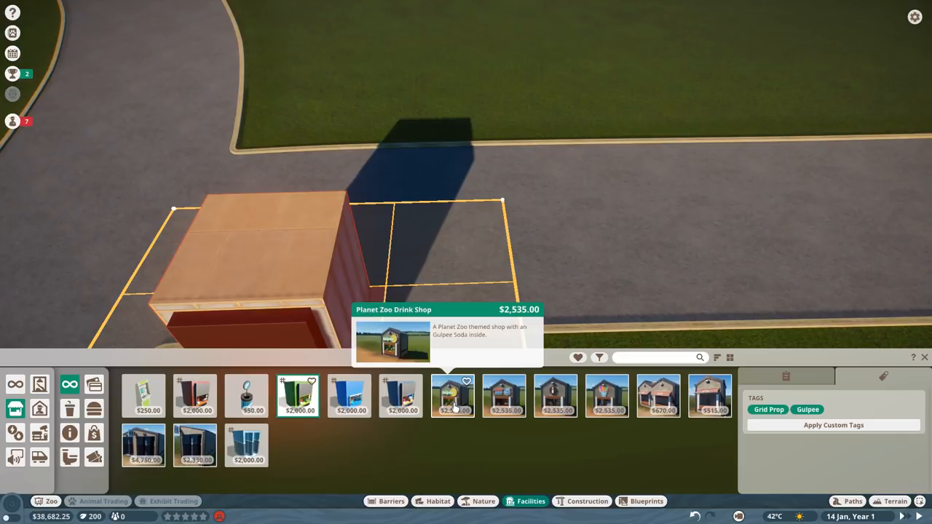
pyautogui.click(658, 396)
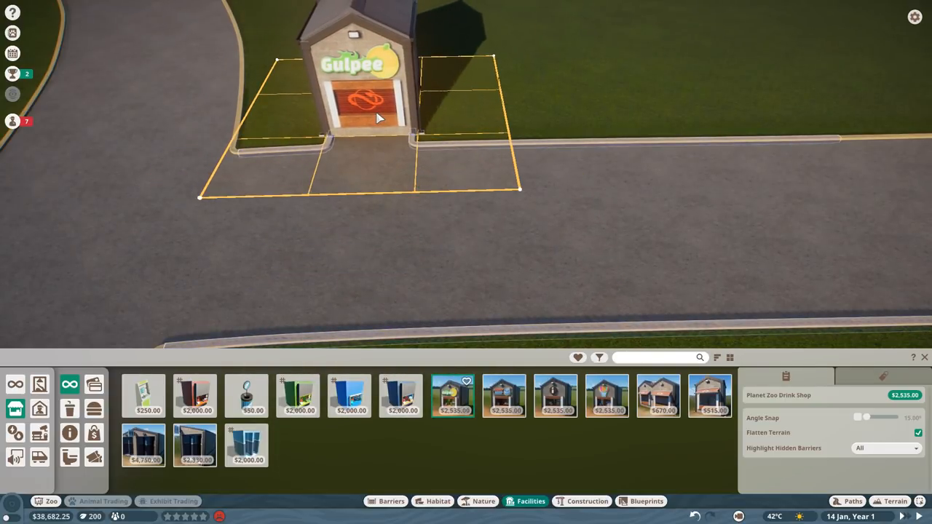
pyautogui.click(504, 396)
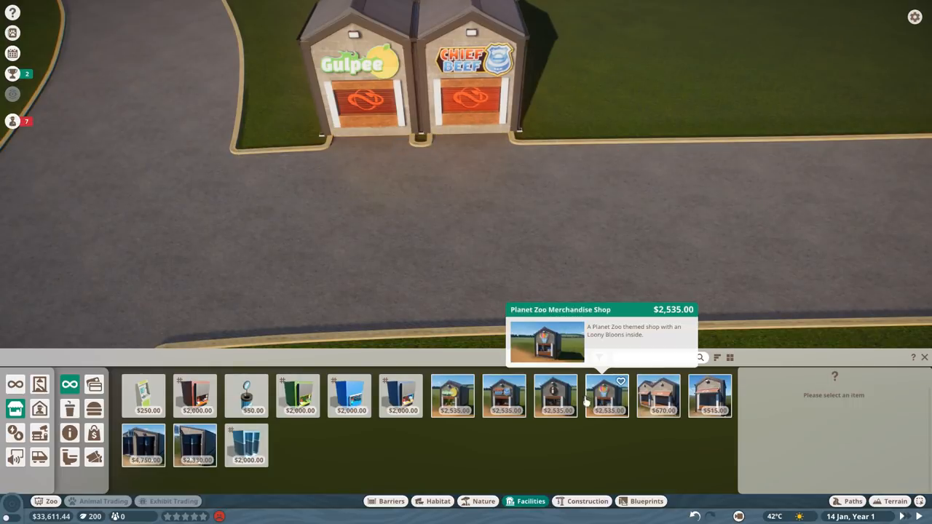
pyautogui.click(556, 396)
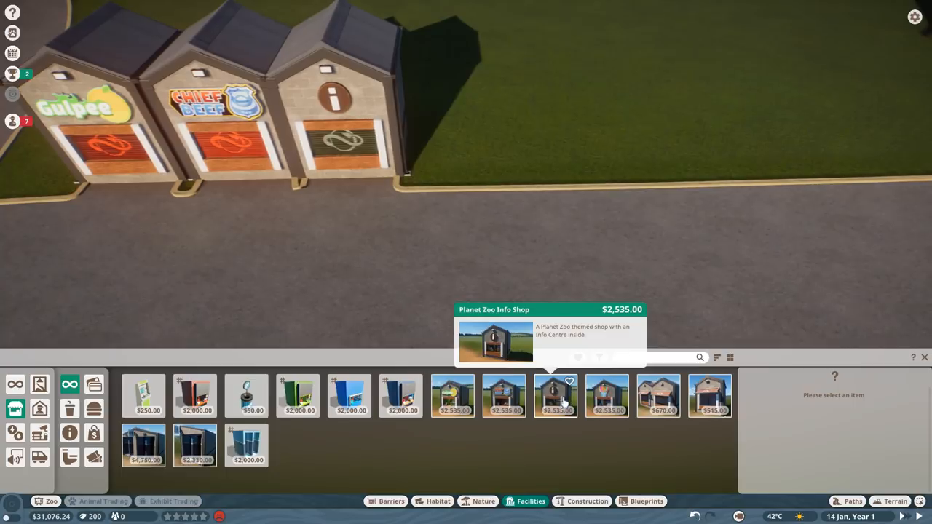
pyautogui.click(607, 396)
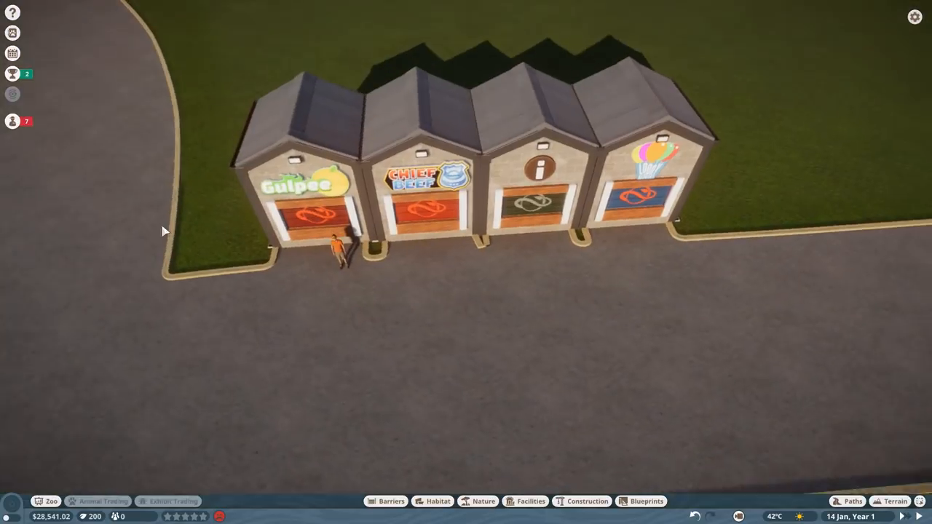
# - Place a small toilet block beside the shops and a bin by the path
pyautogui.click(530, 501)
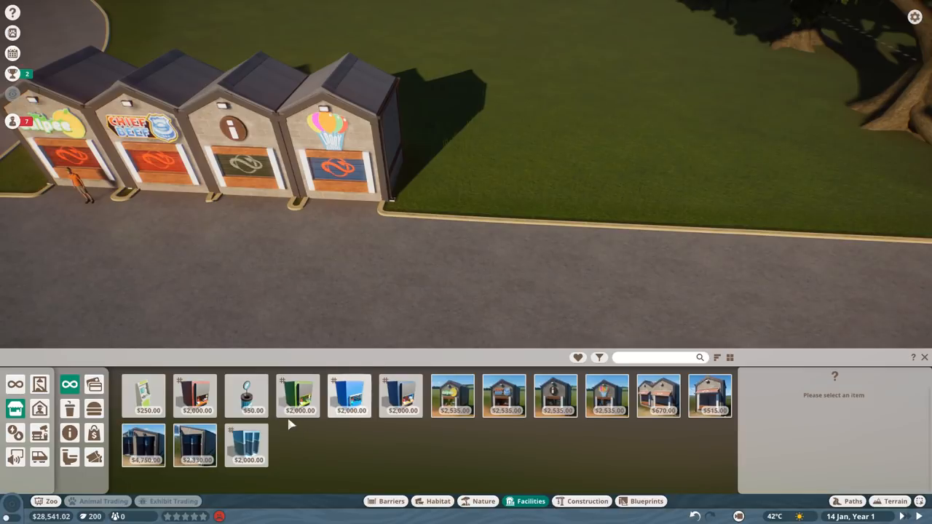
pyautogui.moveTo(195, 446)
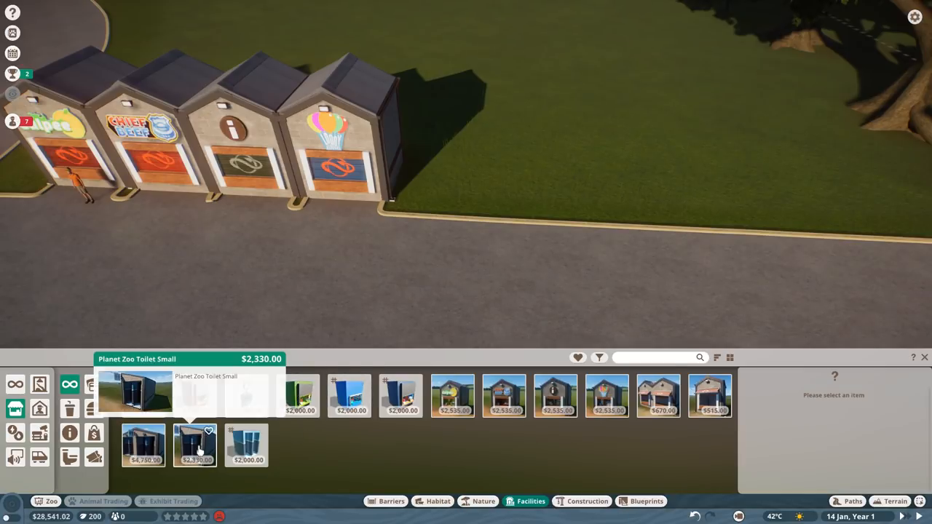
pyautogui.click(195, 446)
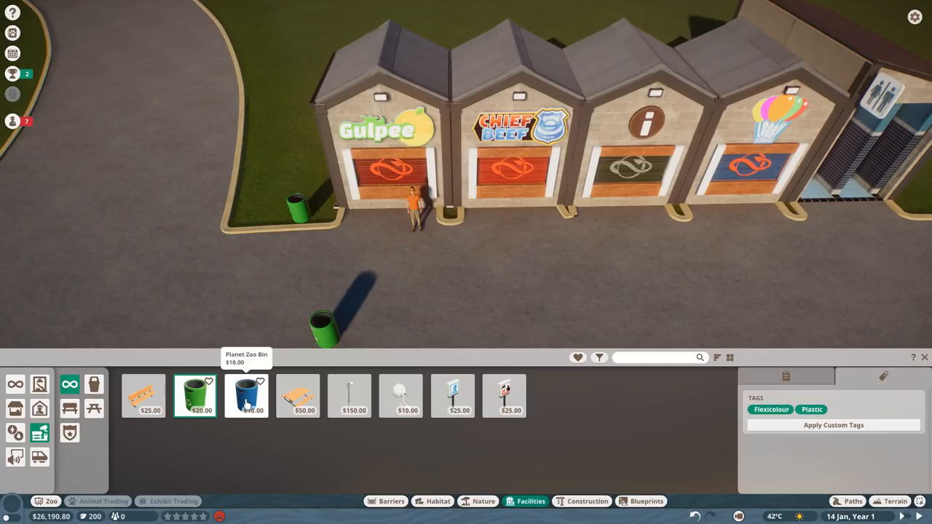
pyautogui.click(246, 396)
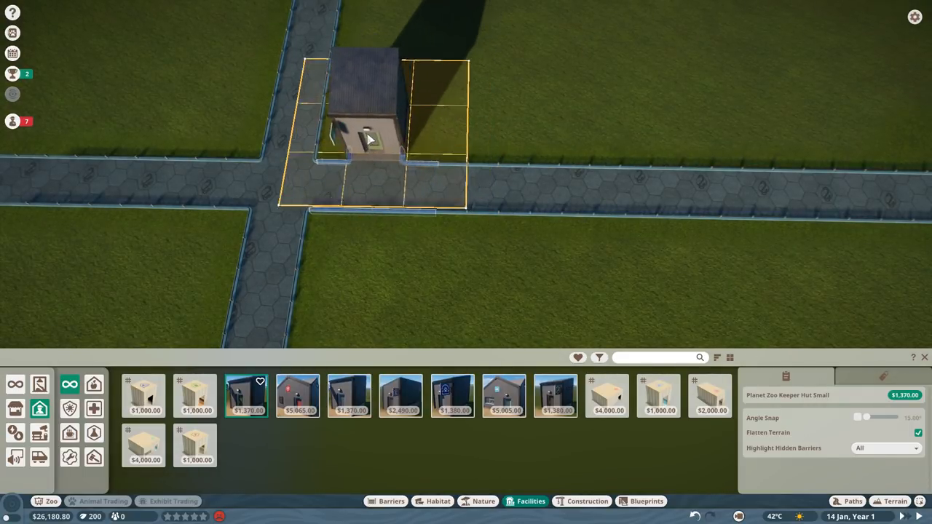
# - Place the keeper hut by the staff path and a small research centre beside it
pyautogui.click(367, 145)
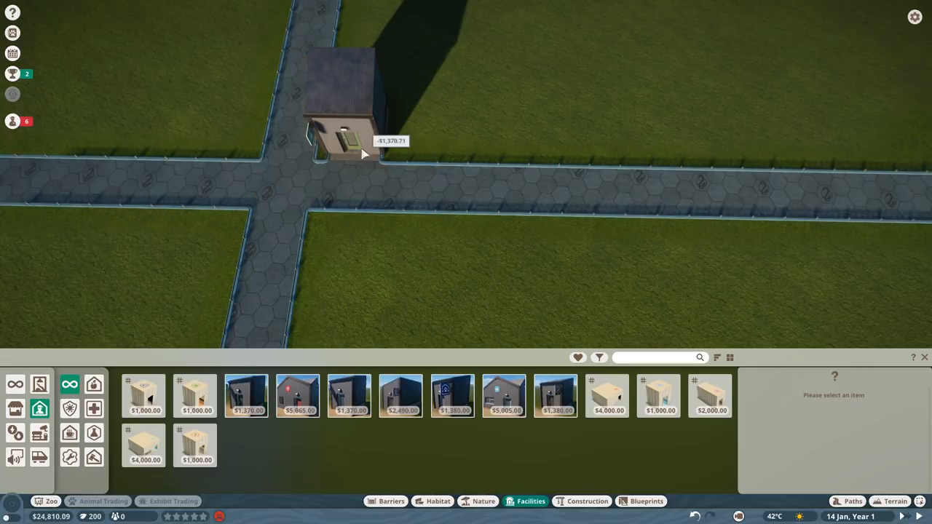
pyautogui.moveTo(297, 396)
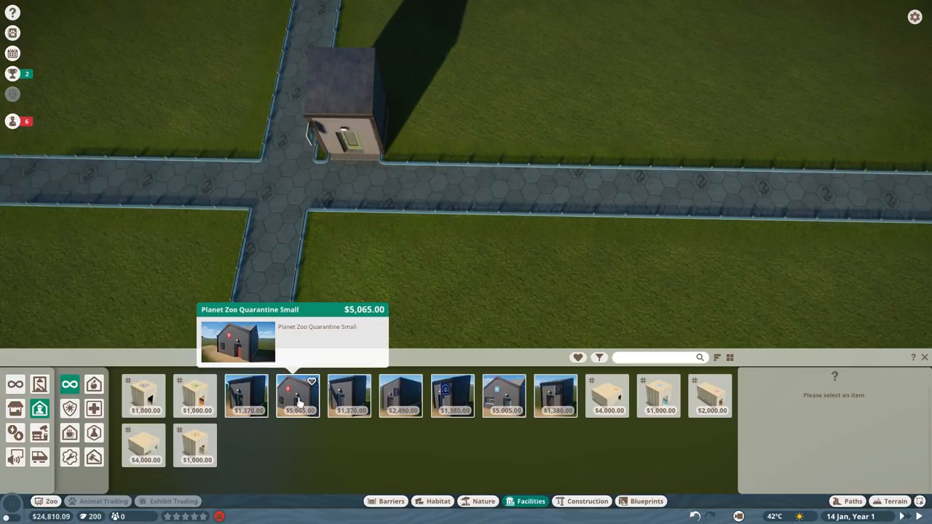
pyautogui.click(297, 396)
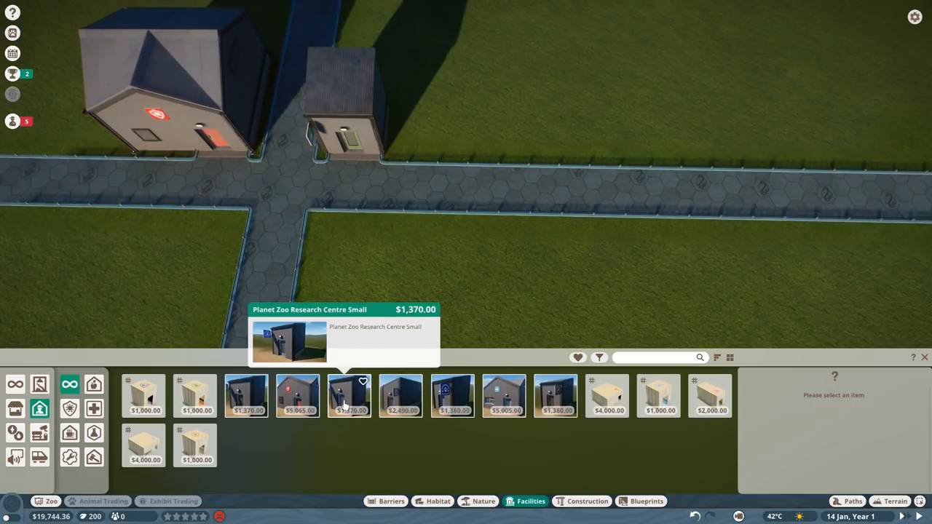
pyautogui.click(350, 396)
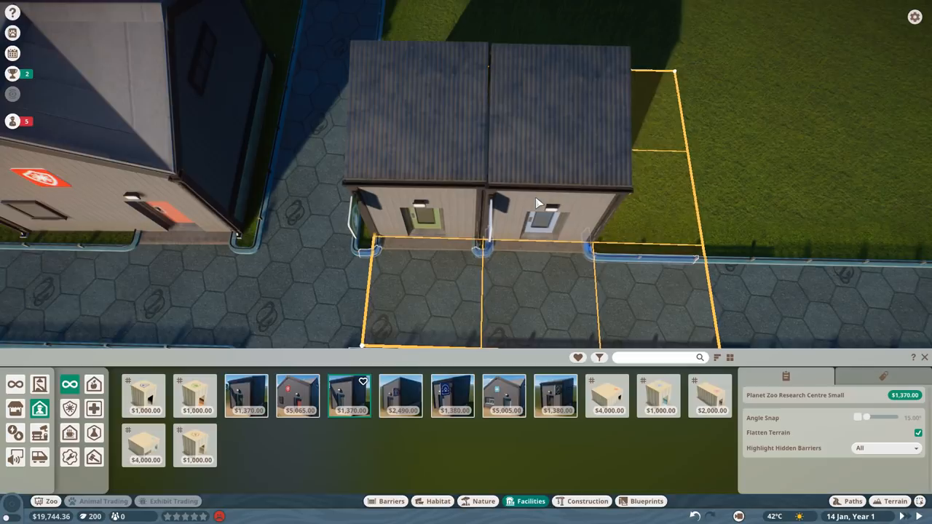
pyautogui.click(539, 211)
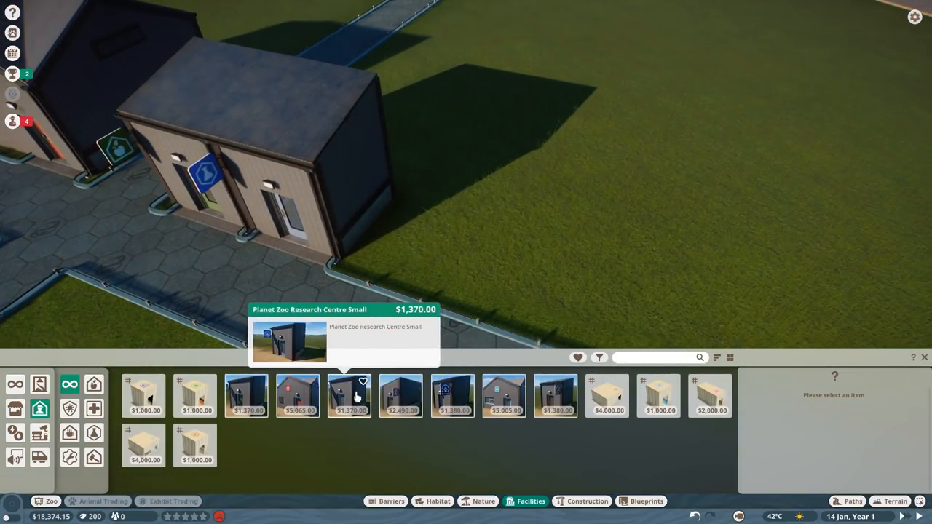
# - Add the trade centre and veterinary surgery beside the staff buildings
pyautogui.click(400, 396)
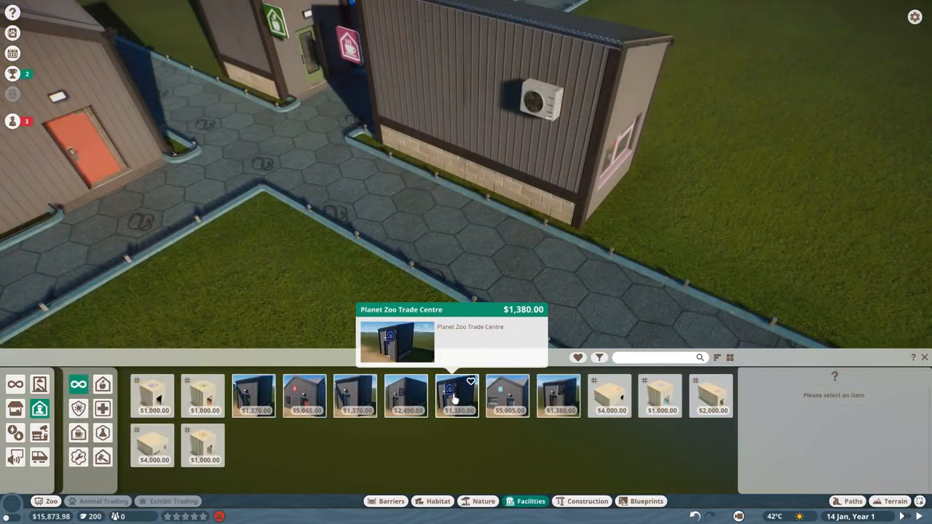
pyautogui.click(457, 396)
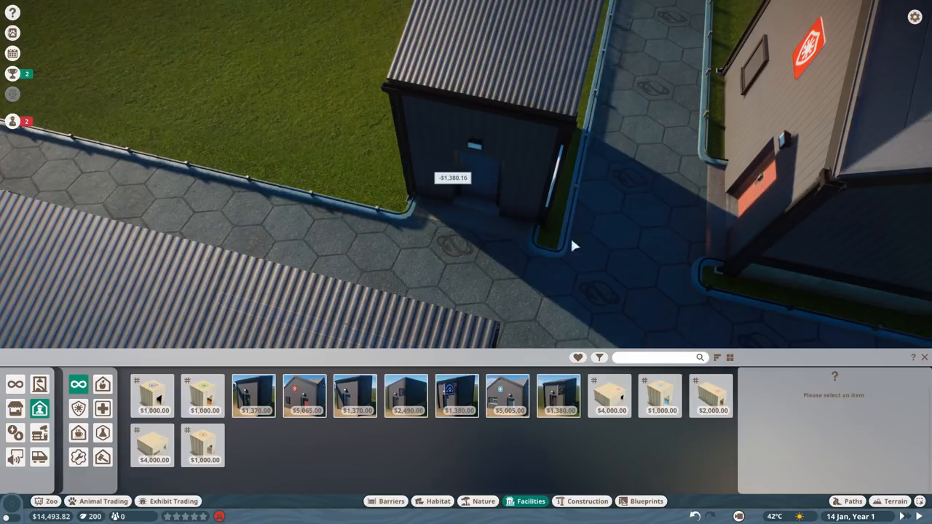
pyautogui.moveTo(507, 396)
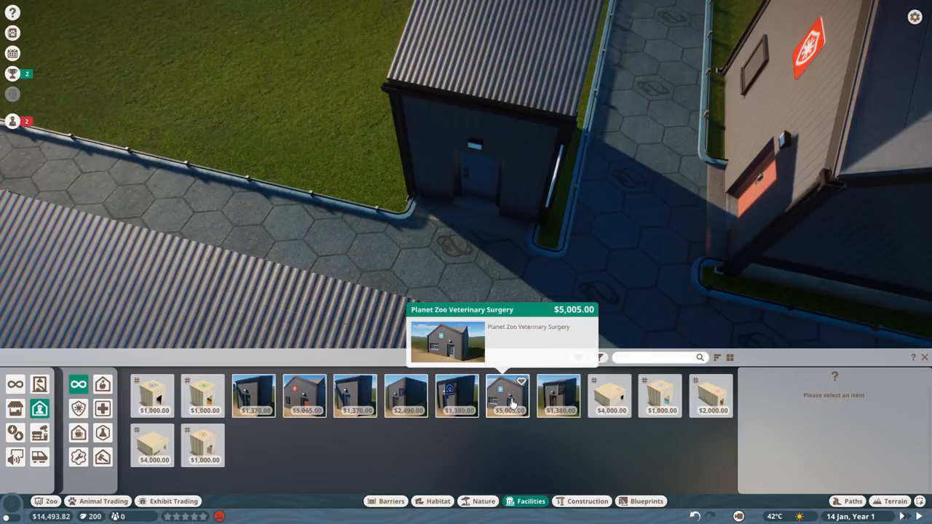
pyautogui.click(507, 395)
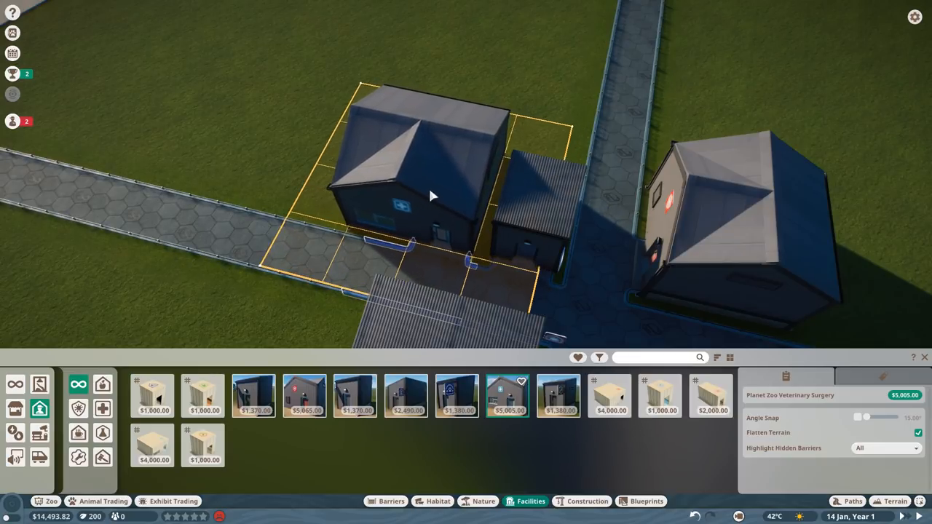
pyautogui.click(559, 396)
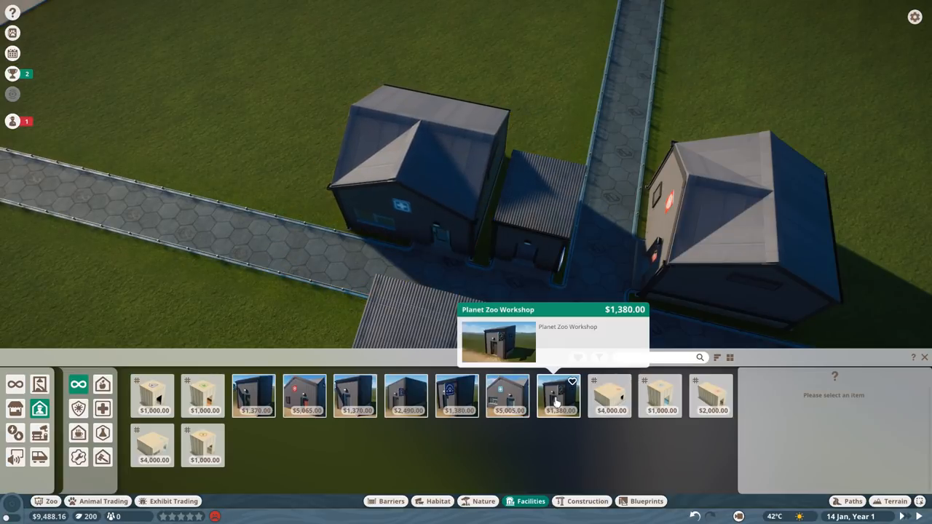
pyautogui.click(559, 396)
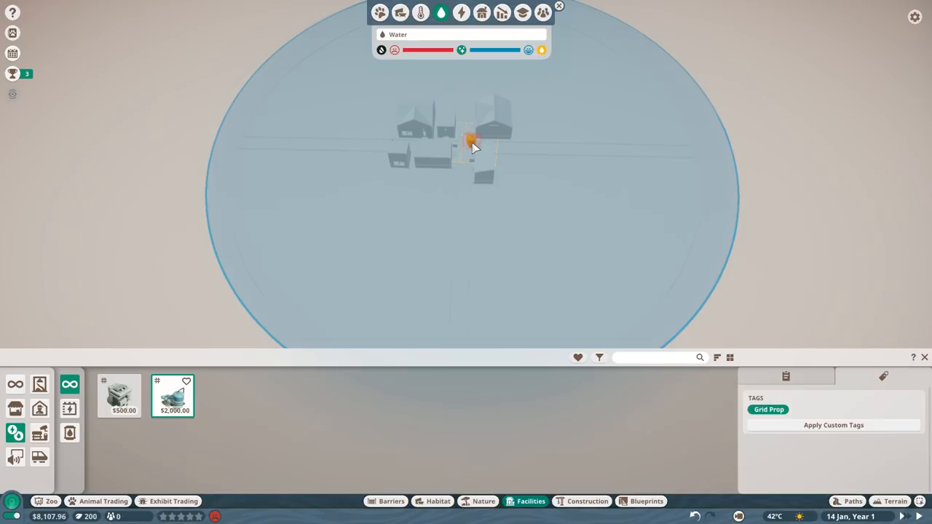
pyautogui.moveTo(473, 145)
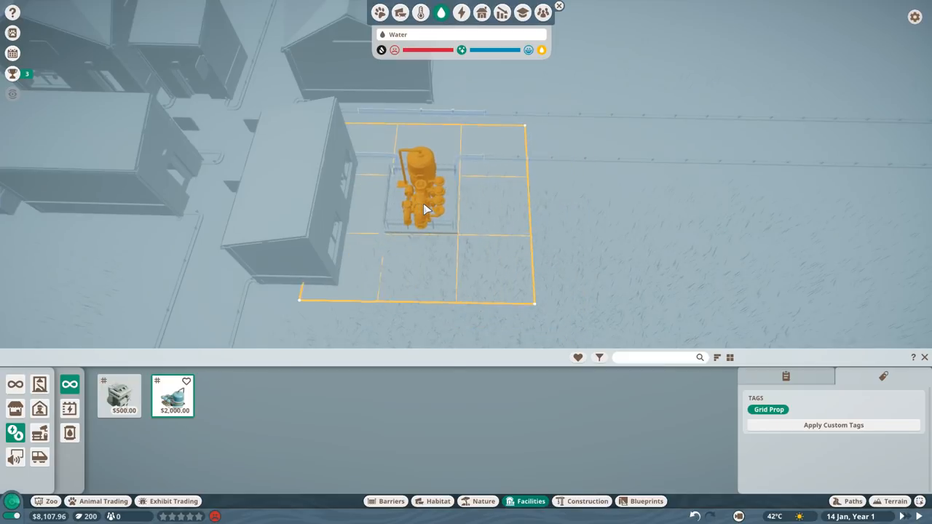
# - Place a water utility unit beside the staff buildings
pyautogui.click(425, 206)
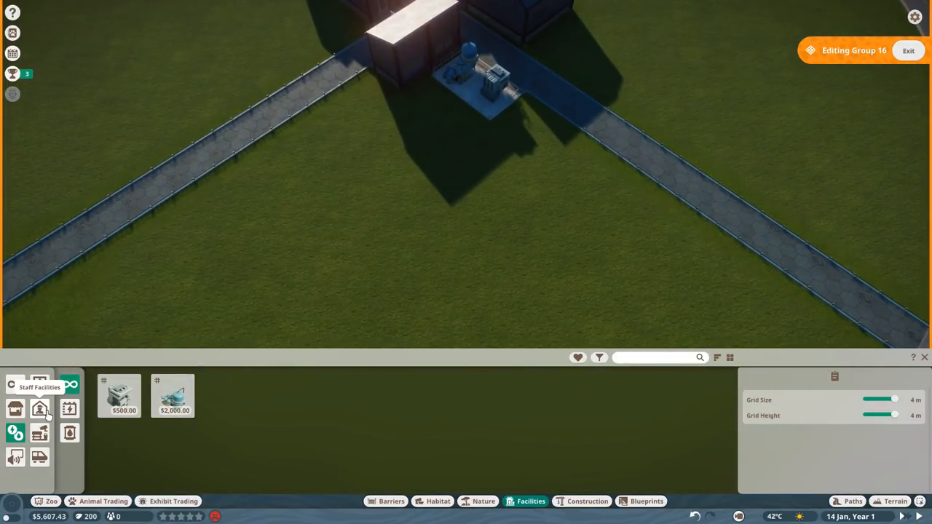
pyautogui.click(390, 501)
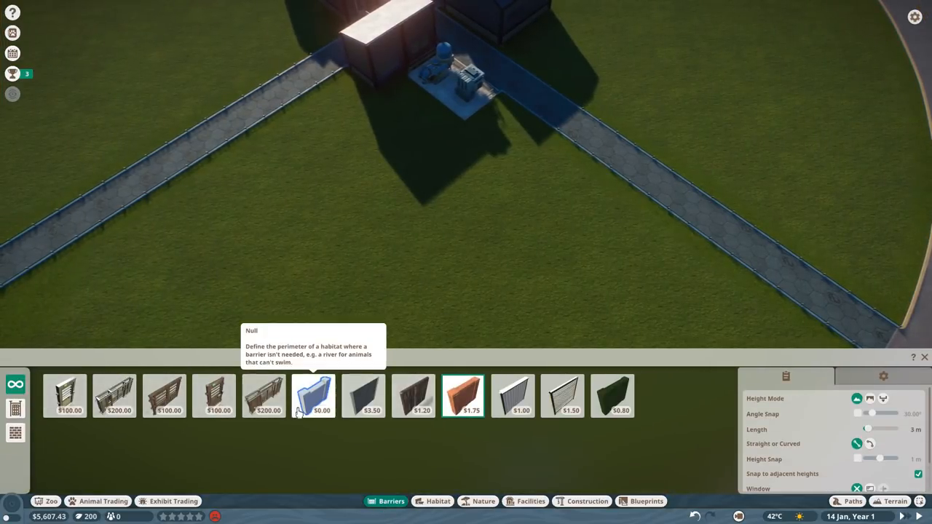
pyautogui.moveTo(512, 396)
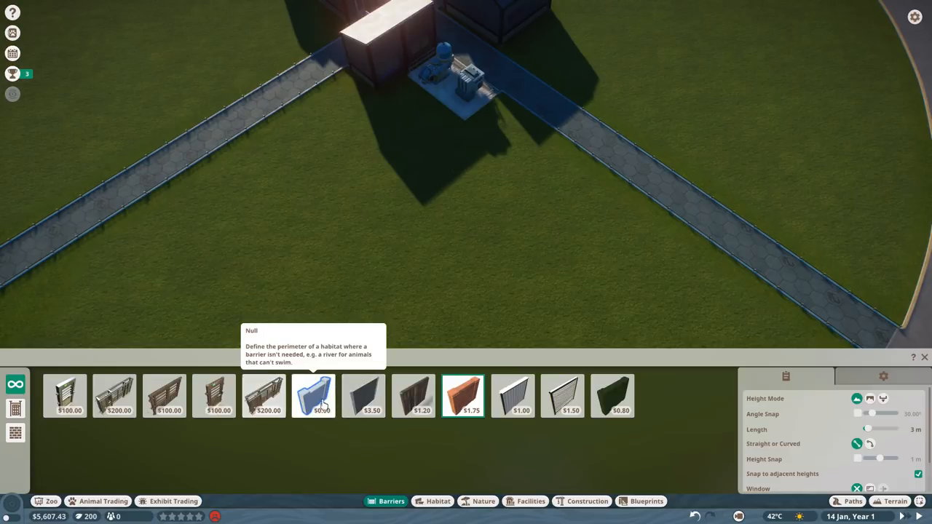
# - Draw a $1.00 barrier fence enclosing a habitat area along the path edge
pyautogui.click(513, 396)
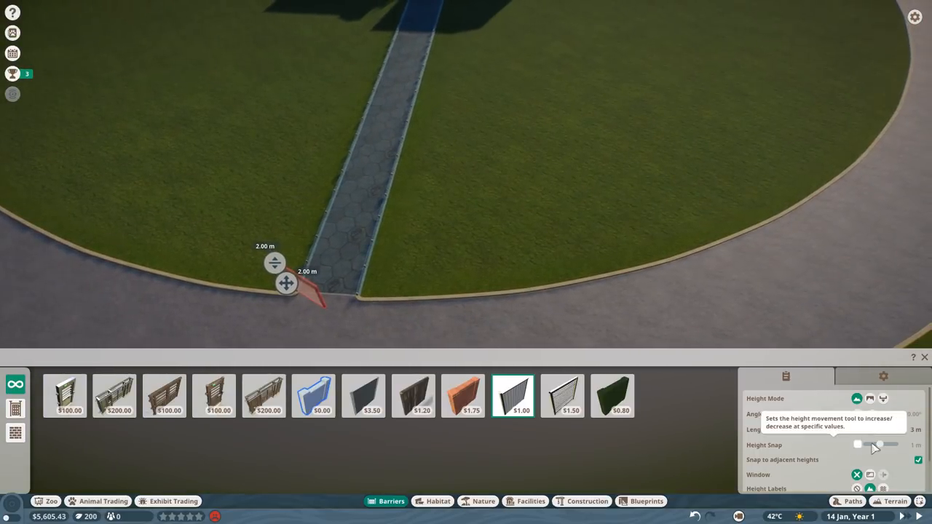
pyautogui.moveTo(856, 429); pyautogui.dragTo(873, 430)
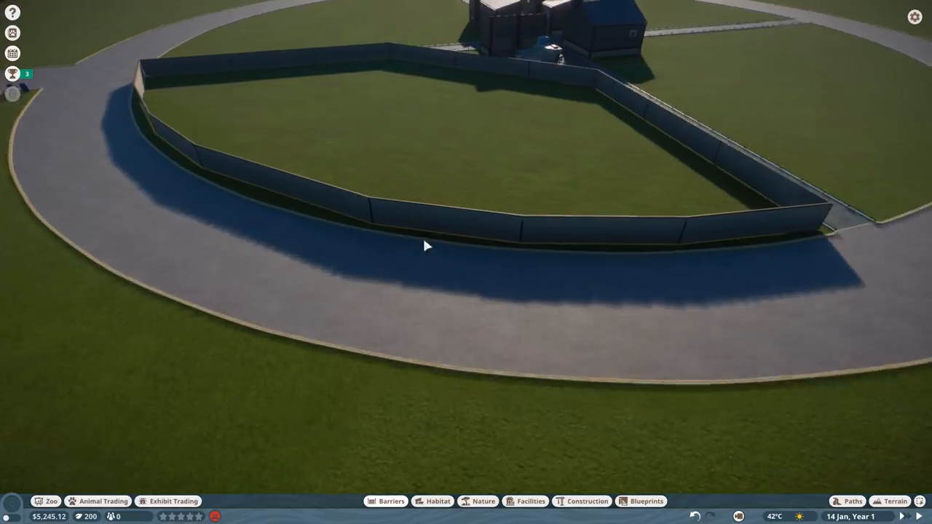
# - Raise the whole habitat fence run from 2 m to about 3.56 m
pyautogui.click(425, 245)
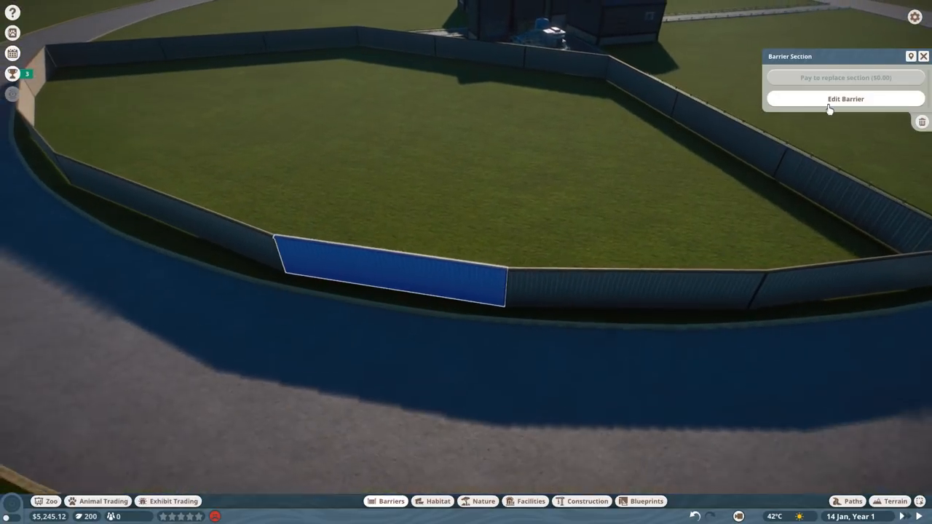
pyautogui.click(844, 99)
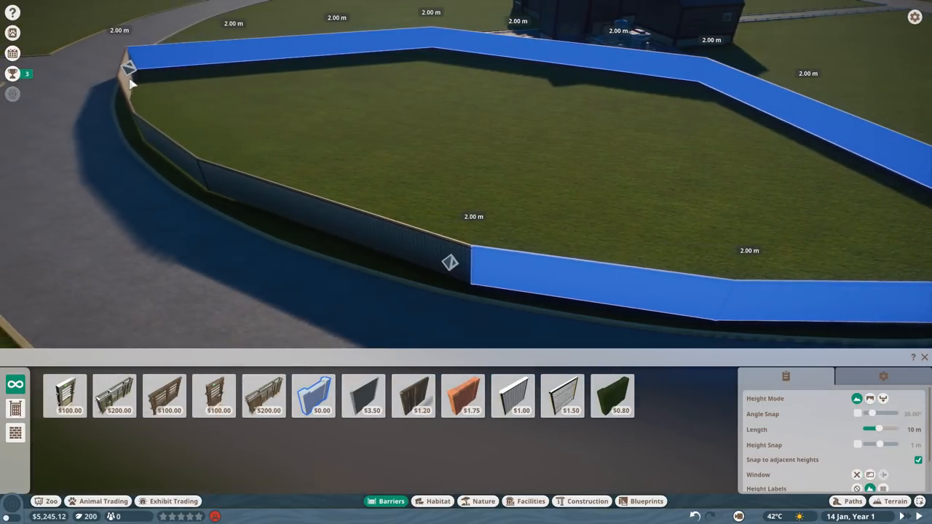
pyautogui.click(448, 262)
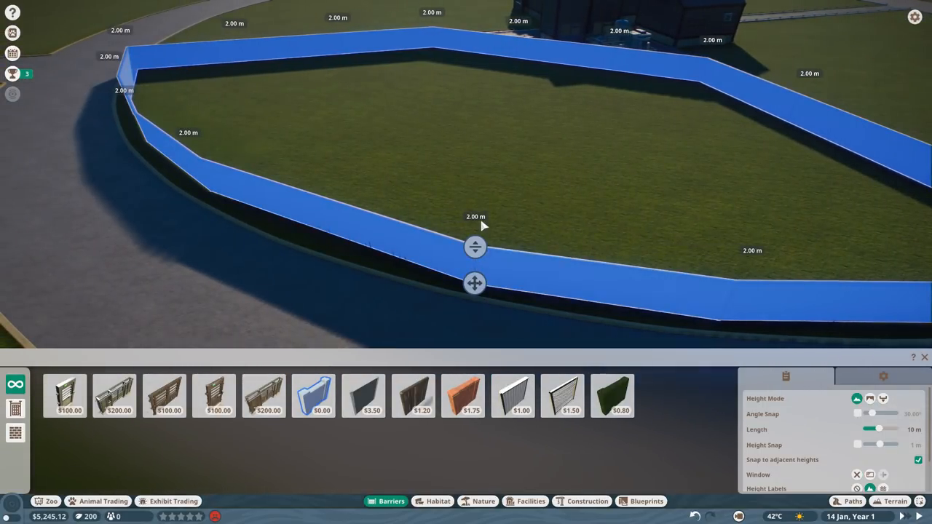
pyautogui.moveTo(475, 247); pyautogui.dragTo(475, 219)
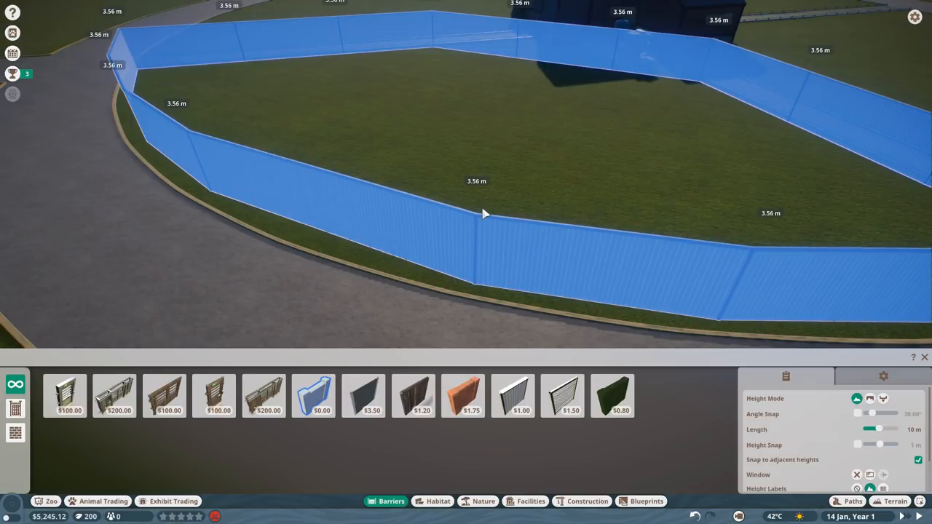
pyautogui.click(477, 211)
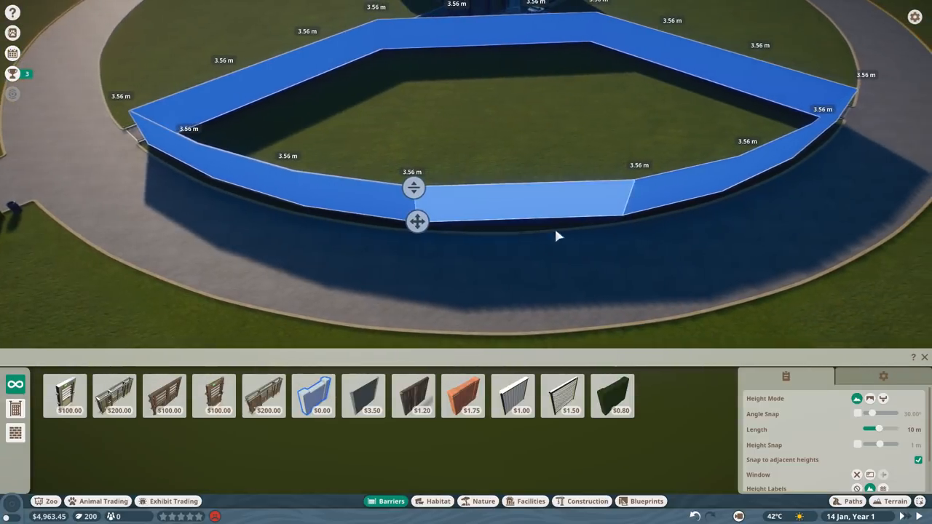
pyautogui.moveTo(416, 221); pyautogui.dragTo(754, 122)
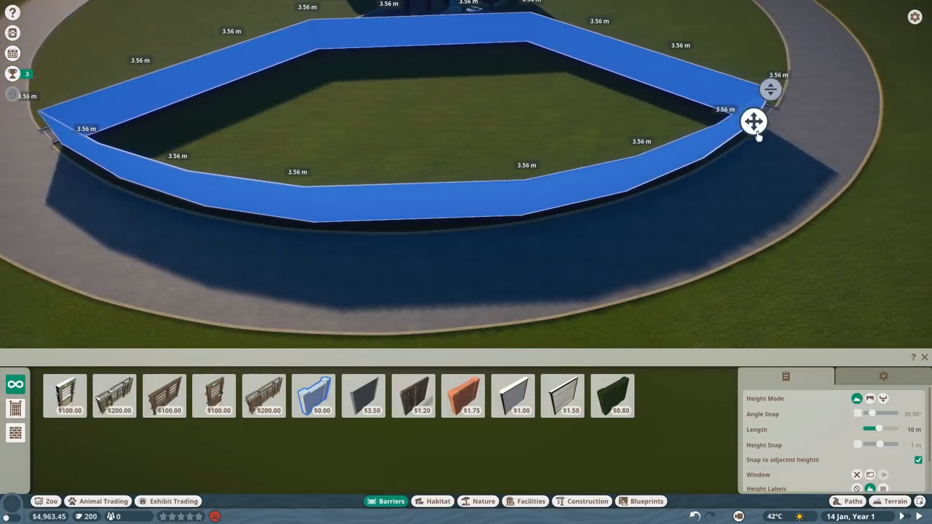
# - Select the front stretch of the habitat fence for separate editing
pyautogui.click(512, 396)
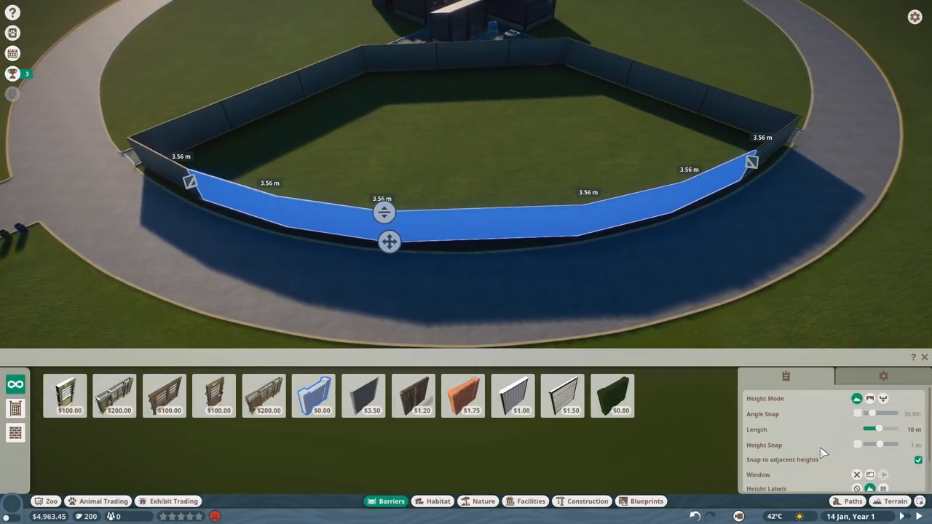
pyautogui.moveTo(884, 474)
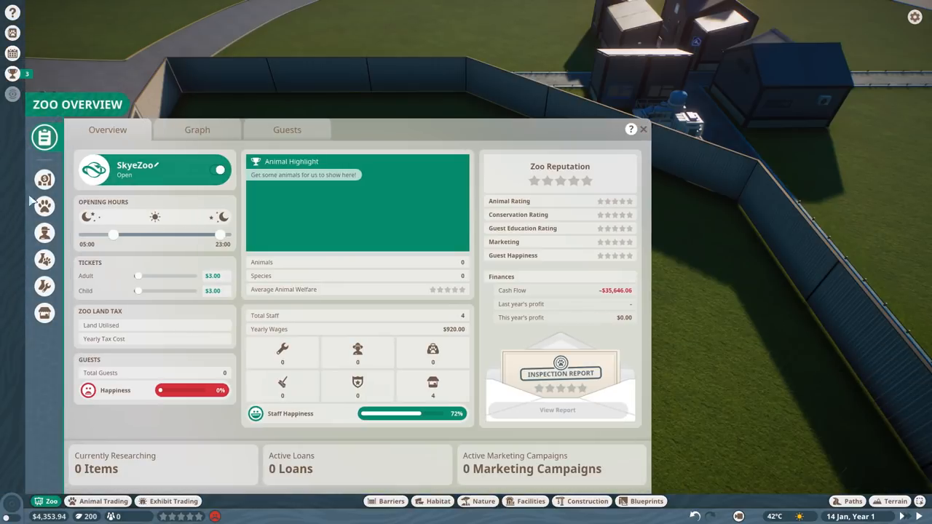
pyautogui.moveTo(44, 231)
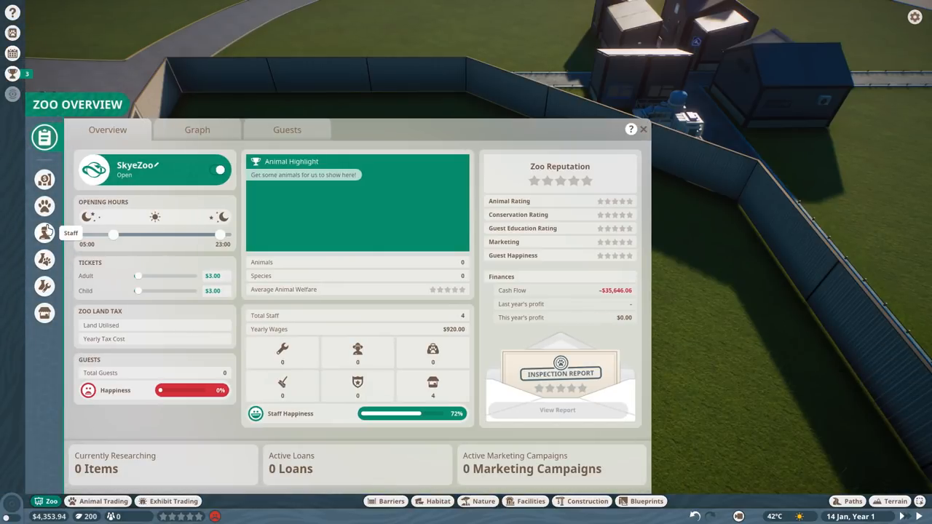
# - Take the $50,000 loan at 10% interest from the Finances Loans list and close the window
pyautogui.click(43, 179)
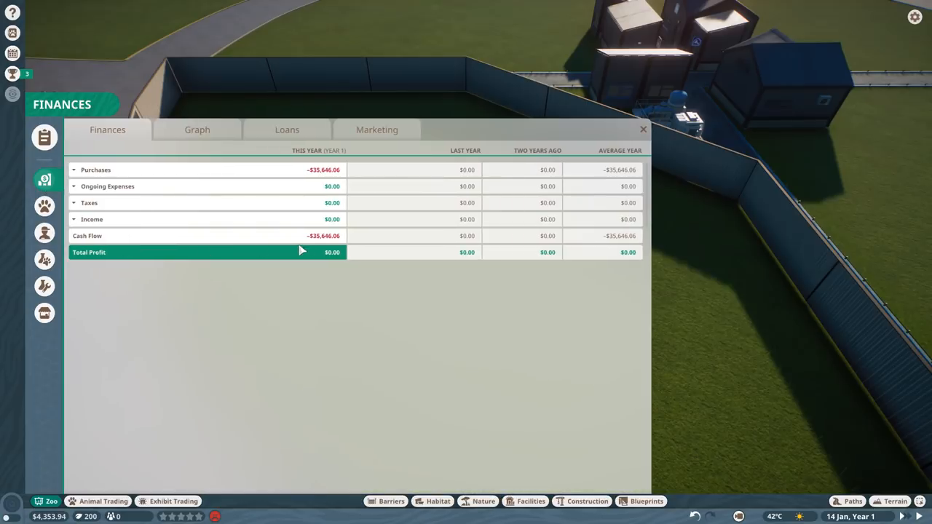
pyautogui.click(287, 129)
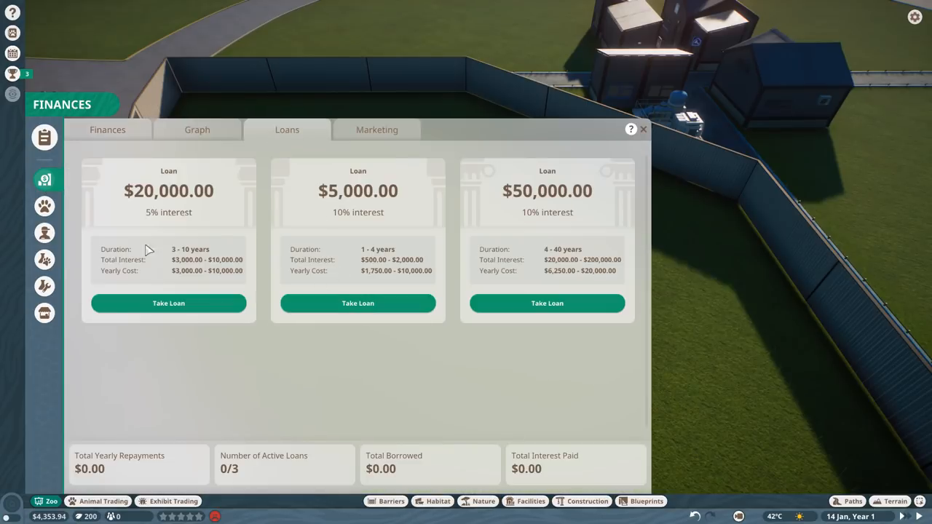
pyautogui.moveTo(568, 209)
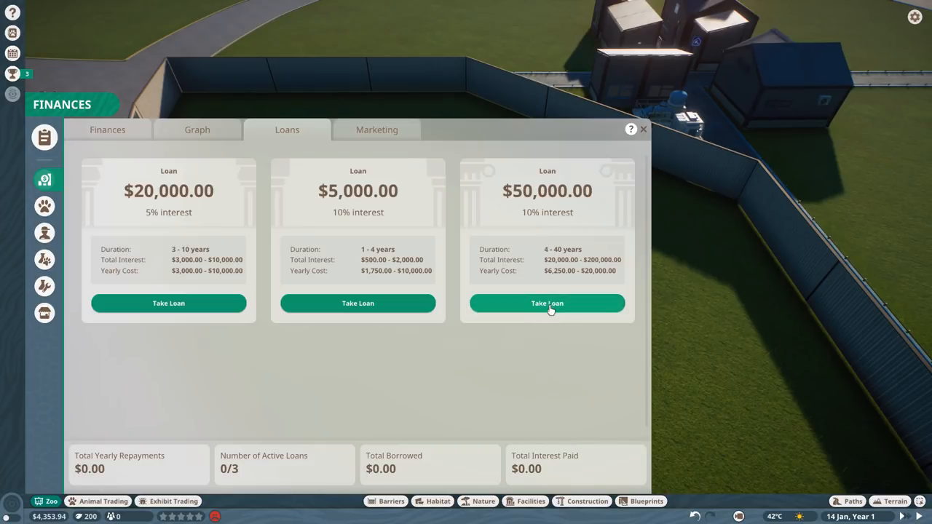
pyautogui.click(547, 302)
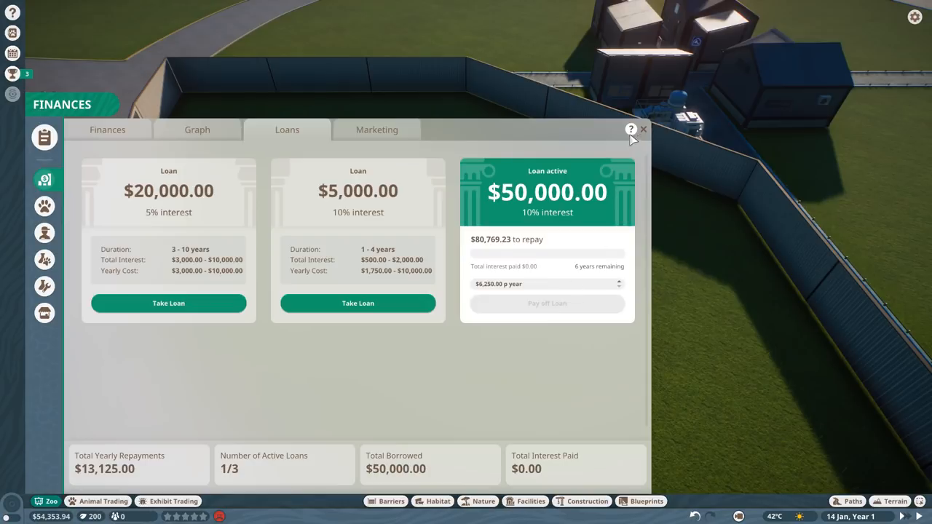
pyautogui.click(643, 128)
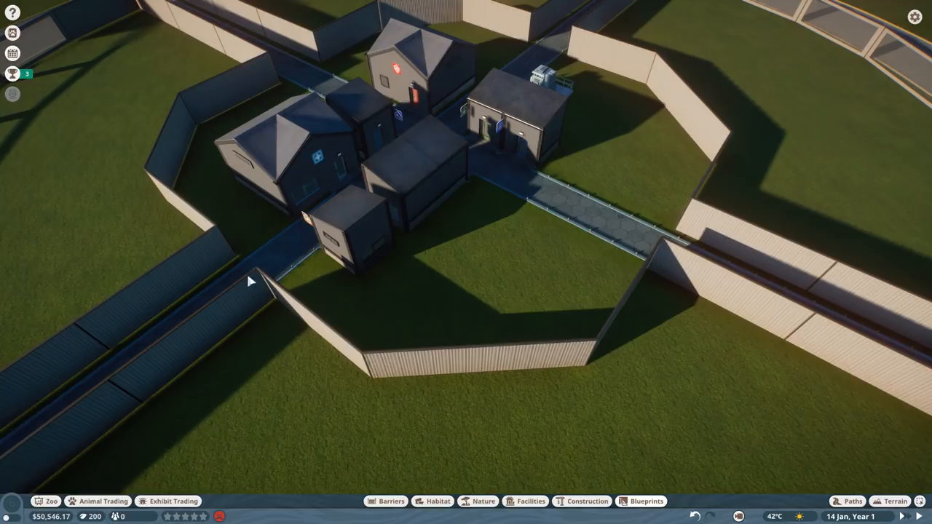
pyautogui.moveTo(658, 263)
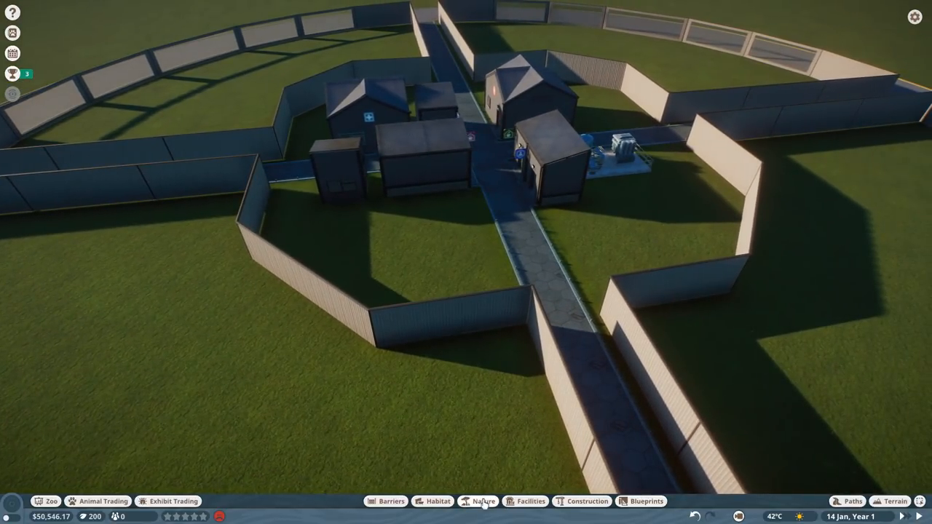
# - Reopen Finances to see the $50,000 loan recorded as income
pyautogui.click(483, 501)
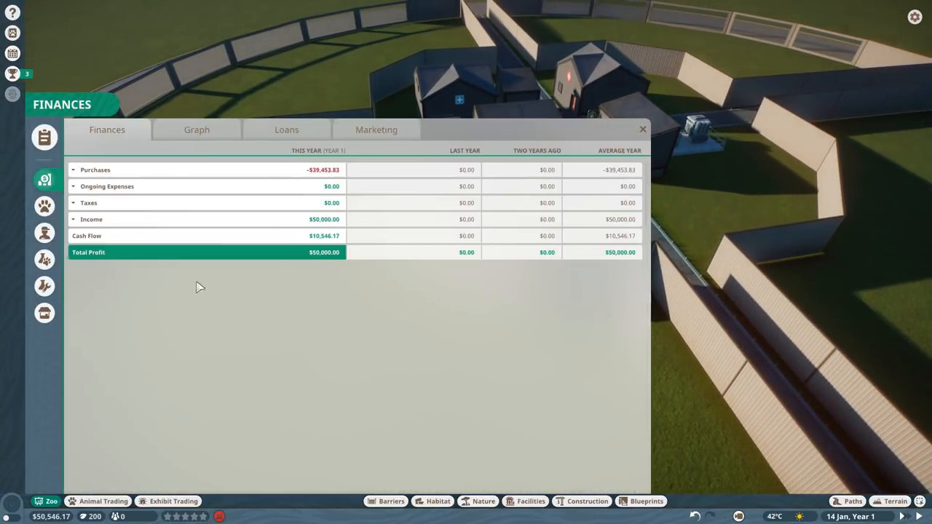
# - Hire two mechanics through Hire Staff and close the staff roster
pyautogui.click(44, 233)
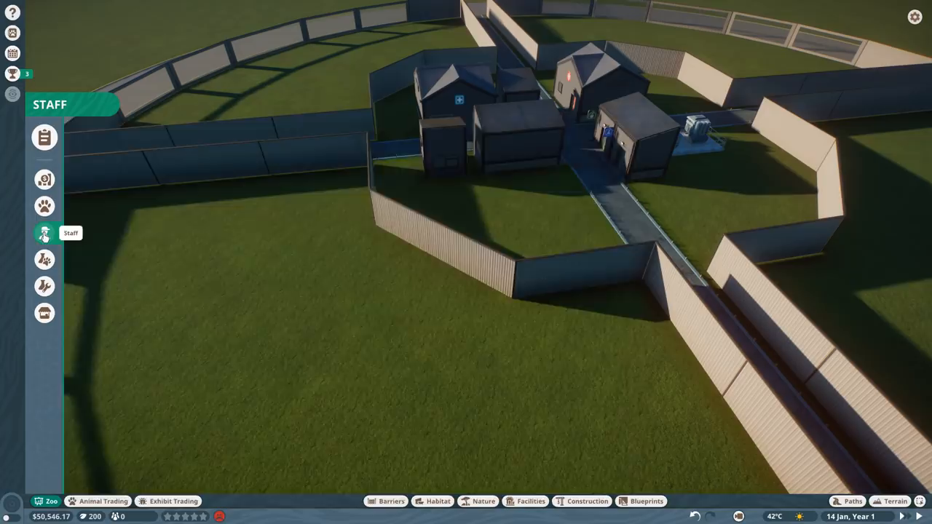
pyautogui.click(44, 233)
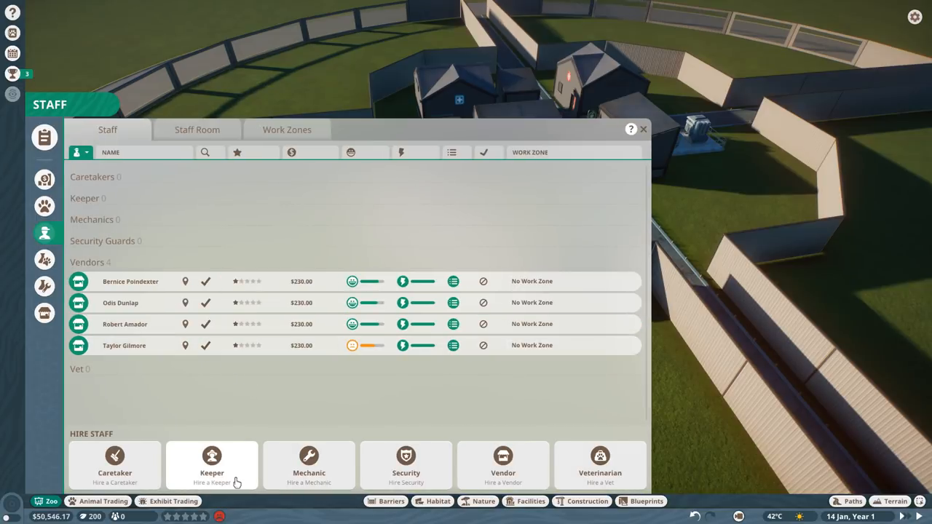
pyautogui.click(644, 128)
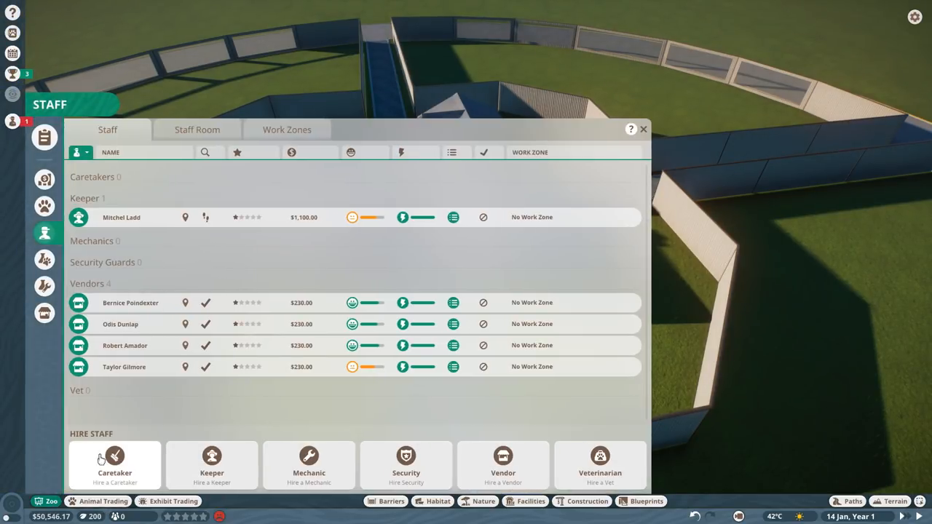
pyautogui.moveTo(128, 297)
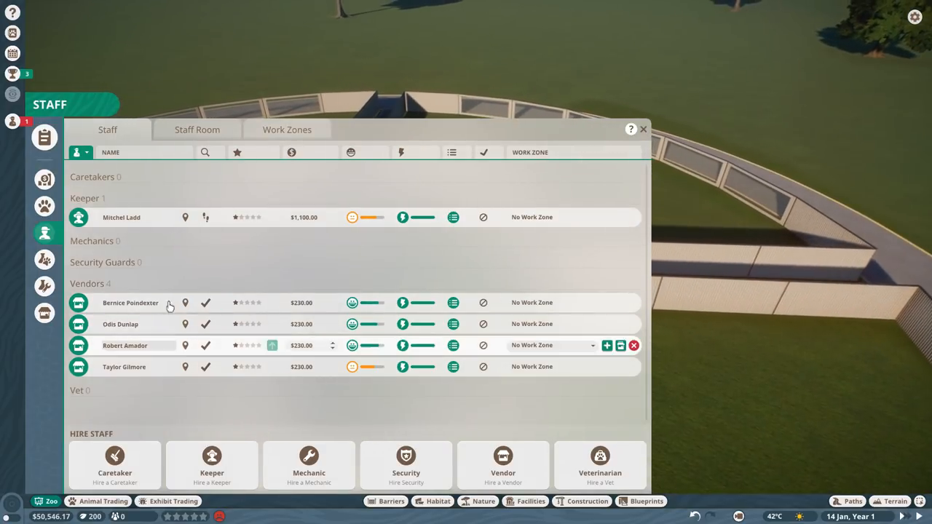
pyautogui.click(643, 128)
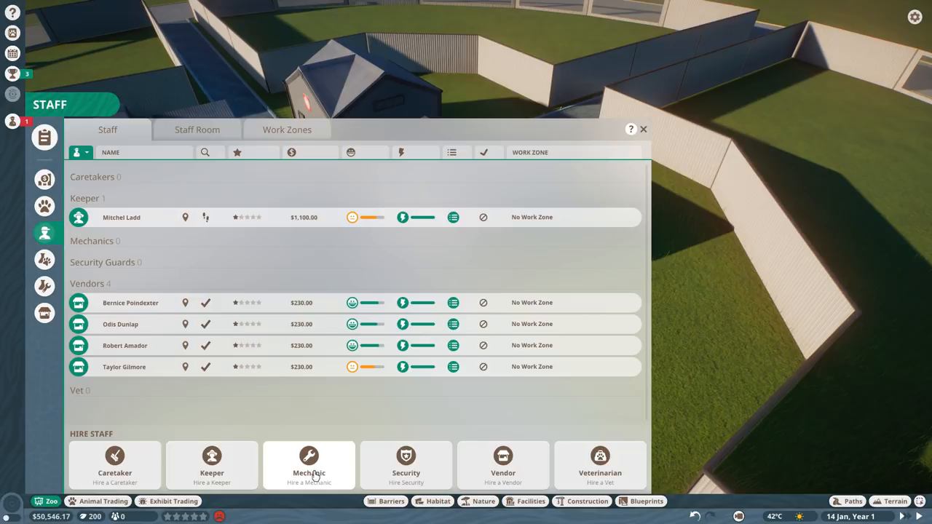
pyautogui.moveTo(338, 443)
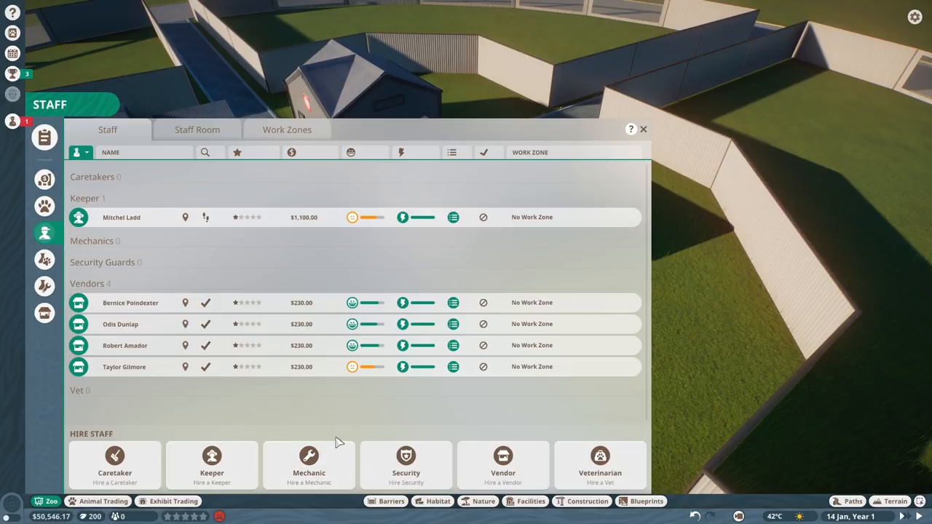
pyautogui.click(643, 128)
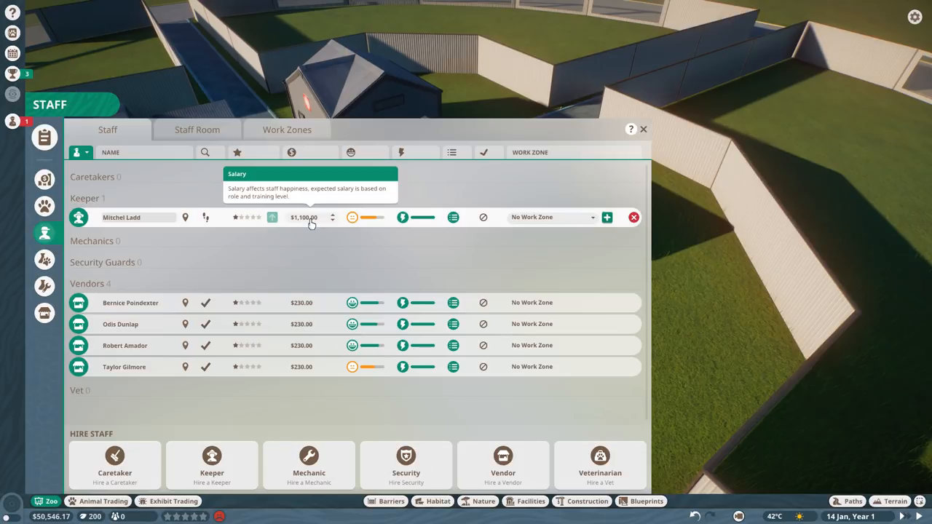
pyautogui.moveTo(314, 227)
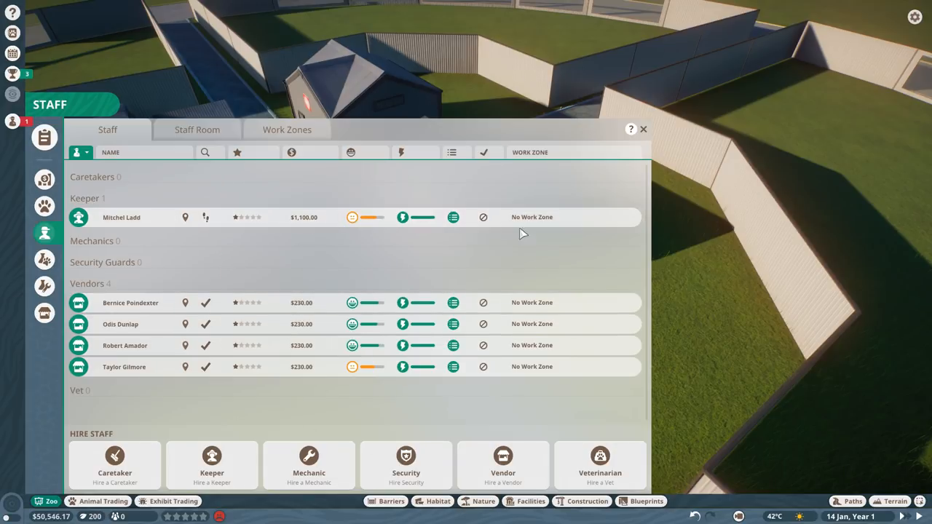
pyautogui.click(643, 129)
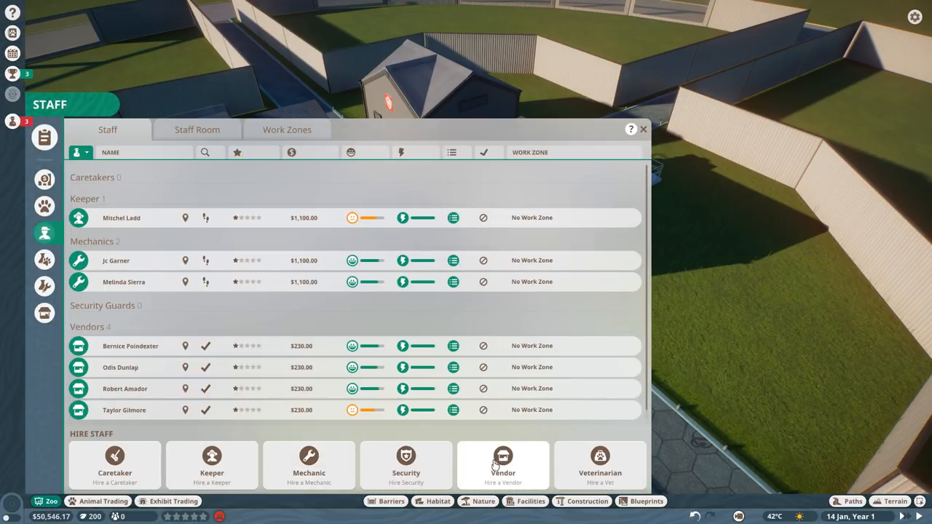
pyautogui.click(643, 128)
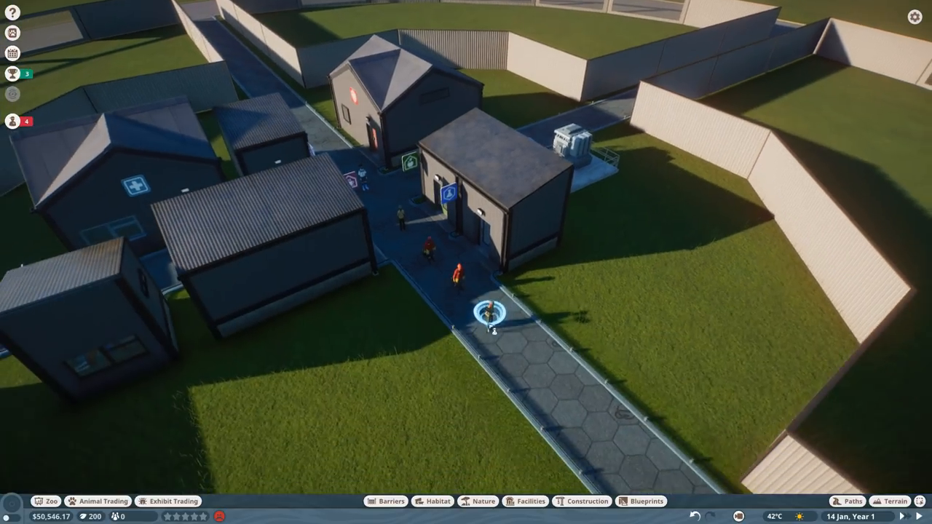
# - Bring up the Facilities catalogue while viewing the outer path beside the fence
pyautogui.scroll(-3)
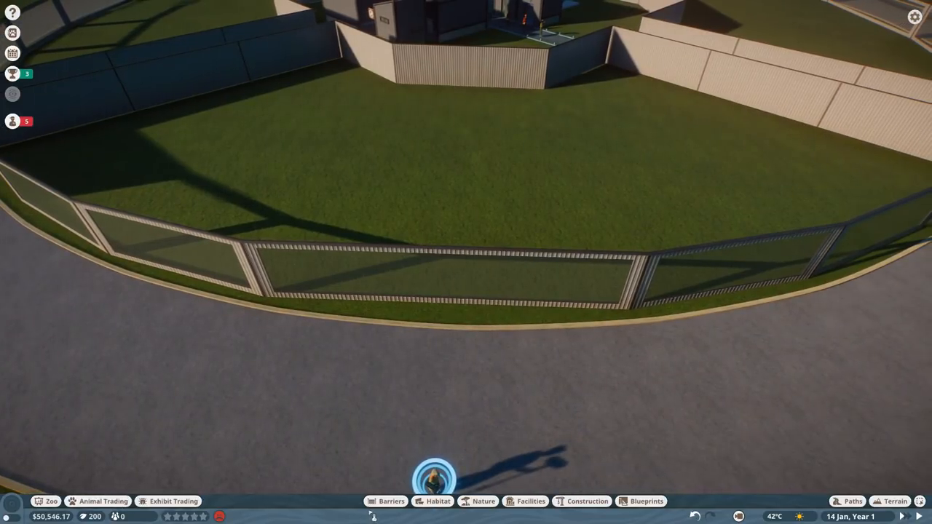
pyautogui.click(530, 501)
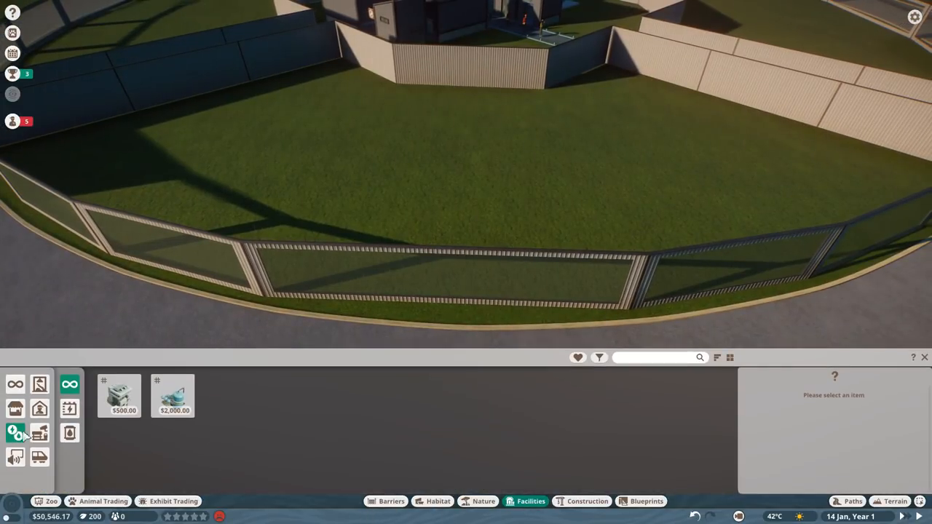
# - Place Planet Zoo benches and green litter bins along the outer path edge
pyautogui.click(70, 434)
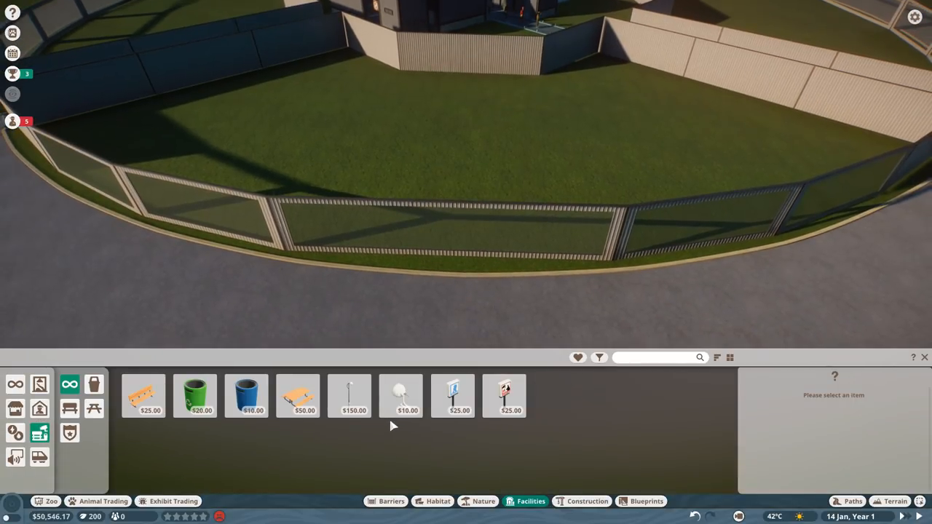
pyautogui.moveTo(142, 396)
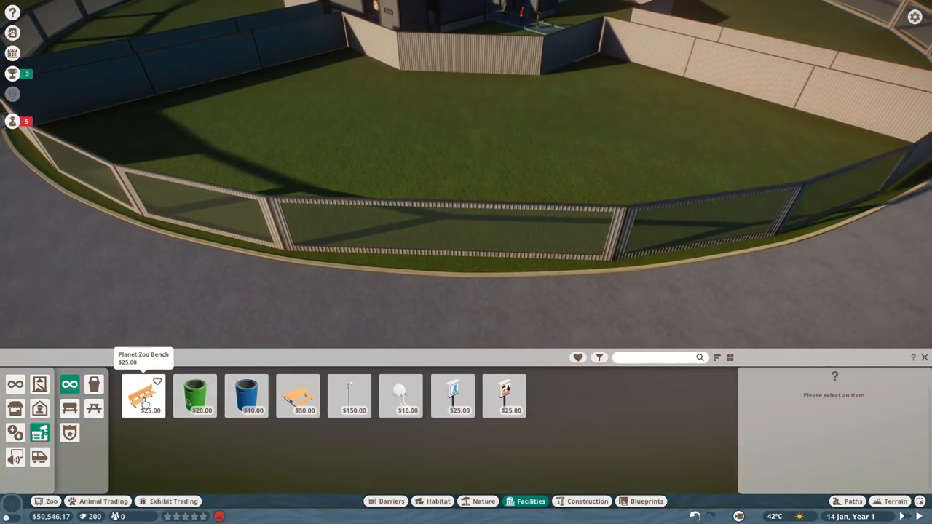
pyautogui.click(143, 395)
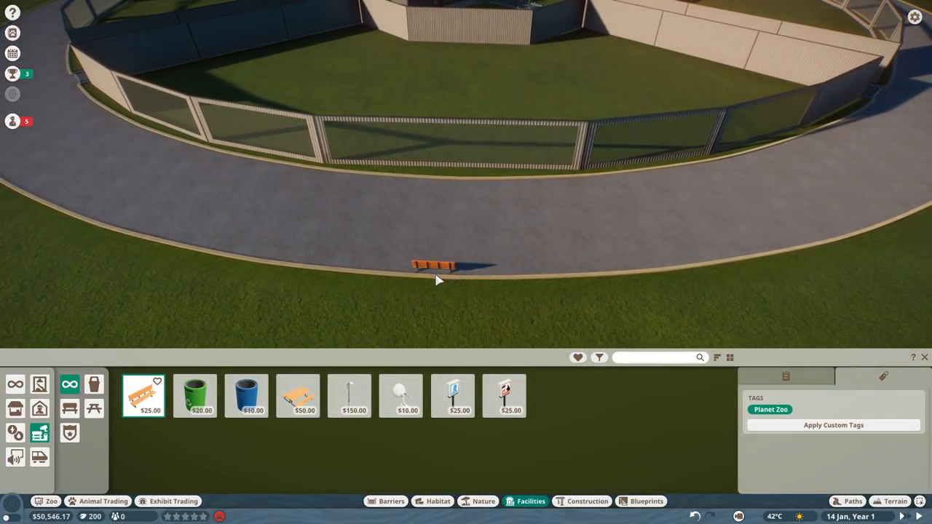
pyautogui.moveTo(448, 288)
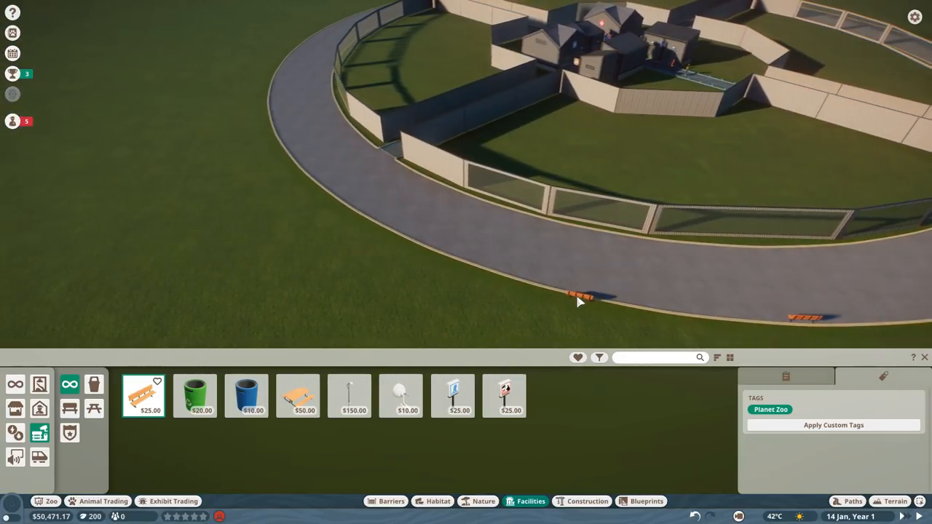
pyautogui.click(246, 396)
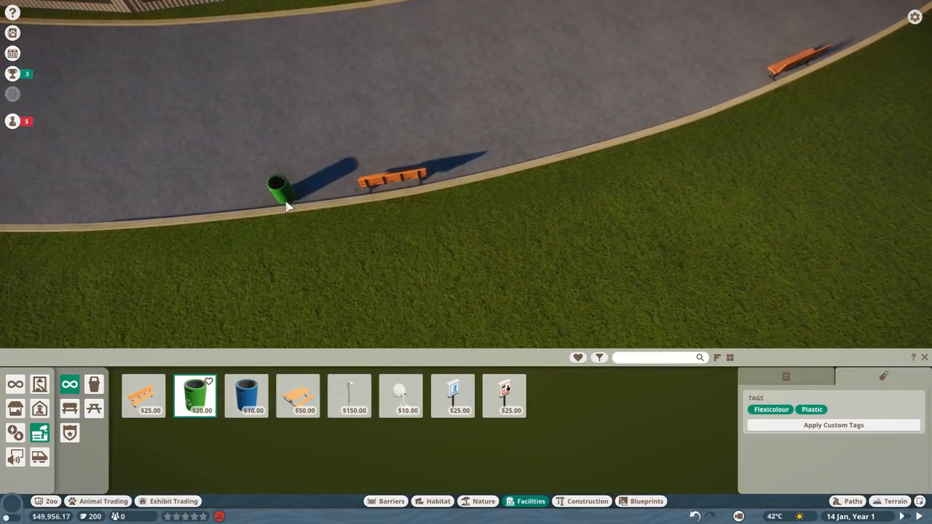
pyautogui.click(246, 396)
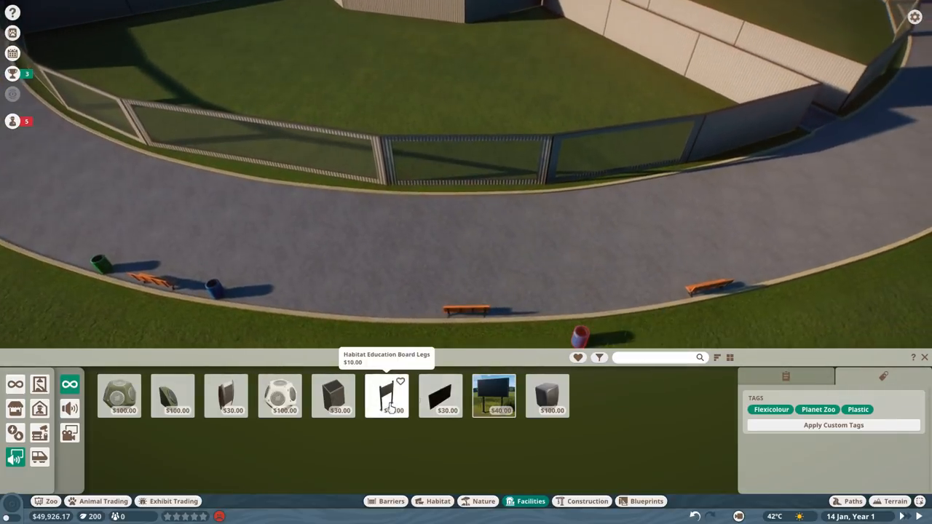
pyautogui.click(494, 396)
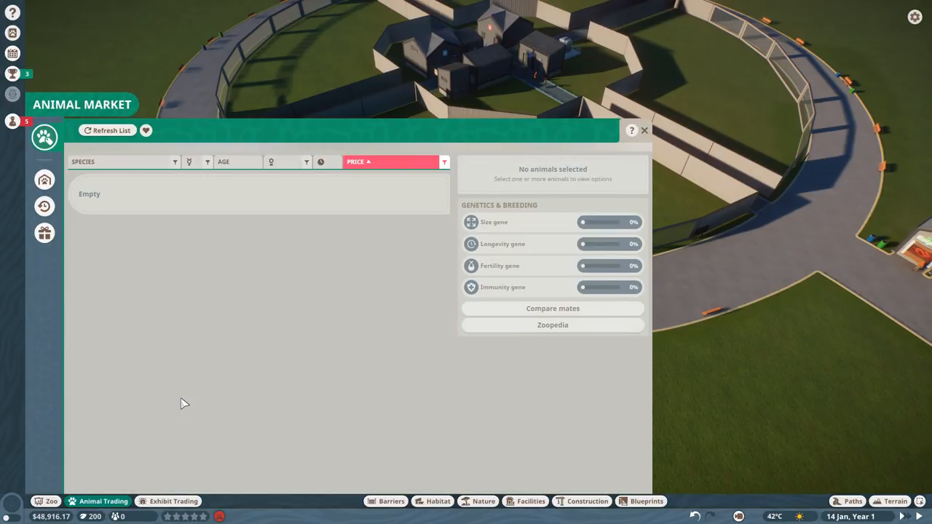
# - Refresh the animal market listings with the cash price filter applied
pyautogui.click(108, 131)
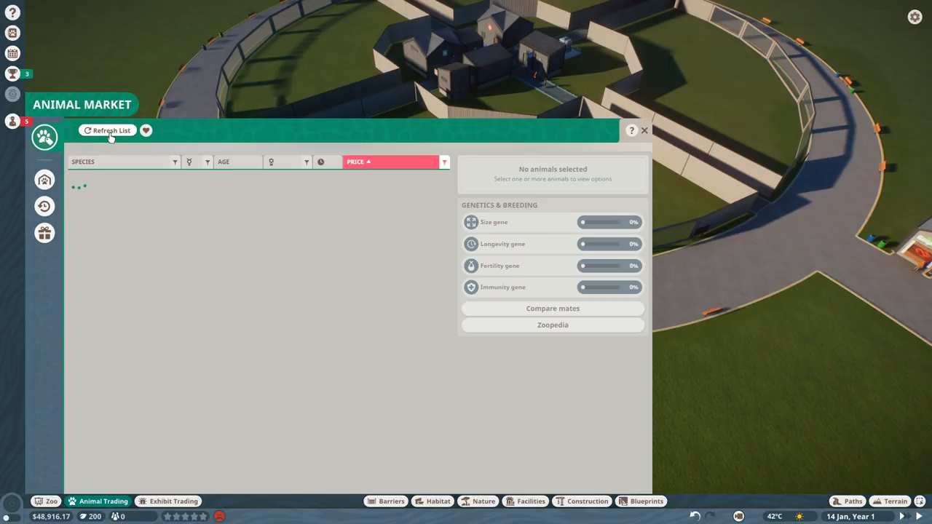
pyautogui.click(108, 131)
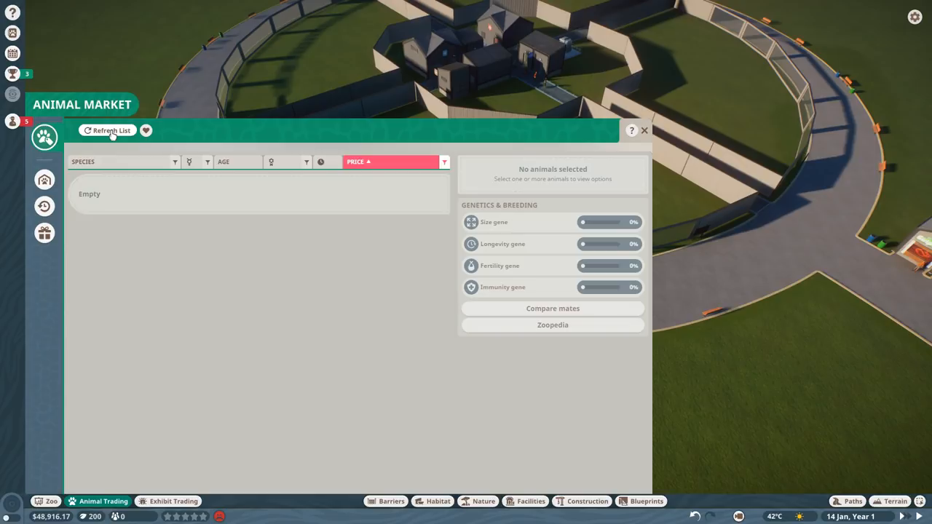
pyautogui.click(443, 162)
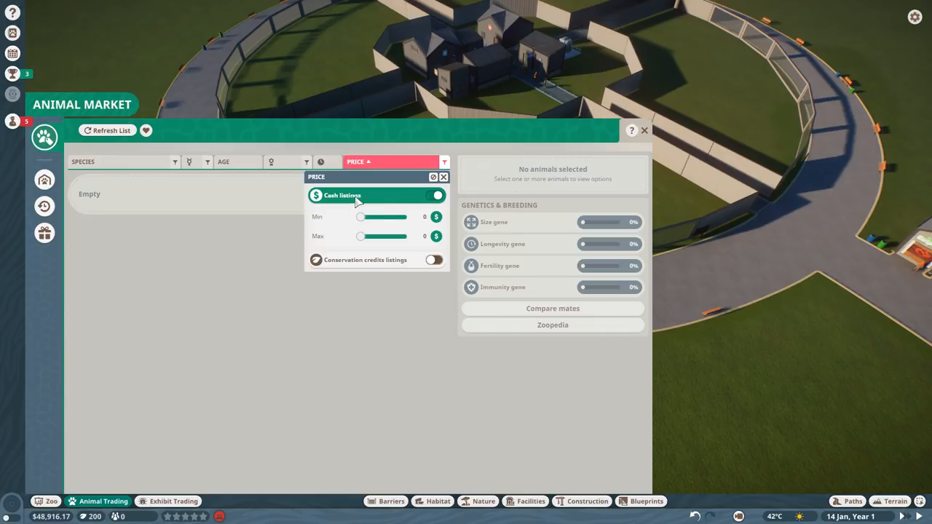
pyautogui.click(434, 195)
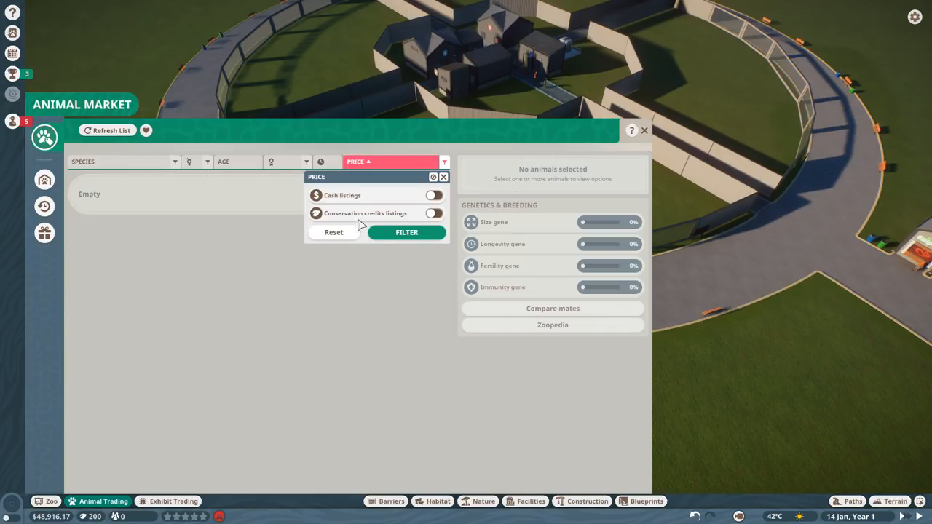
pyautogui.click(434, 195)
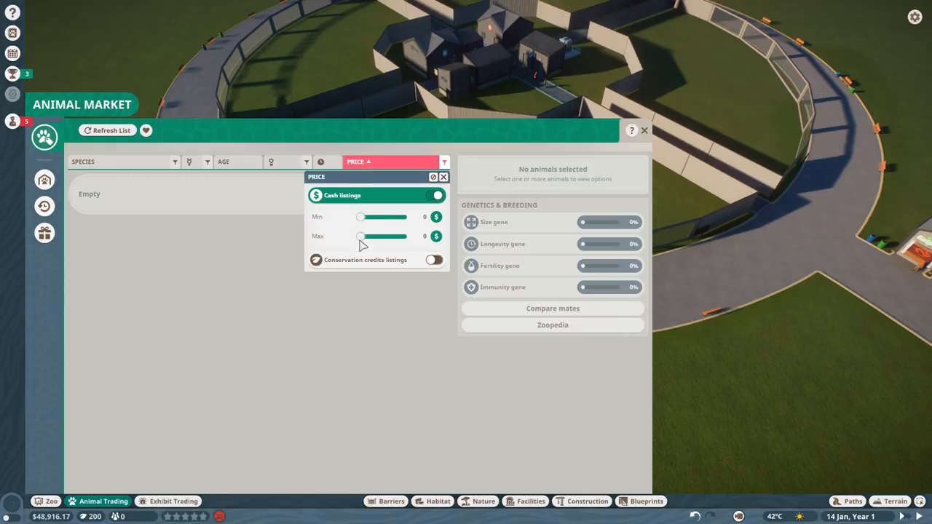
pyautogui.moveTo(90, 146)
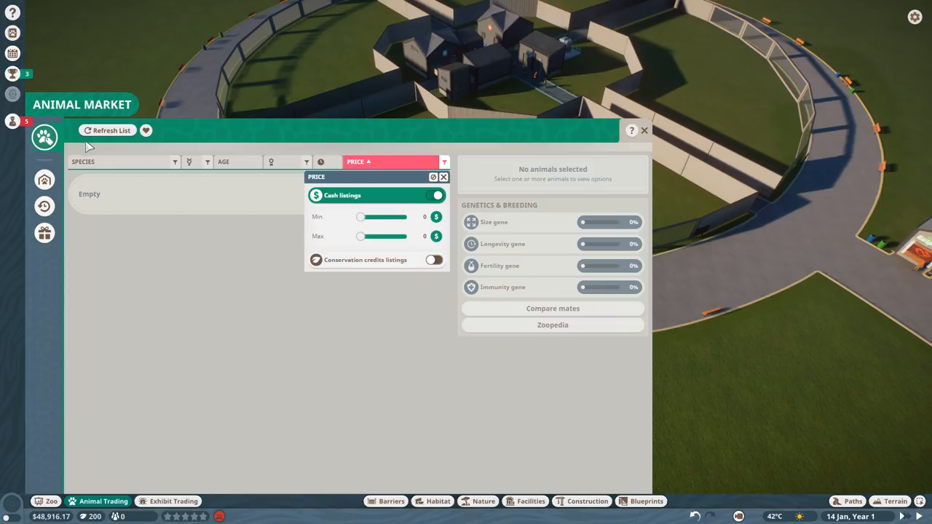
pyautogui.click(108, 131)
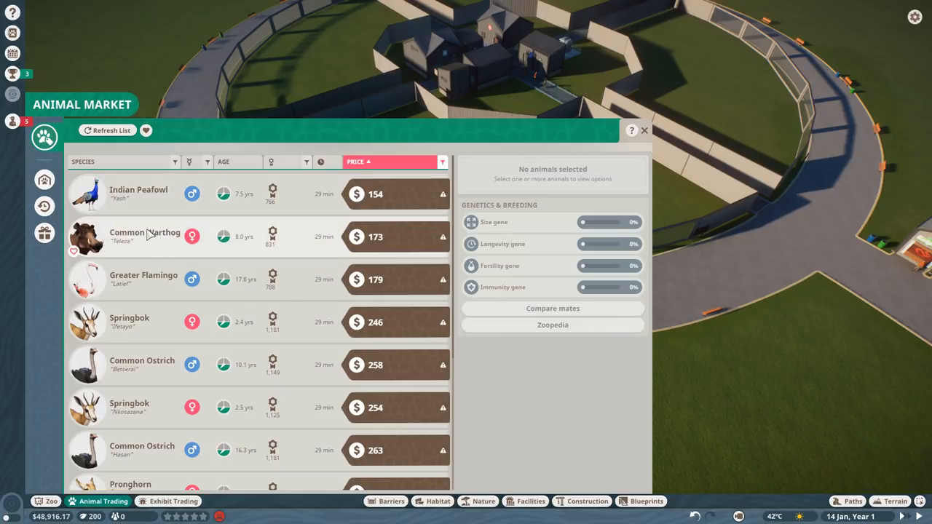
# - Adopt a common warthog, a Baird's tapir, two aardvarks and an African wild dog, then close the market
pyautogui.click(145, 235)
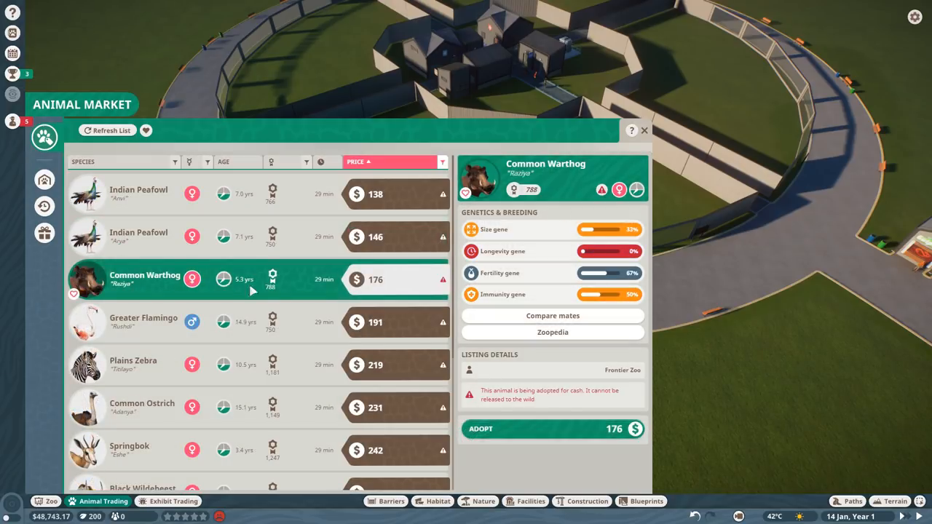
pyautogui.click(553, 428)
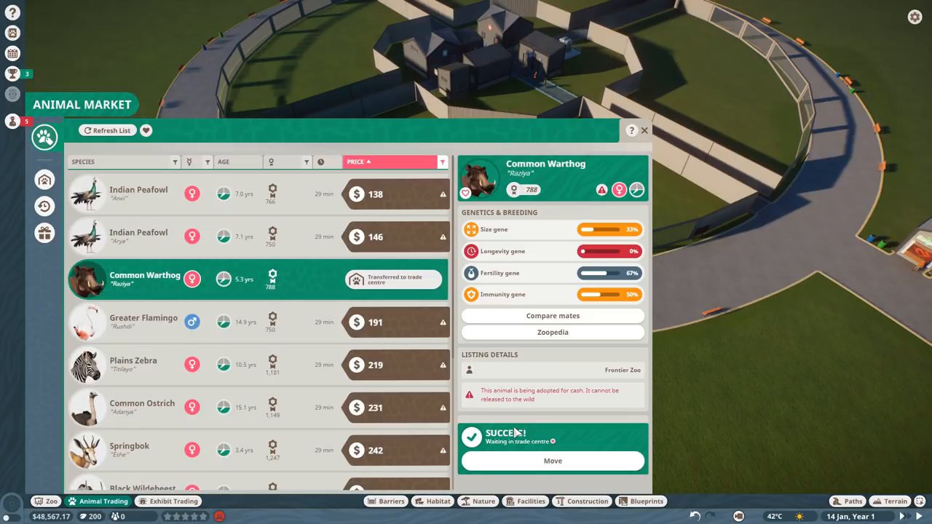
pyautogui.click(83, 160)
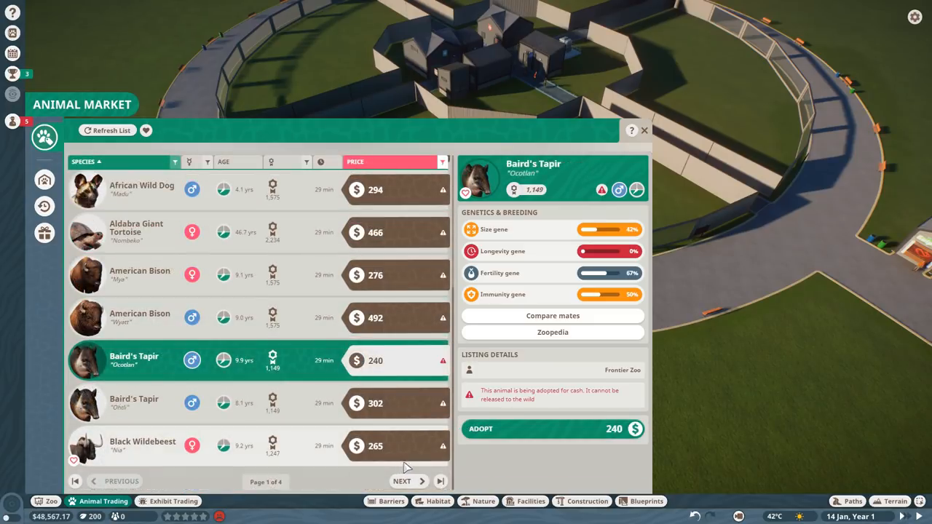
pyautogui.click(553, 428)
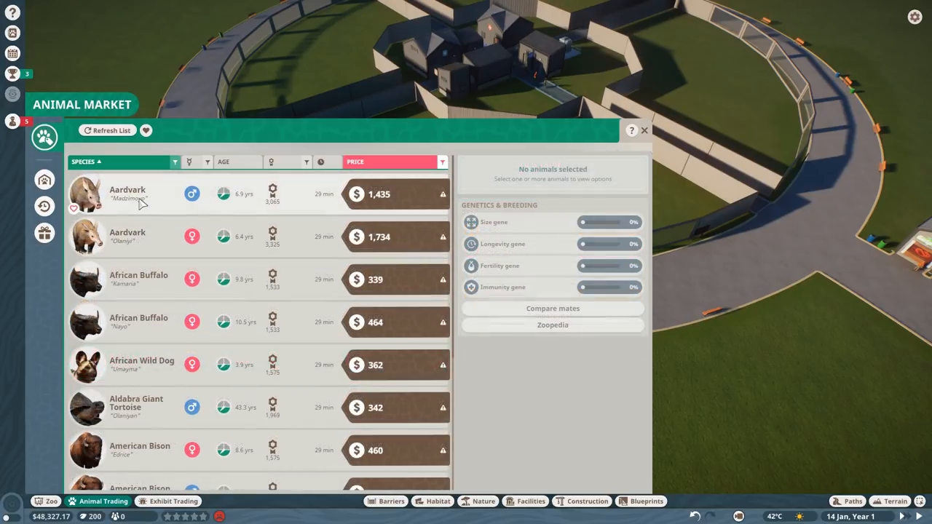
pyautogui.click(128, 193)
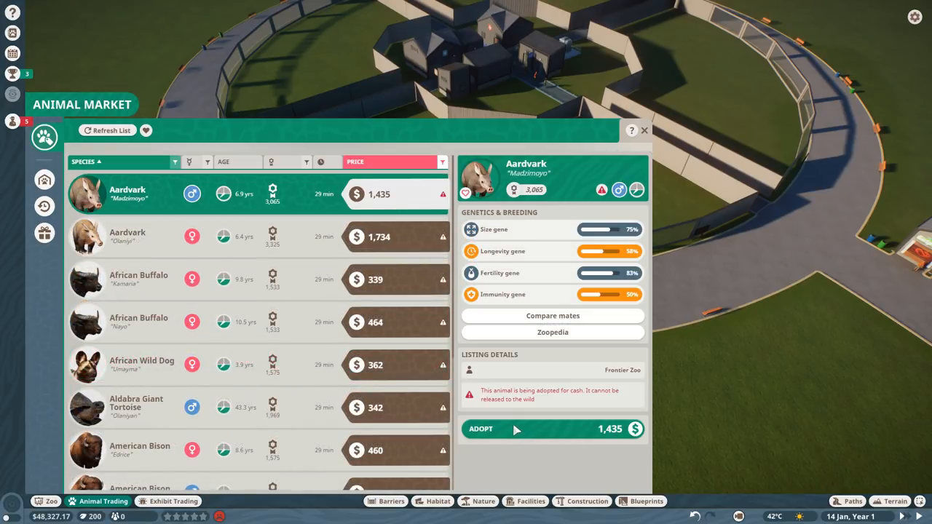
pyautogui.click(516, 428)
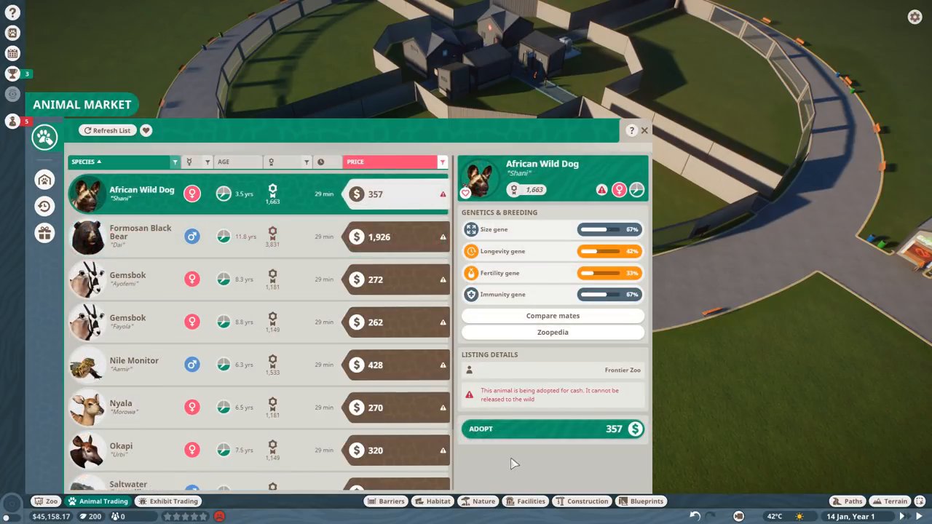
pyautogui.click(554, 428)
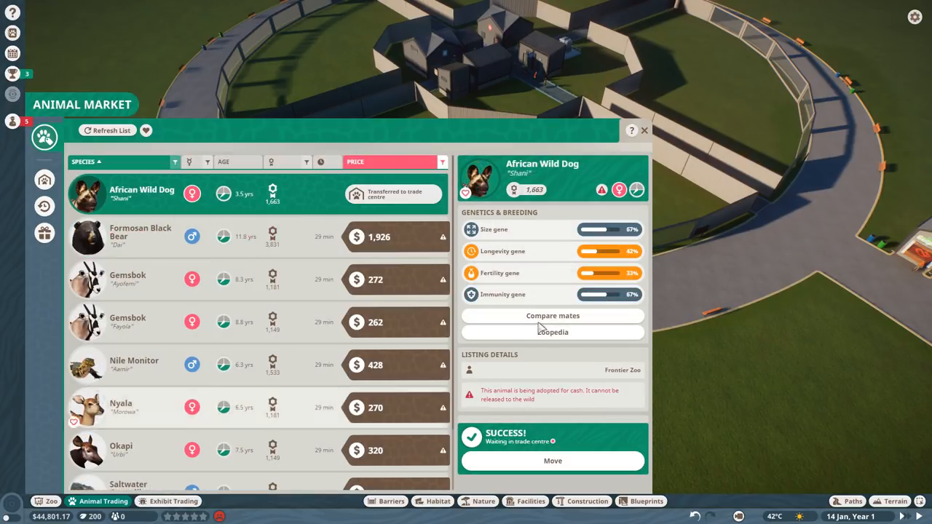
pyautogui.click(643, 131)
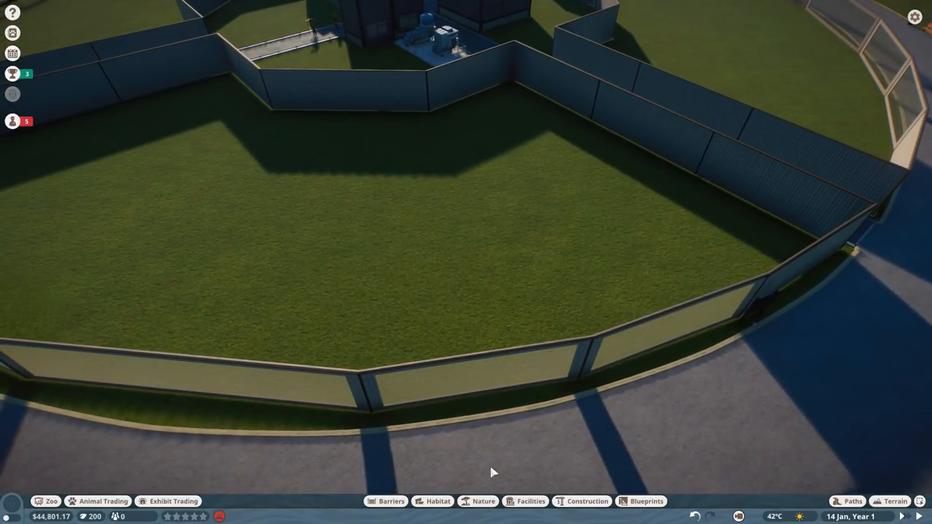
pyautogui.moveTo(532, 489)
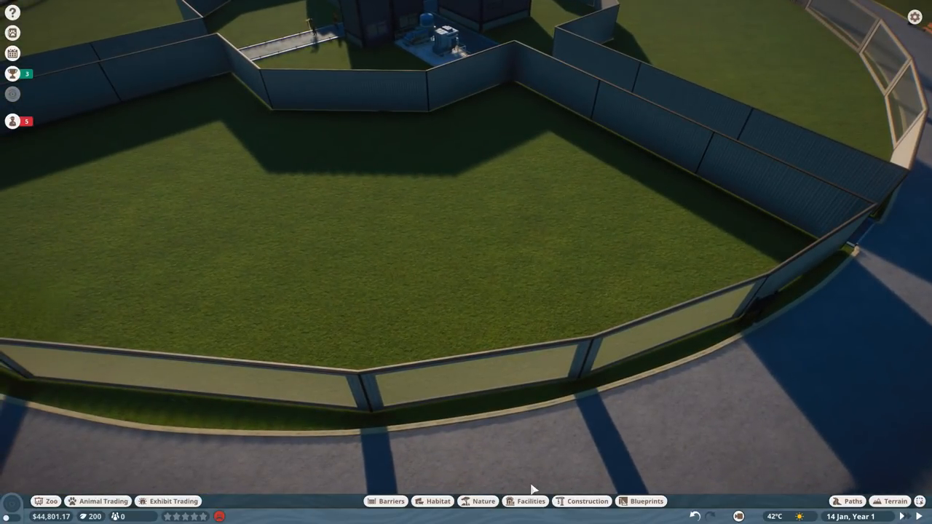
# - Lower the terrain inside the habitats to sink water-filled pond hollows
pyautogui.click(896, 500)
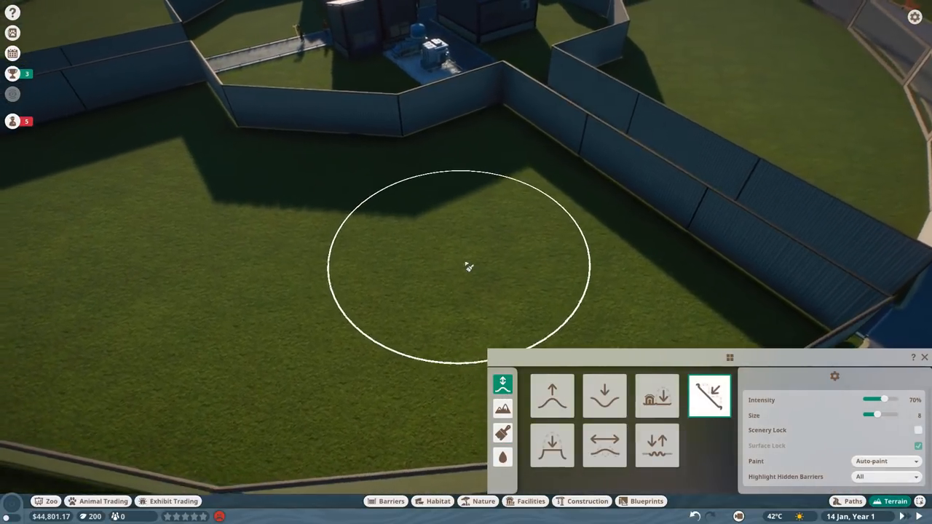
pyautogui.click(604, 395)
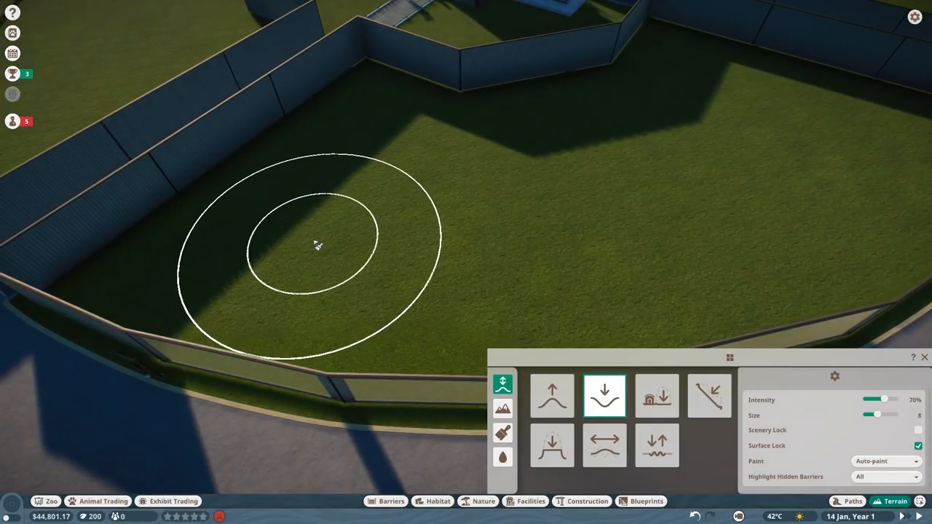
pyautogui.moveTo(317, 244); pyautogui.dragTo(451, 277)
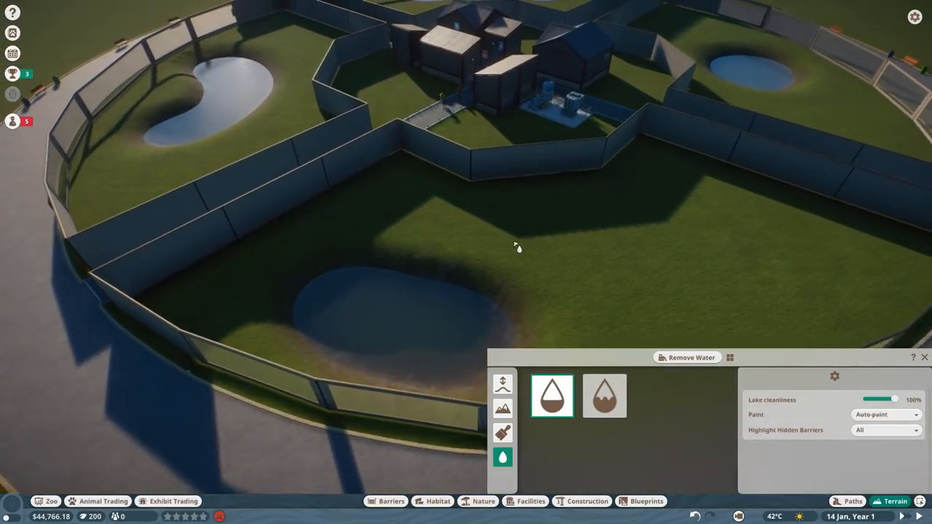
# - Move the male aardvark from Animal Storage into the zoo and close the list
pyautogui.click(96, 501)
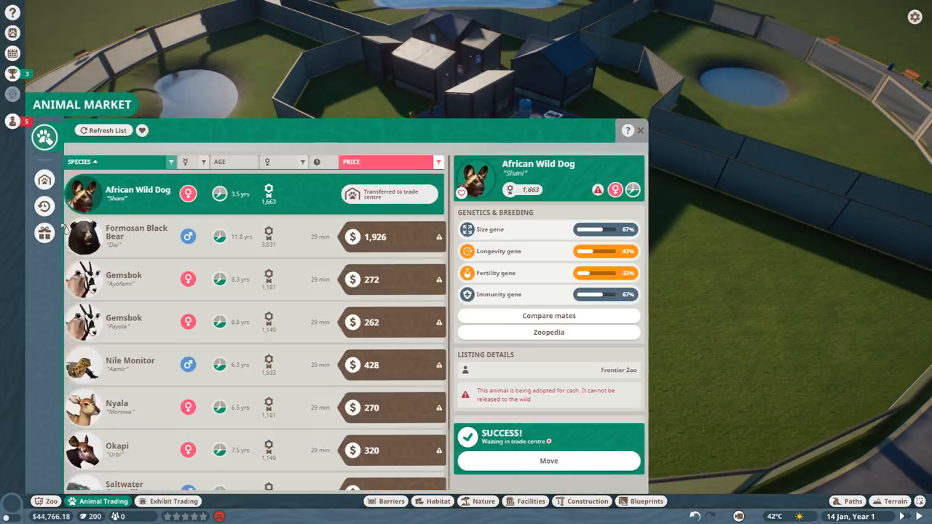
pyautogui.click(43, 180)
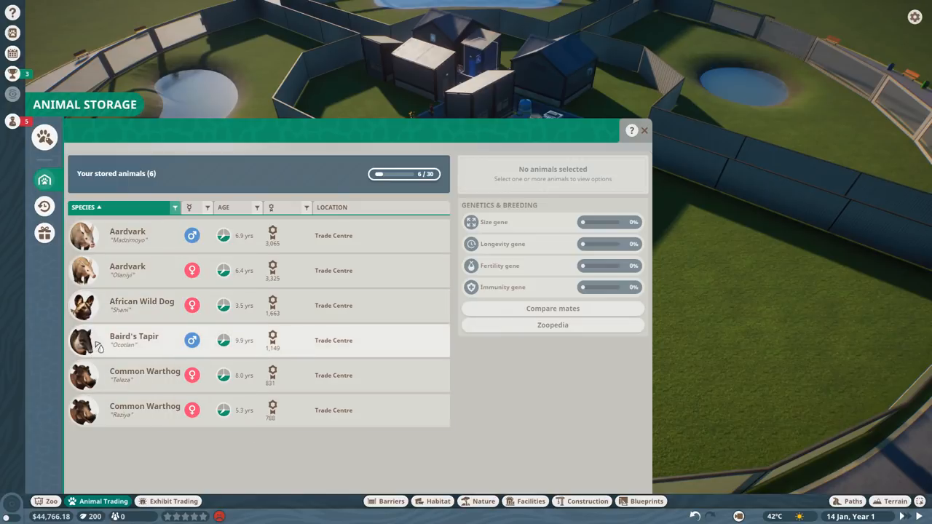
pyautogui.moveTo(438, 240)
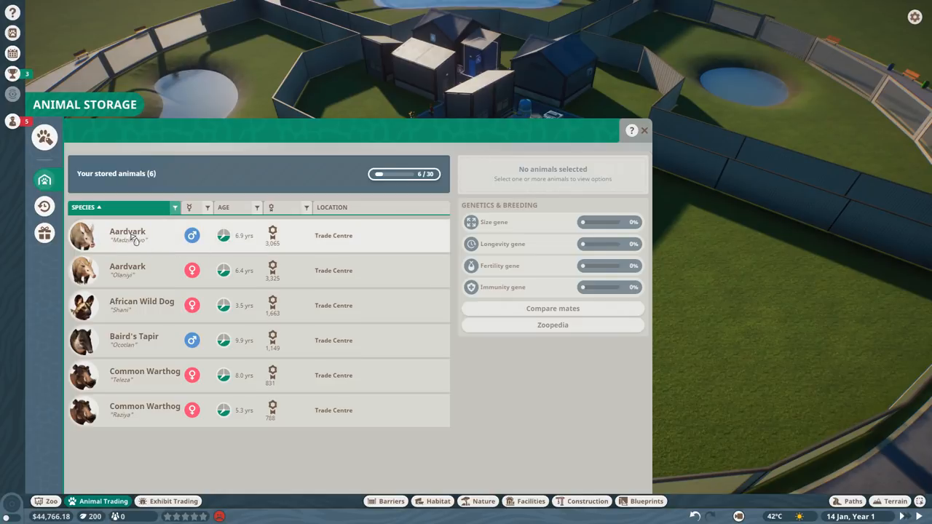
pyautogui.click(129, 236)
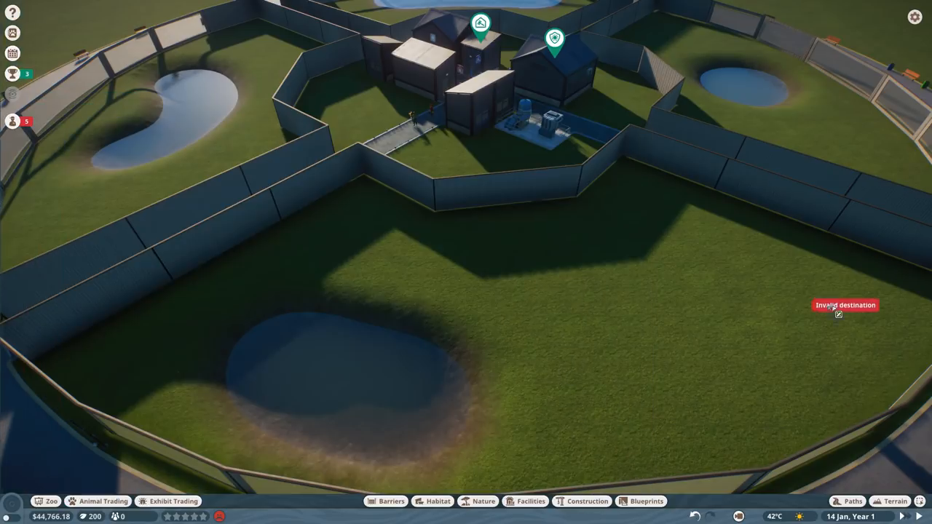
pyautogui.moveTo(565, 283)
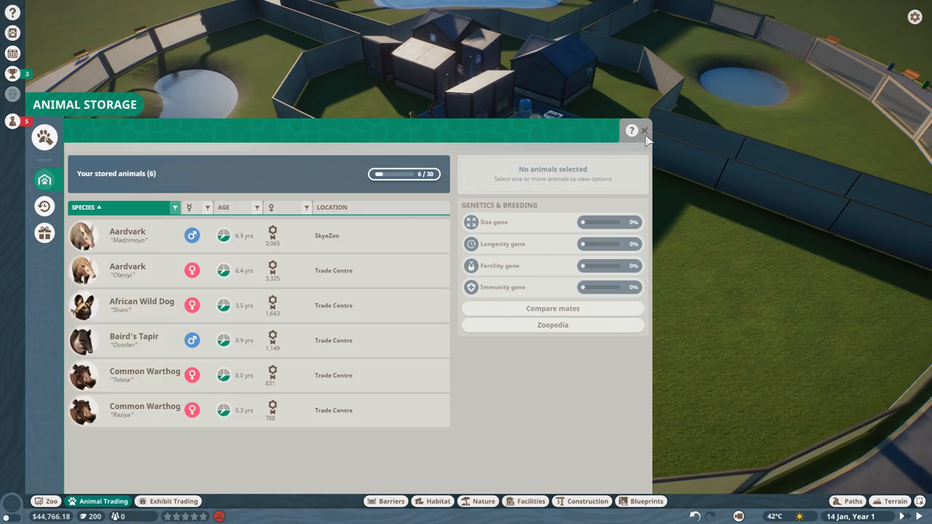
pyautogui.click(644, 131)
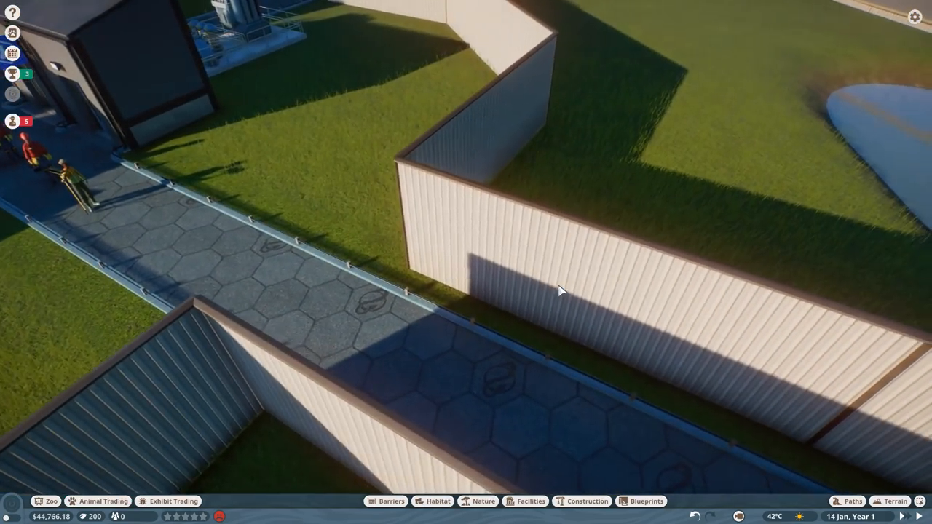
# - Place a habitat gate in the wall beside the staff path from the Barriers menu
pyautogui.click(386, 500)
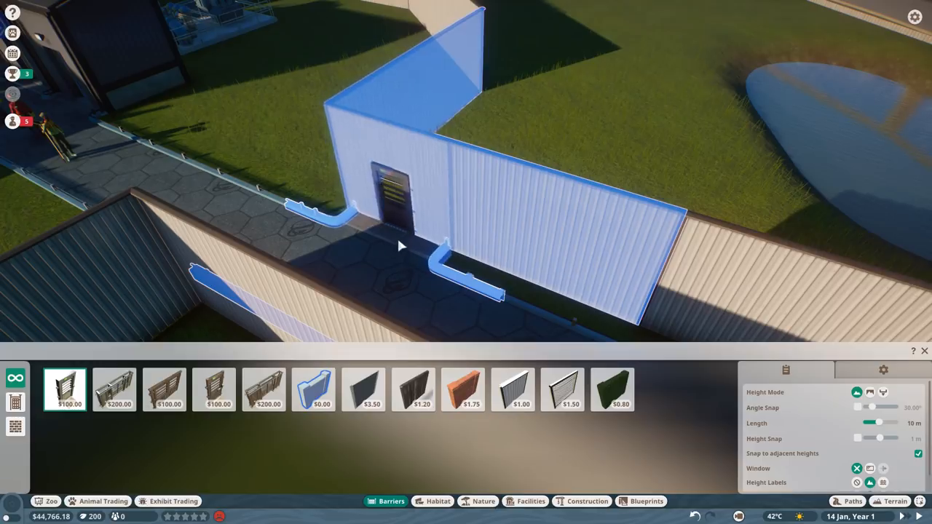
pyautogui.click(381, 253)
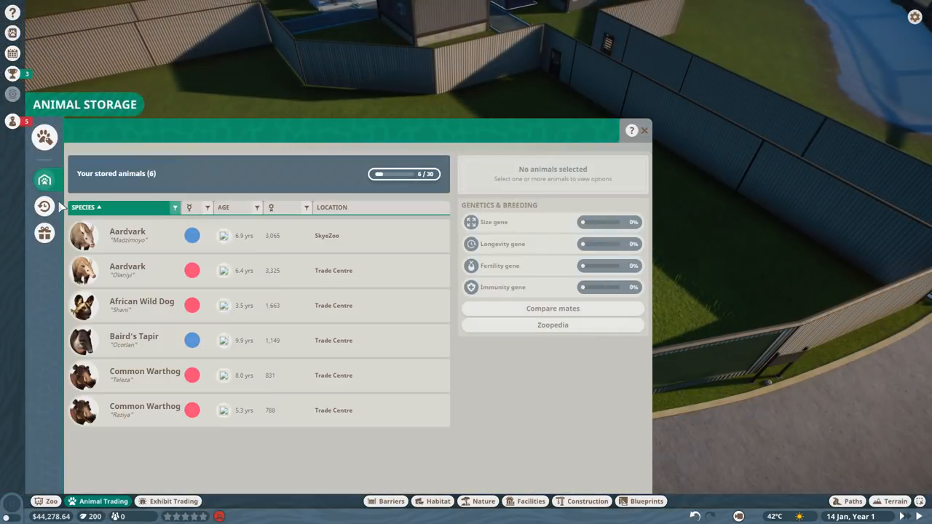
# - Release the male aardvark into Habitat 3 and start moving the female aardvark too
pyautogui.click(128, 236)
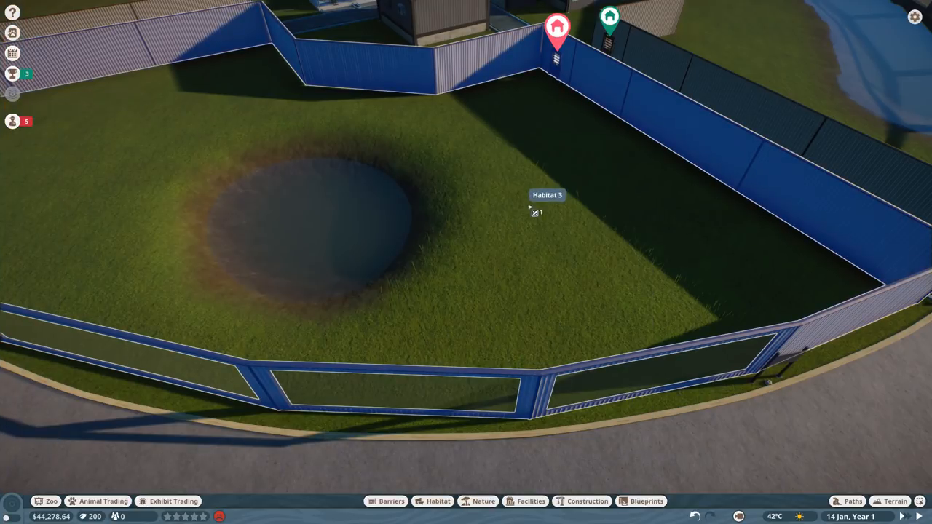
pyautogui.click(102, 501)
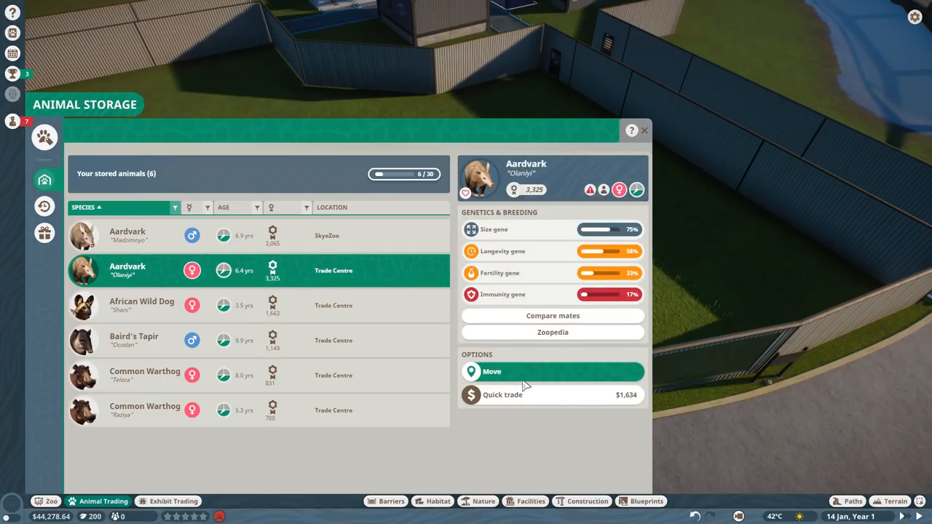
pyautogui.click(553, 371)
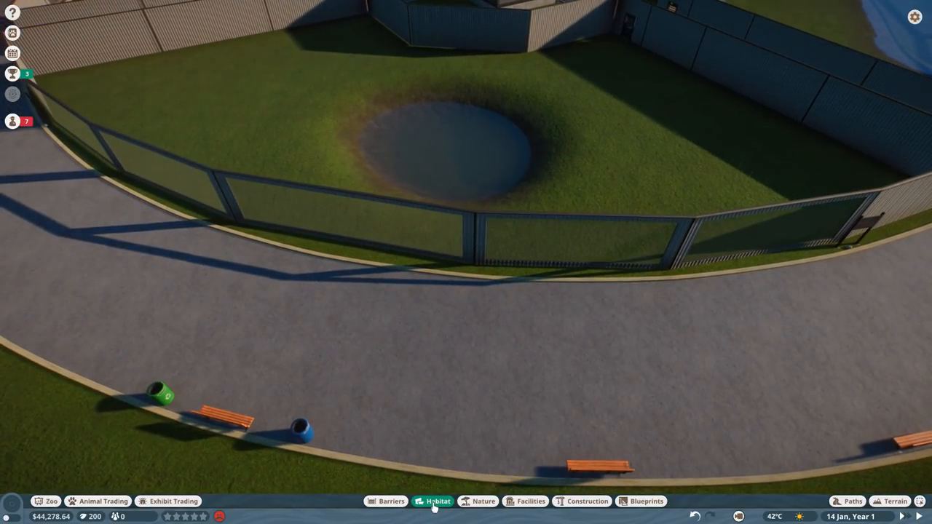
# - Place the $50 facility item from the Facilities catalogue beside the guest path
pyautogui.click(437, 501)
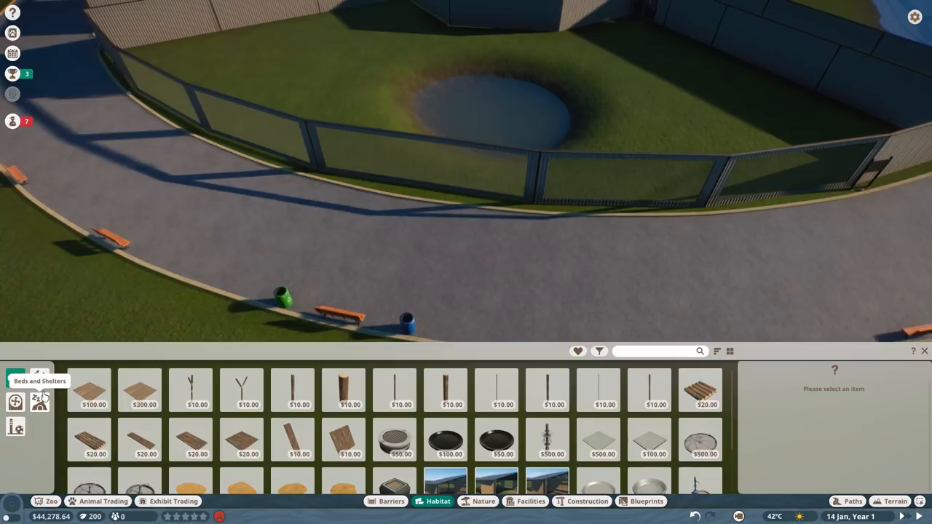
pyautogui.click(530, 500)
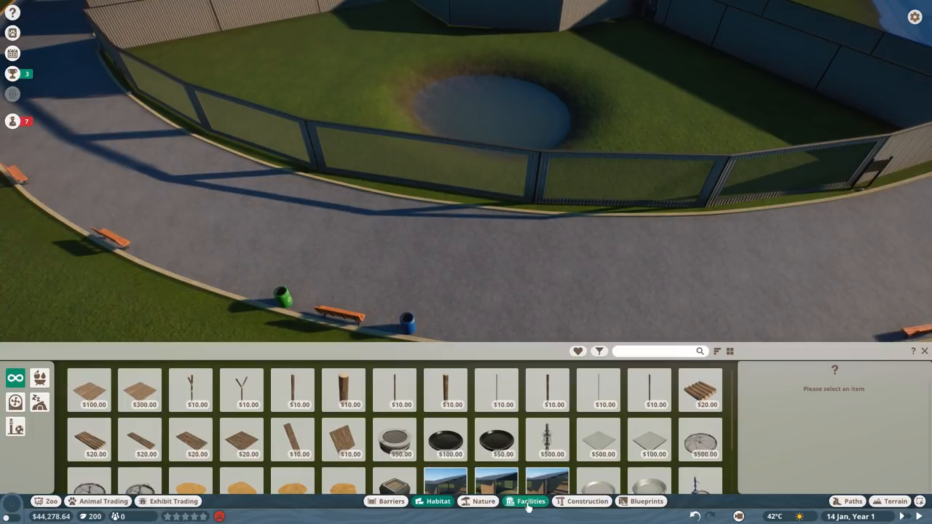
pyautogui.click(15, 401)
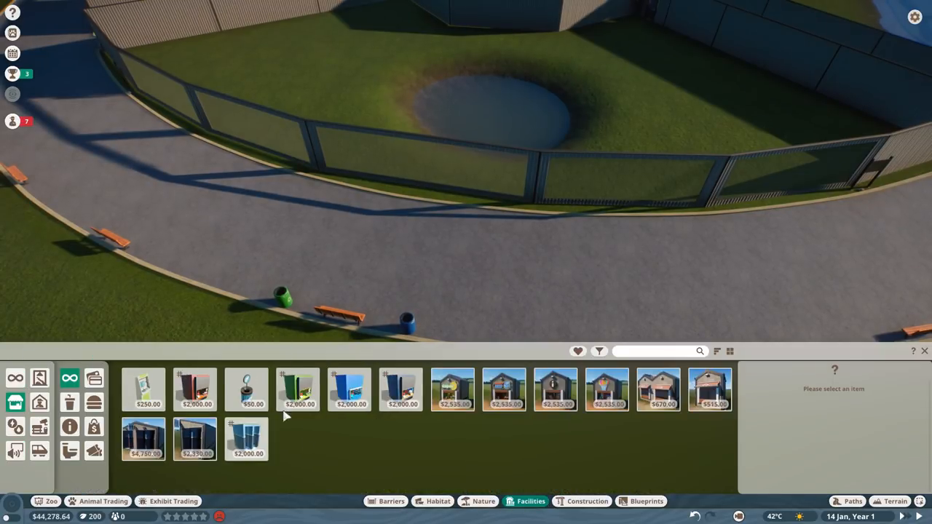
pyautogui.click(248, 390)
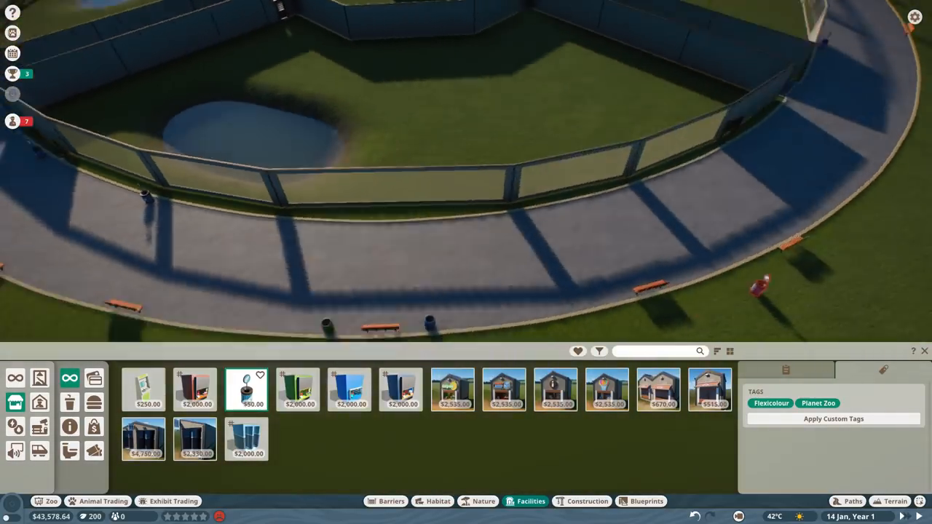
pyautogui.click(595, 211)
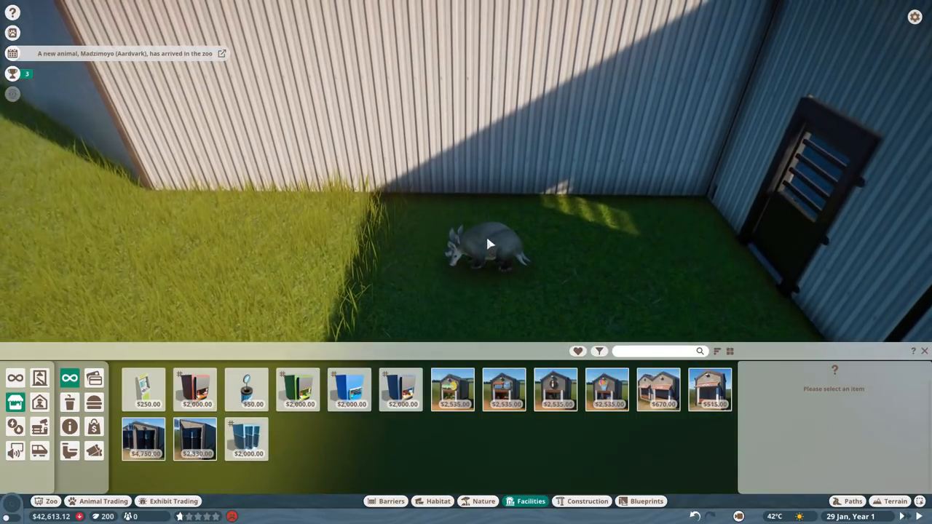
# - Select the aardvark Madzimoyo to show its welfare and habitat details
pyautogui.click(488, 247)
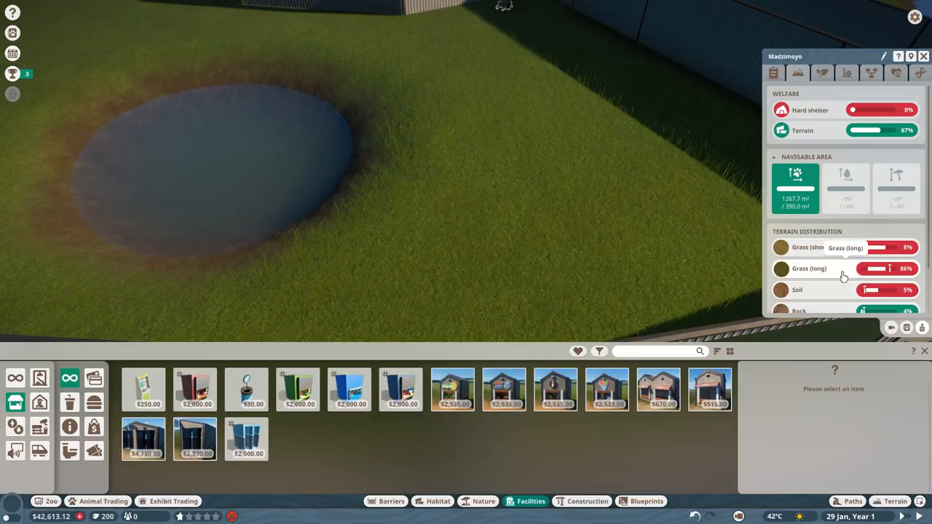
pyautogui.moveTo(826, 248)
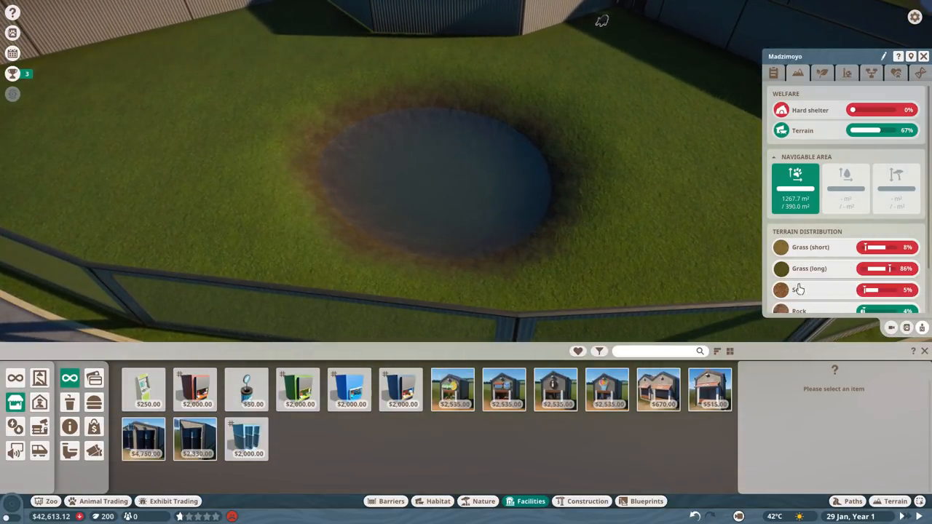
# - Paint light soil around the pond edge, then long grass, raising terrain satisfaction to 100%
pyautogui.click(894, 501)
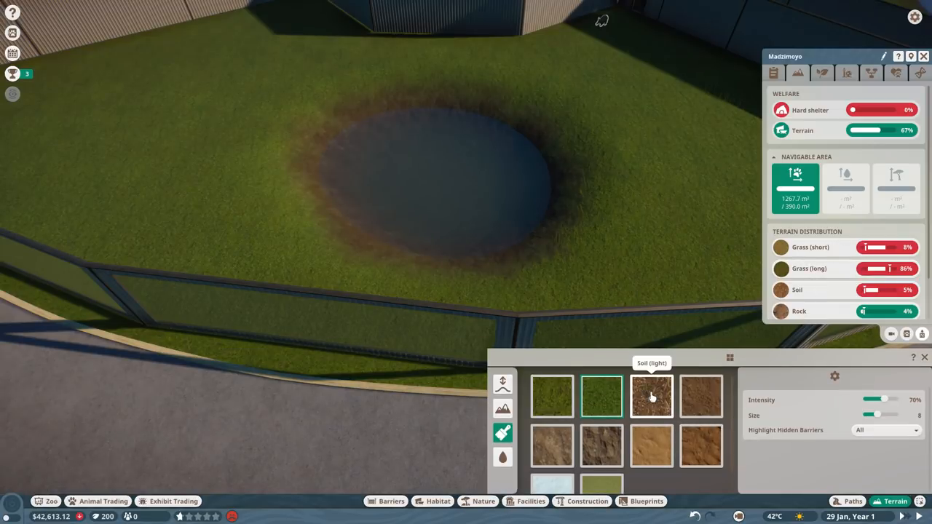
pyautogui.click(652, 396)
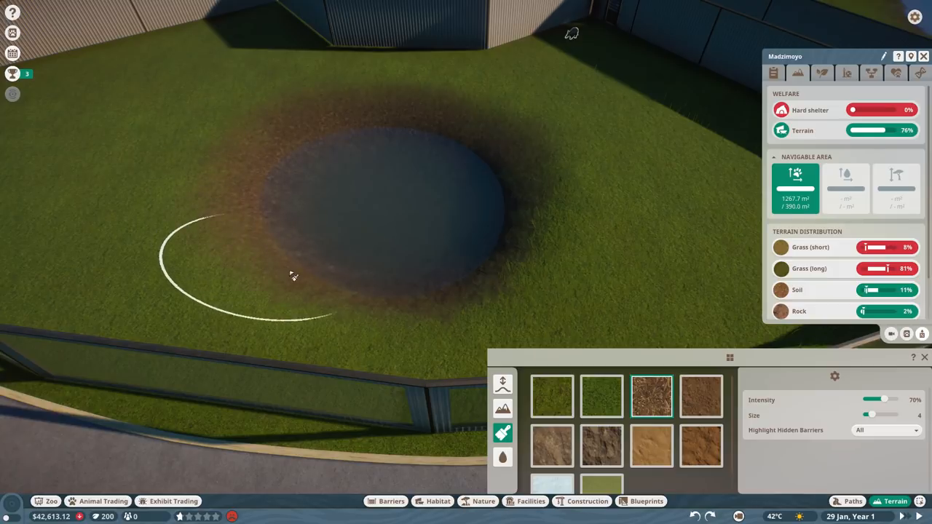
pyautogui.moveTo(292, 276); pyautogui.dragTo(390, 119)
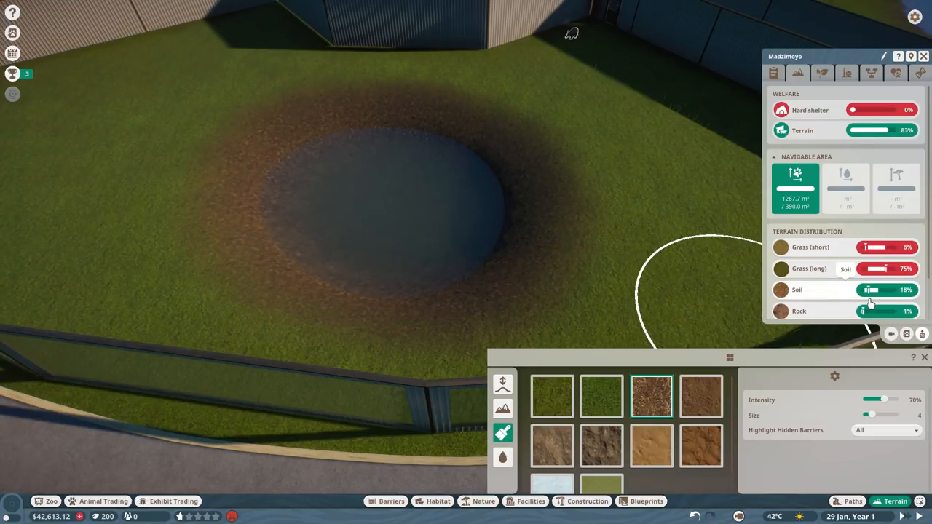
pyautogui.moveTo(873, 290)
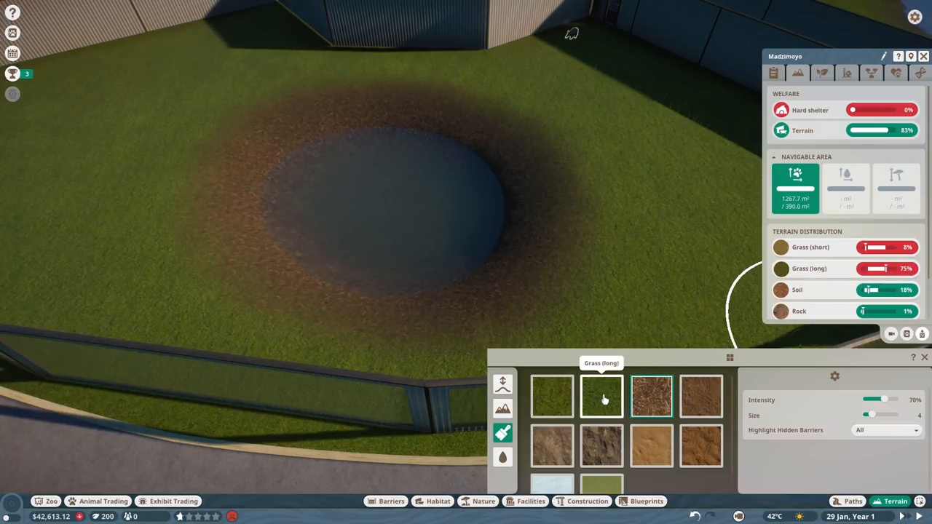
pyautogui.click(552, 396)
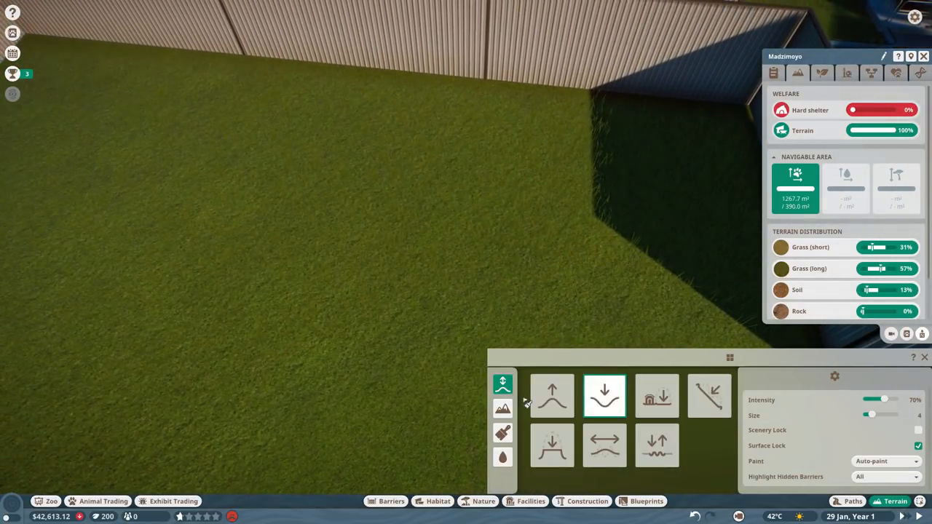
# - Raise a grassy mound in the corner of the aardvark habitat
pyautogui.click(552, 396)
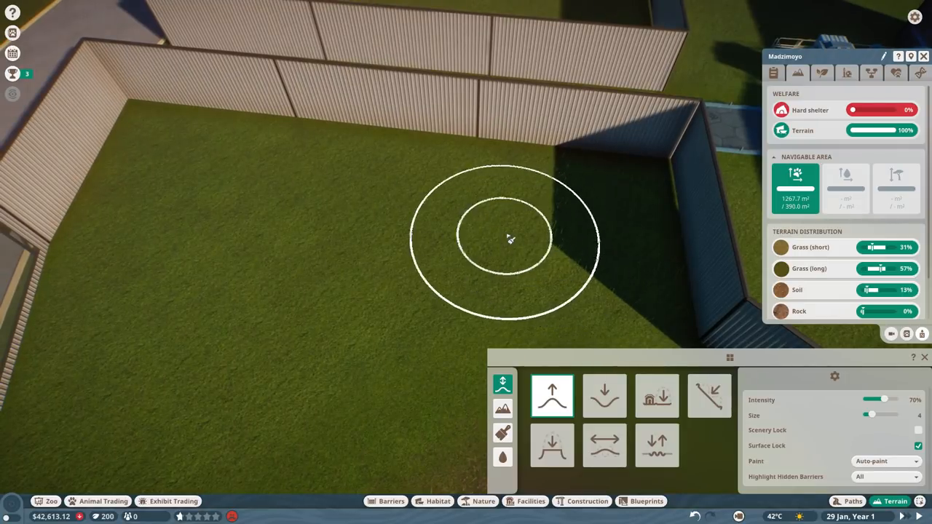
pyautogui.moveTo(507, 239); pyautogui.dragTo(265, 196)
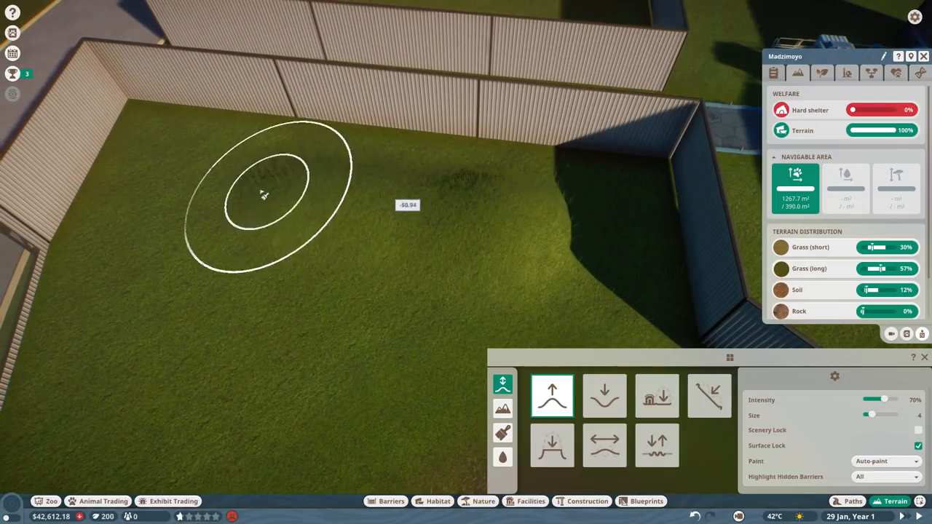
pyautogui.click(262, 193)
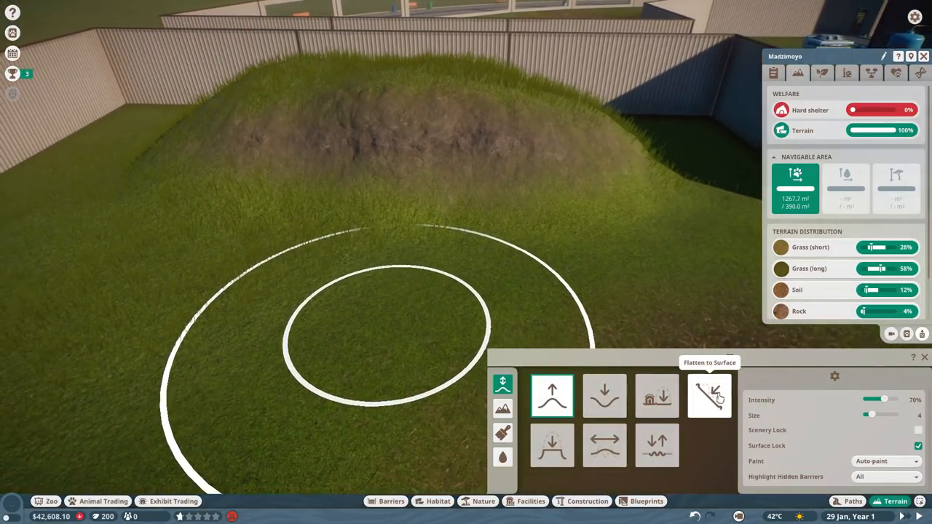
# - Carve a hollow cave into the mound's face with Flatten to Surface for hard shelter
pyautogui.click(709, 396)
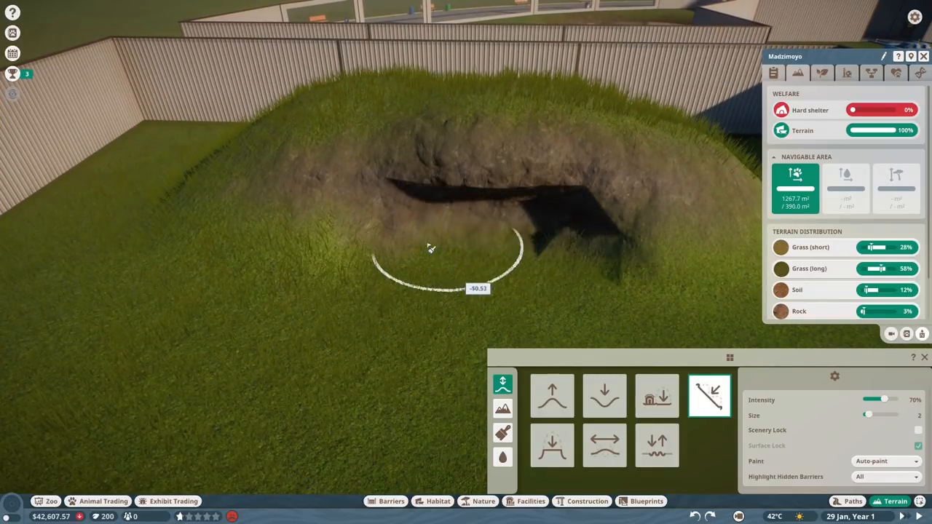
pyautogui.moveTo(429, 262); pyautogui.dragTo(551, 251)
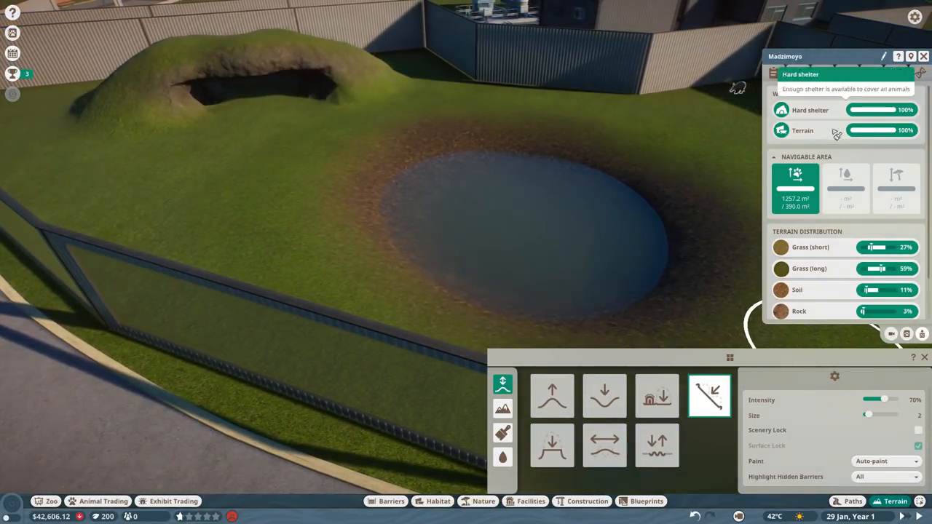
# - View the Aardvark card in Vet Research, showing its research track at level 1
pyautogui.click(823, 72)
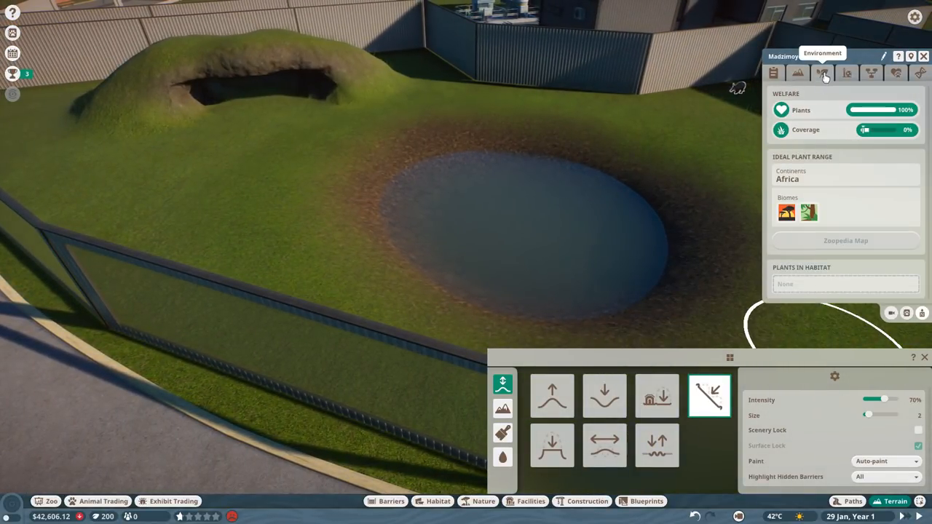
pyautogui.click(821, 73)
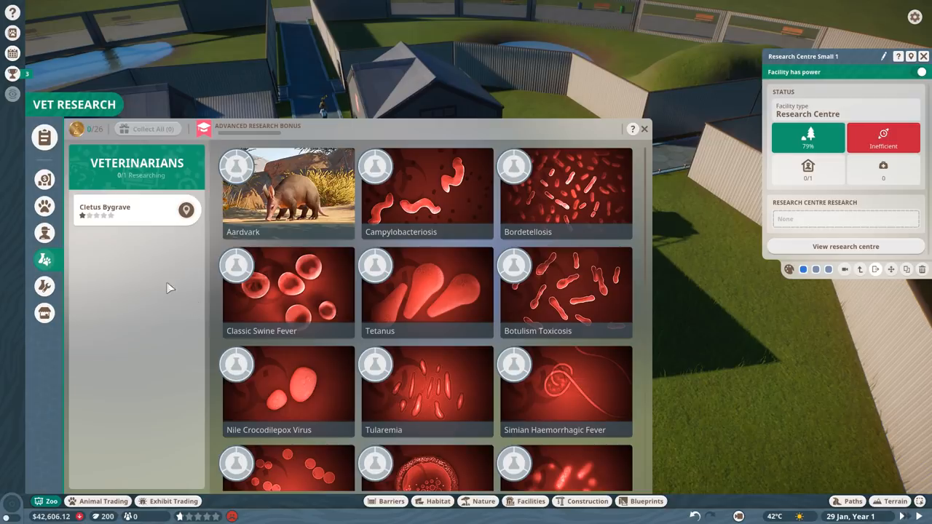
pyautogui.click(287, 193)
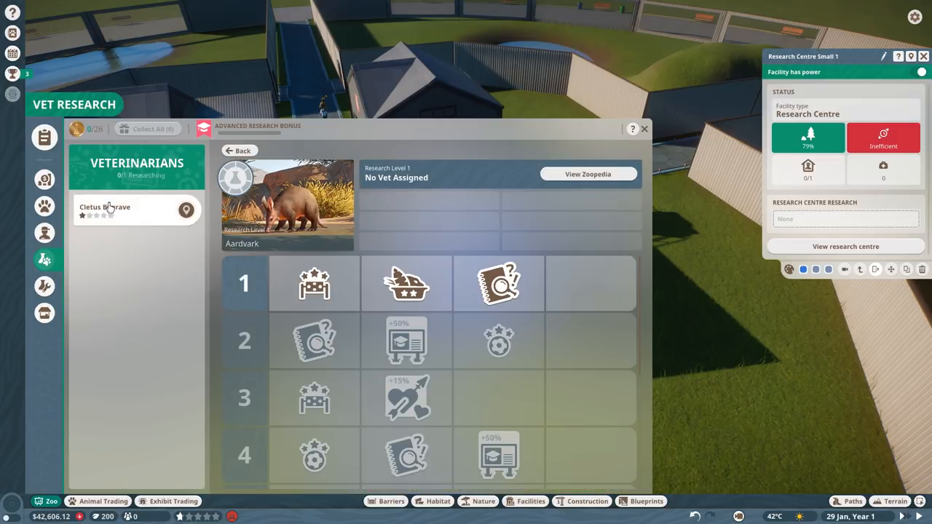
pyautogui.moveTo(207, 227)
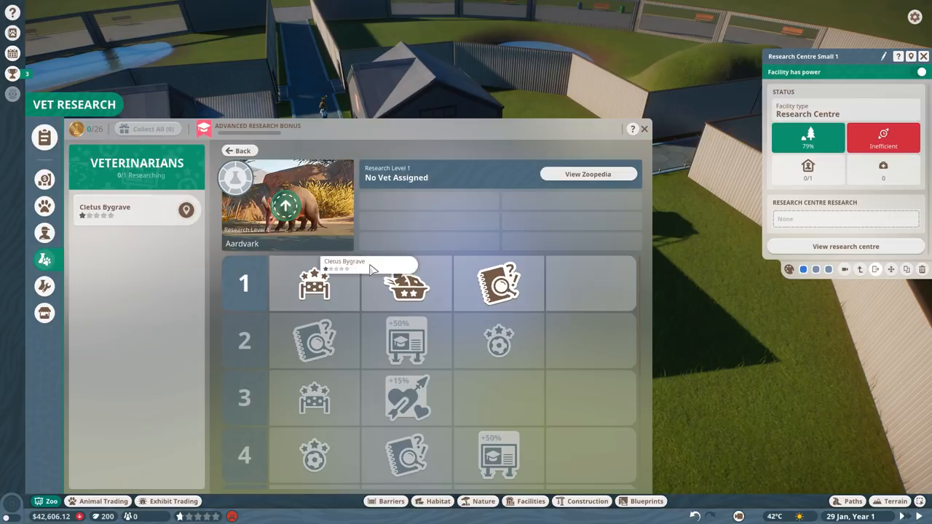
pyautogui.moveTo(226, 265)
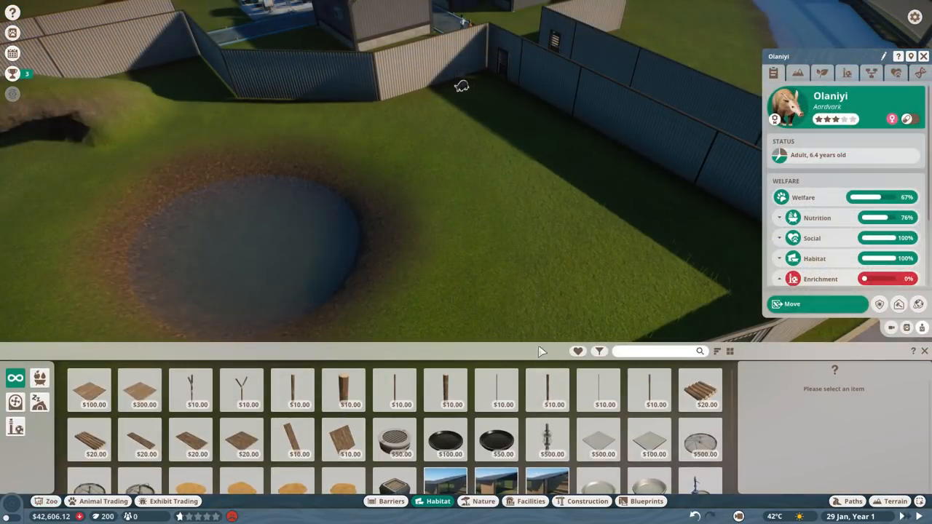
# - Filter habitat items to Aardvark and lay straw bedding on the burrow floor
pyautogui.click(600, 351)
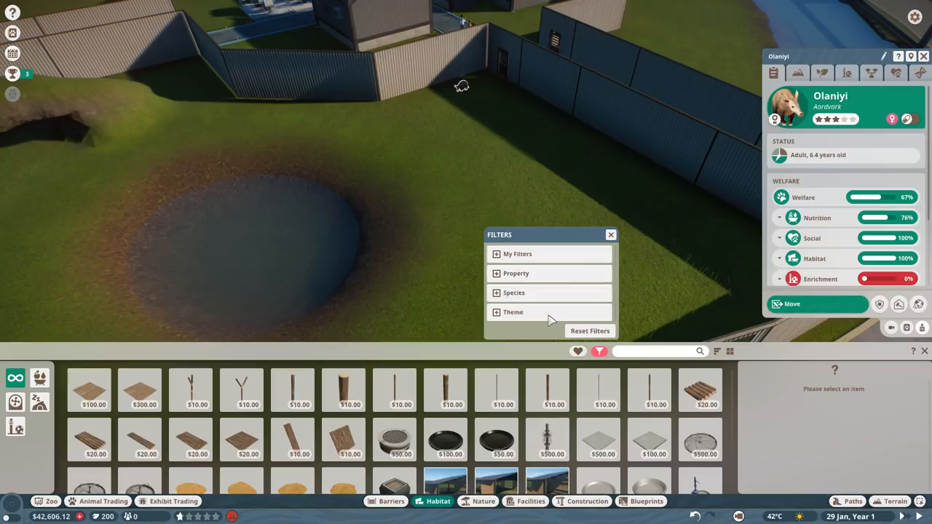
pyautogui.click(513, 293)
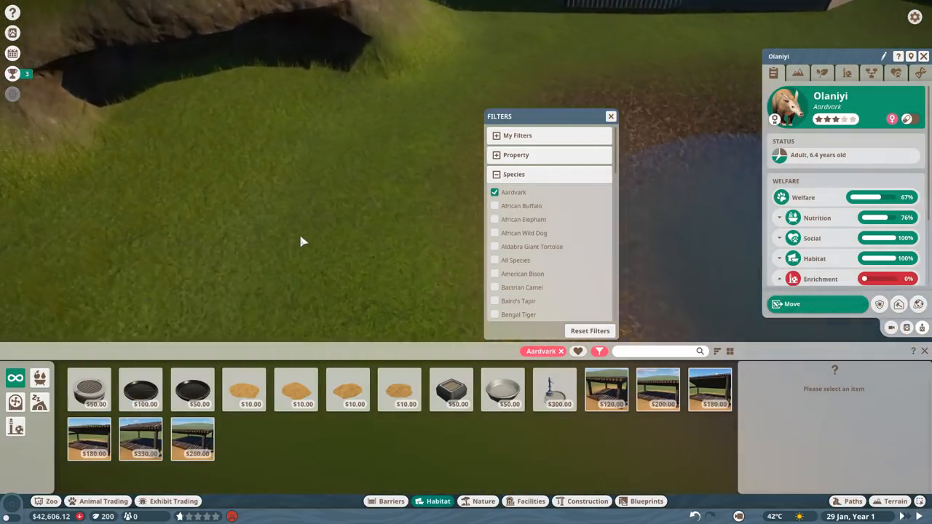
pyautogui.click(399, 390)
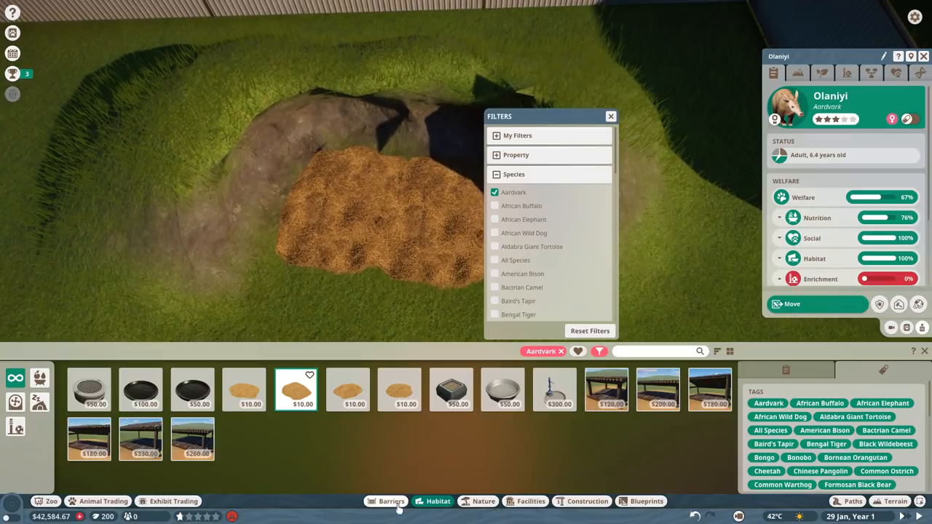
pyautogui.click(895, 501)
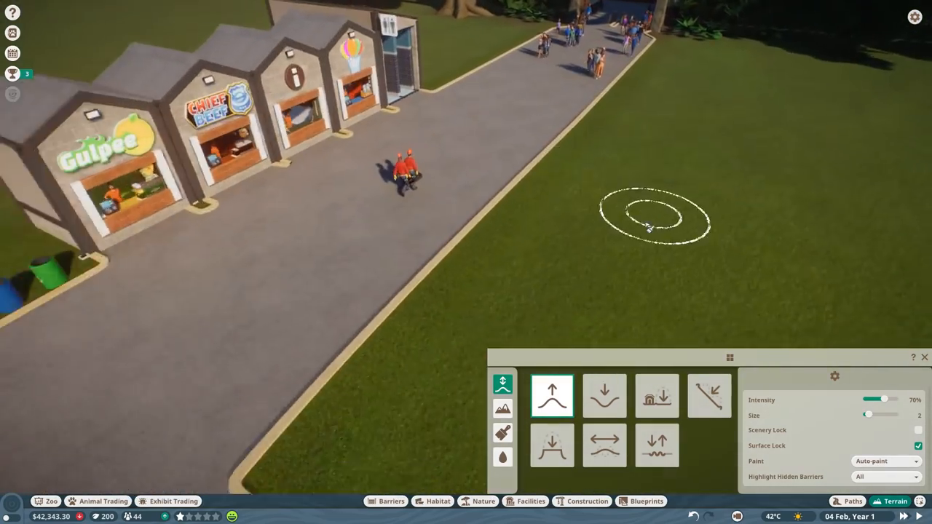
# - Sculpt the grass strip beside the shop-lined path with the terrain tool
pyautogui.click(709, 395)
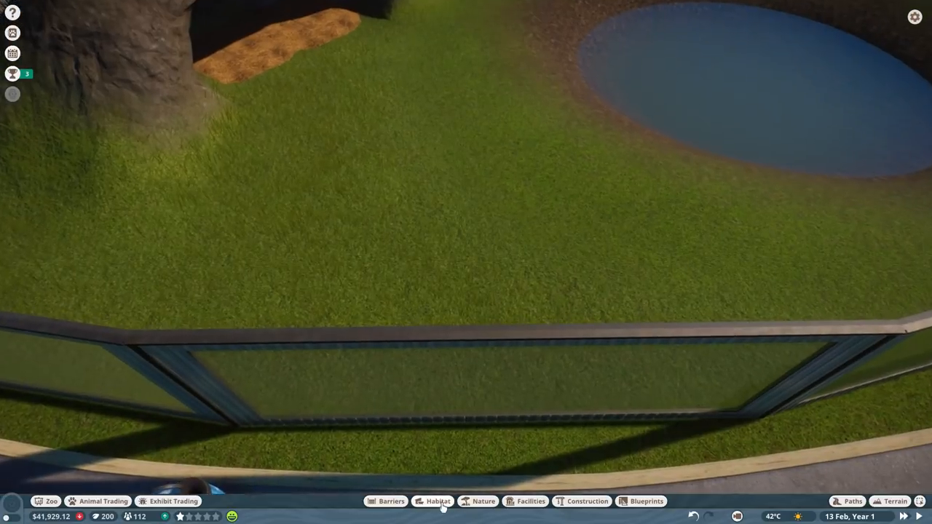
# - Place a Food Bowl Small and Water Bowl Small in the aardvark enclosure
pyautogui.click(436, 501)
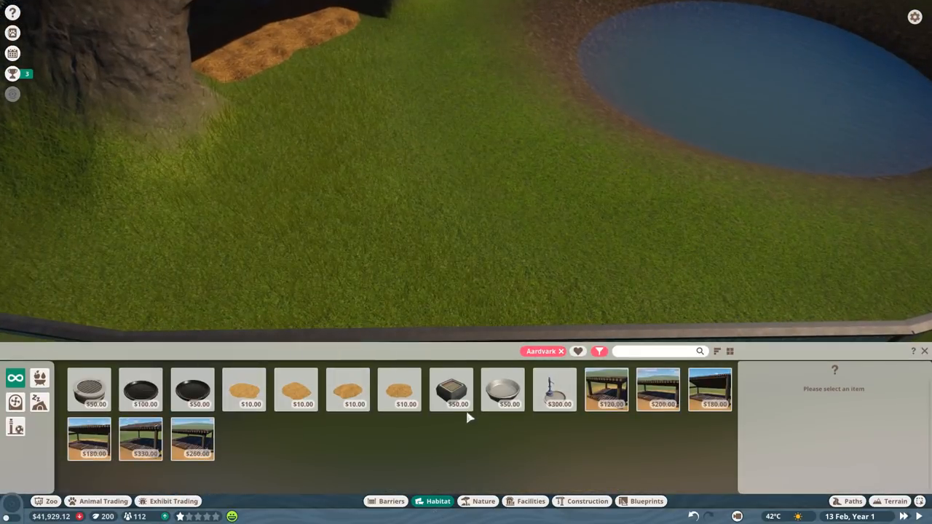
pyautogui.moveTo(192, 390)
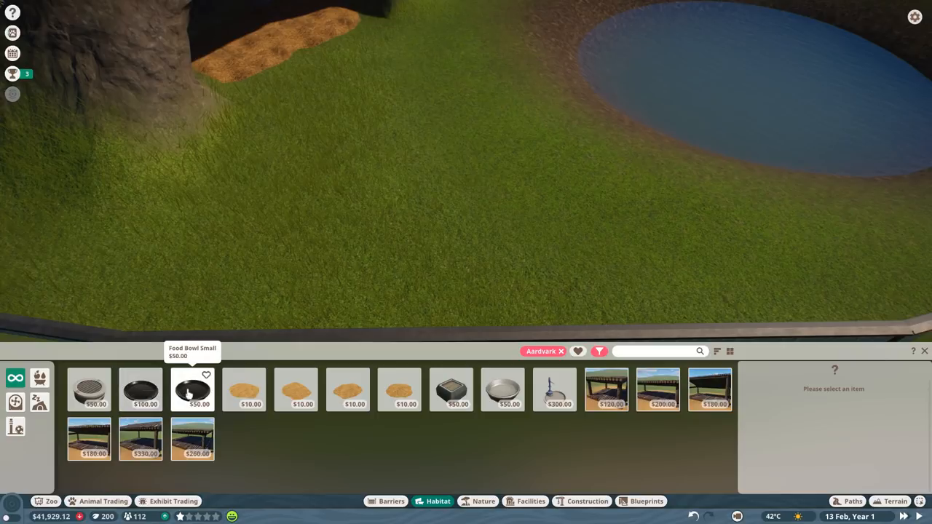
pyautogui.click(553, 390)
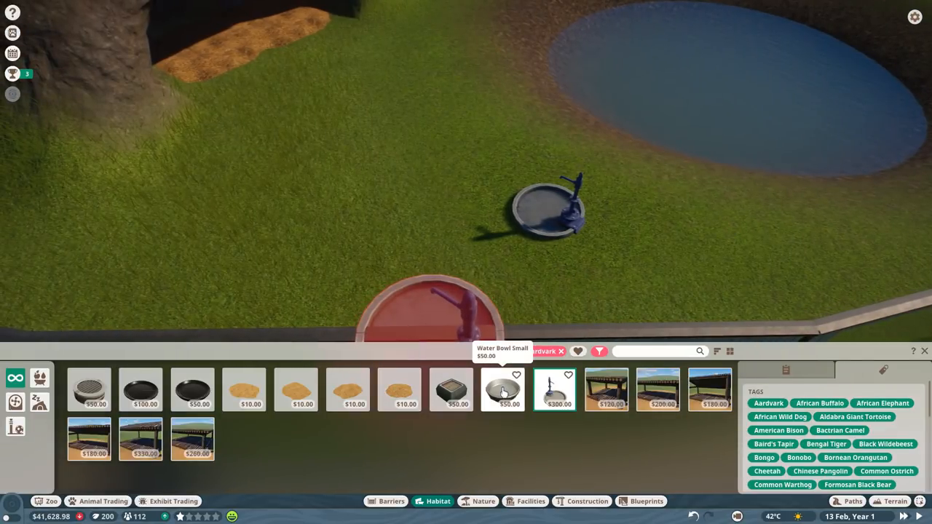
pyautogui.moveTo(192, 390)
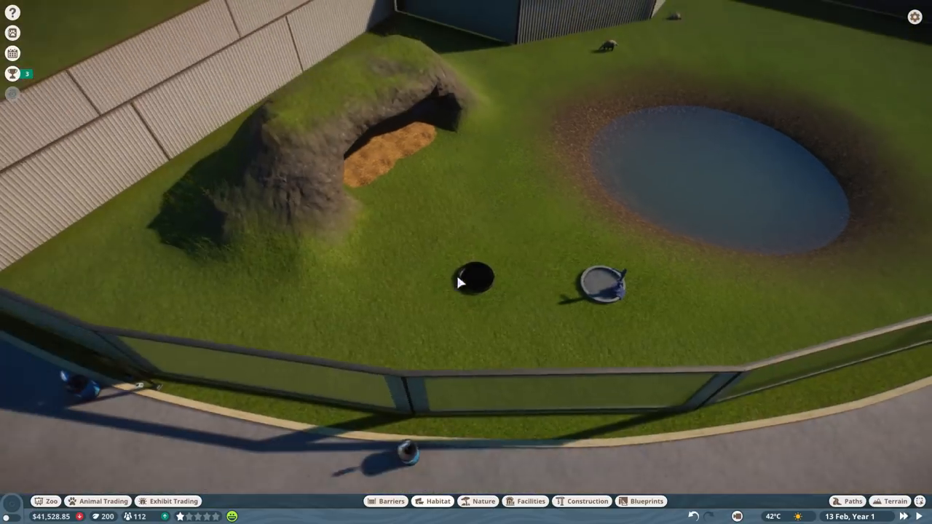
pyautogui.scroll(-3)
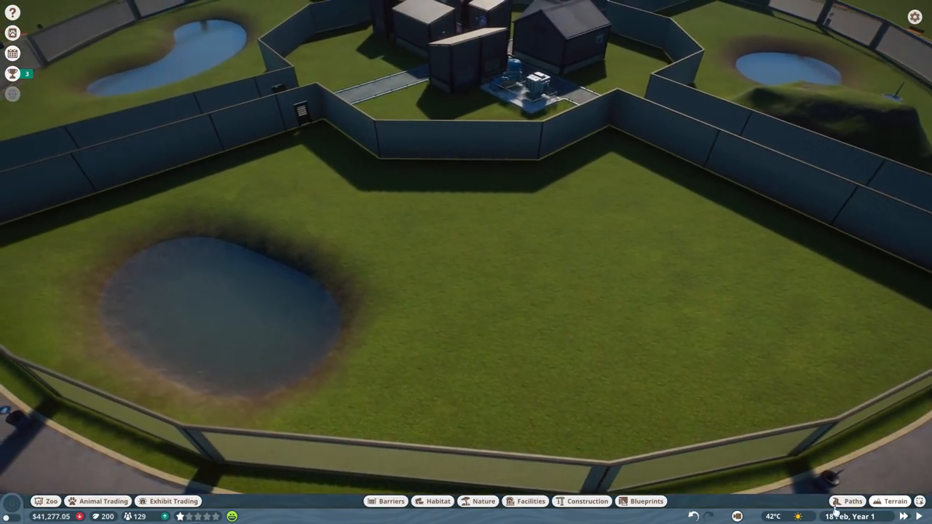
# - Move the stored Baird's Tapir into the empty pond habitat via Animal Storage
pyautogui.click(102, 501)
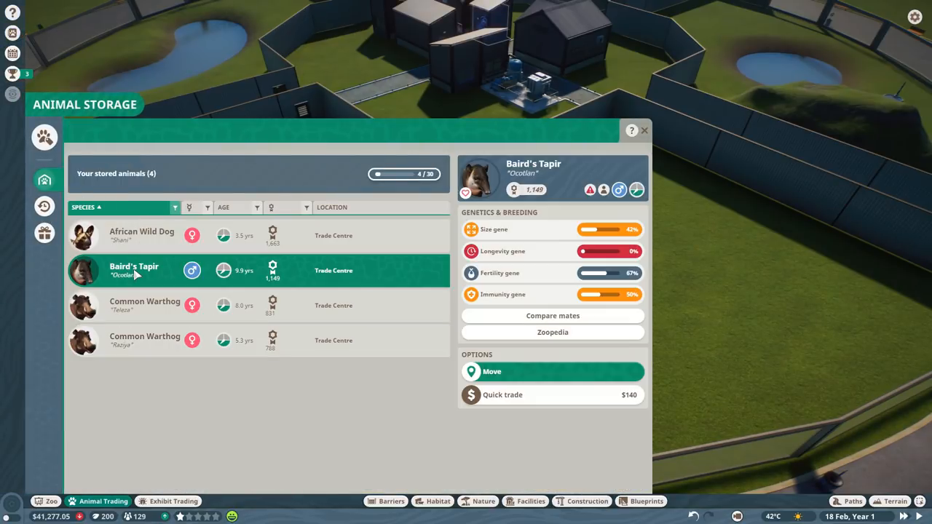
pyautogui.moveTo(701, 390)
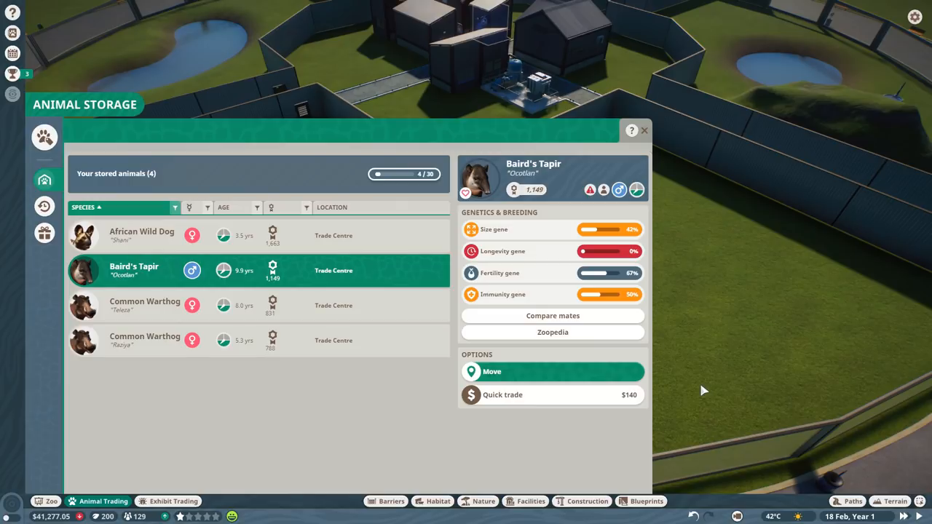
pyautogui.click(492, 371)
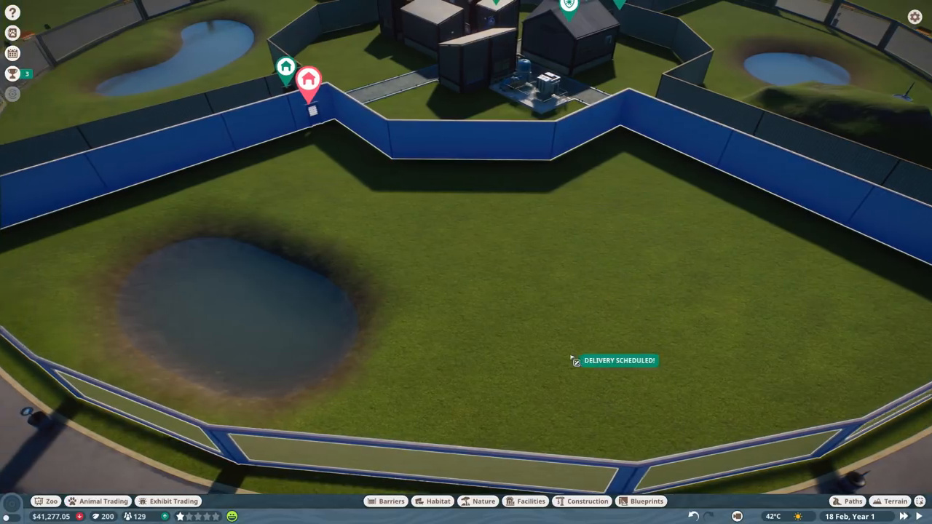
pyautogui.click(104, 500)
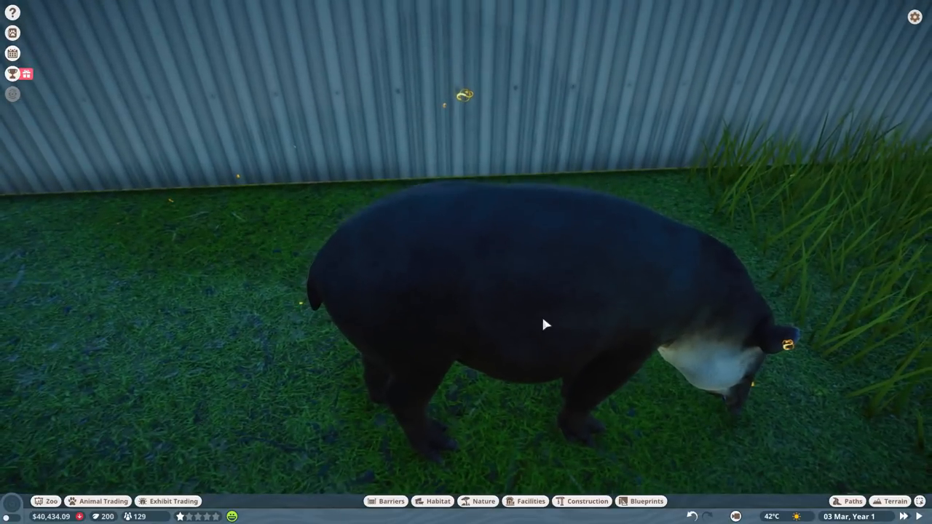
# - Review the tapir's Enrichment needs (0%), then pick a habitat item to place by its pond
pyautogui.click(546, 324)
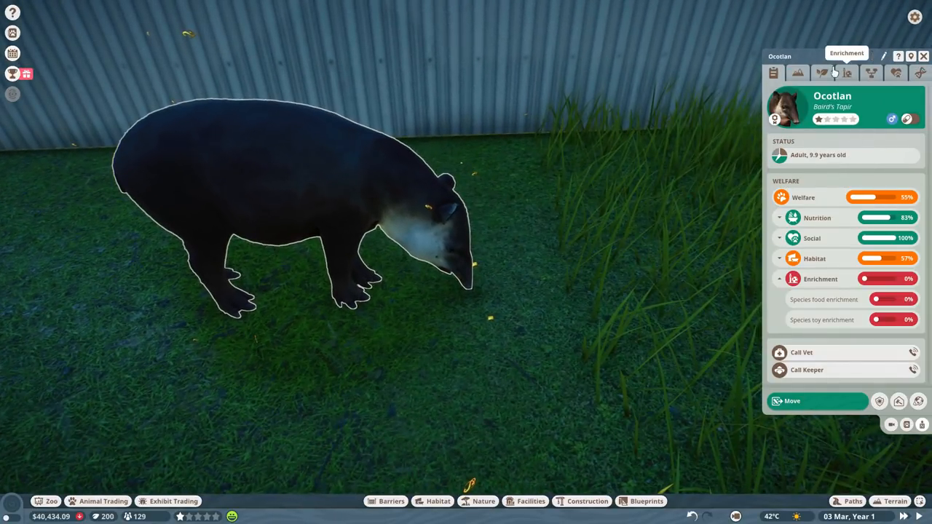
pyautogui.click(798, 73)
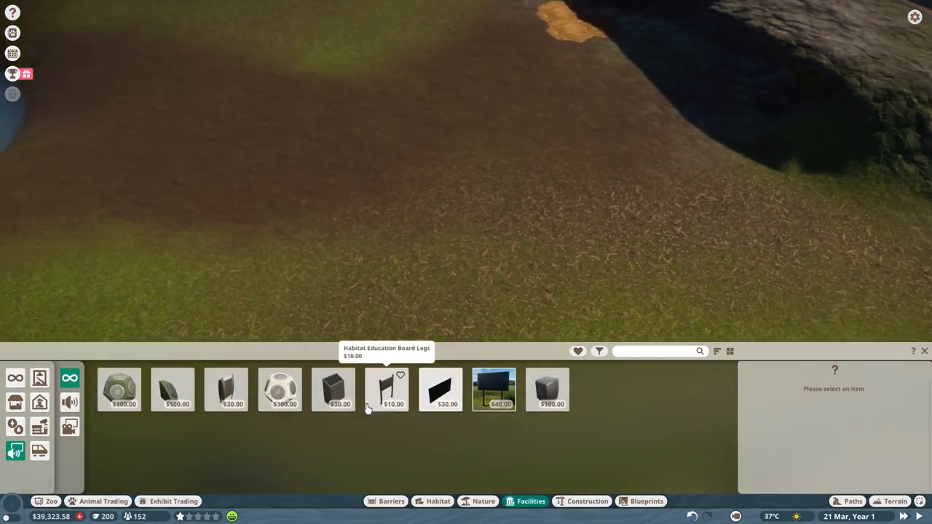
pyautogui.click(437, 501)
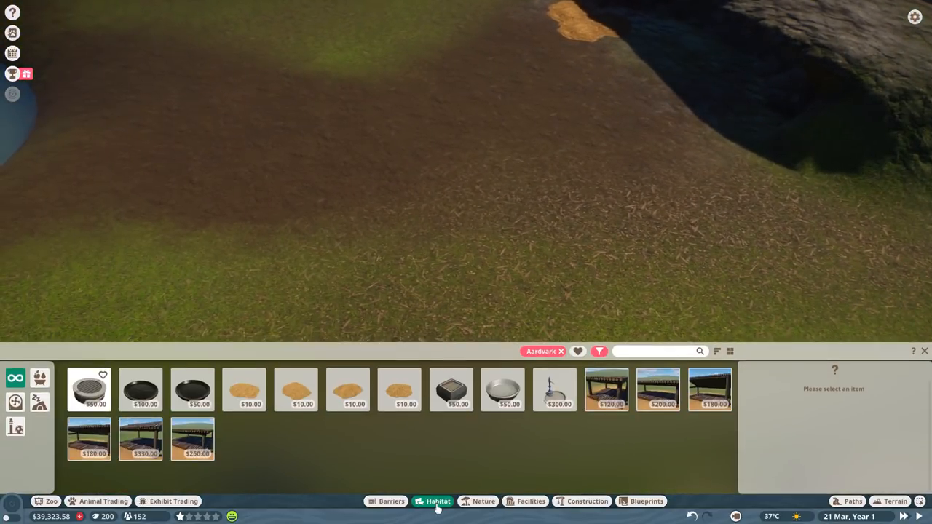
pyautogui.click(555, 390)
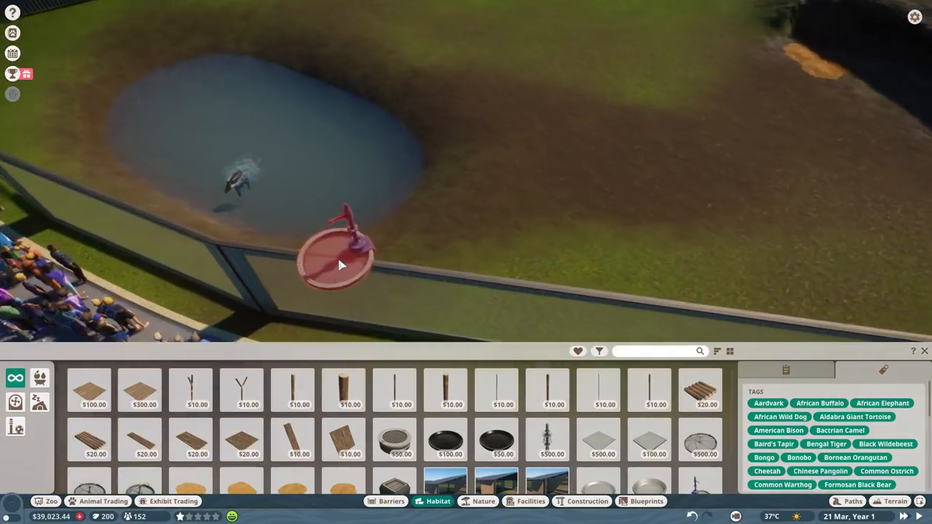
# - Filter habitat items to Baird's Tapir, then move on to the plants and trees catalogue
pyautogui.click(598, 351)
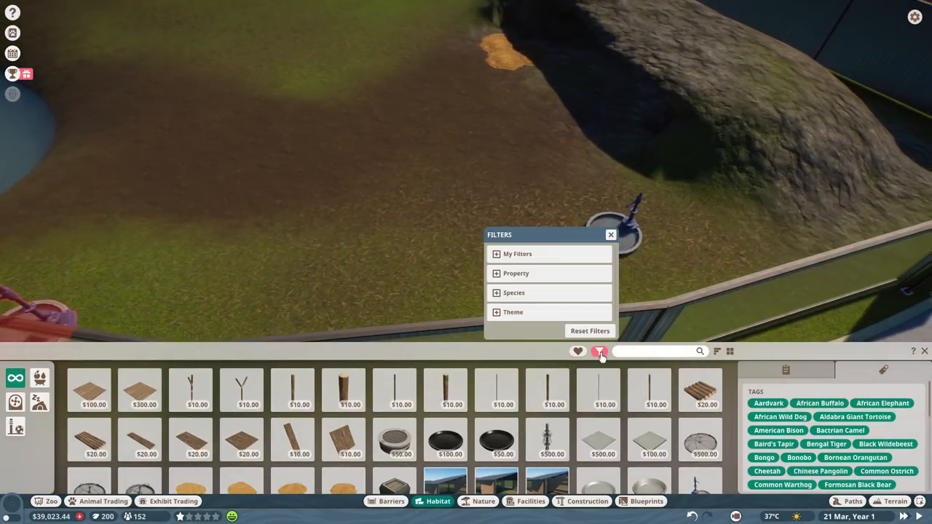
pyautogui.click(514, 293)
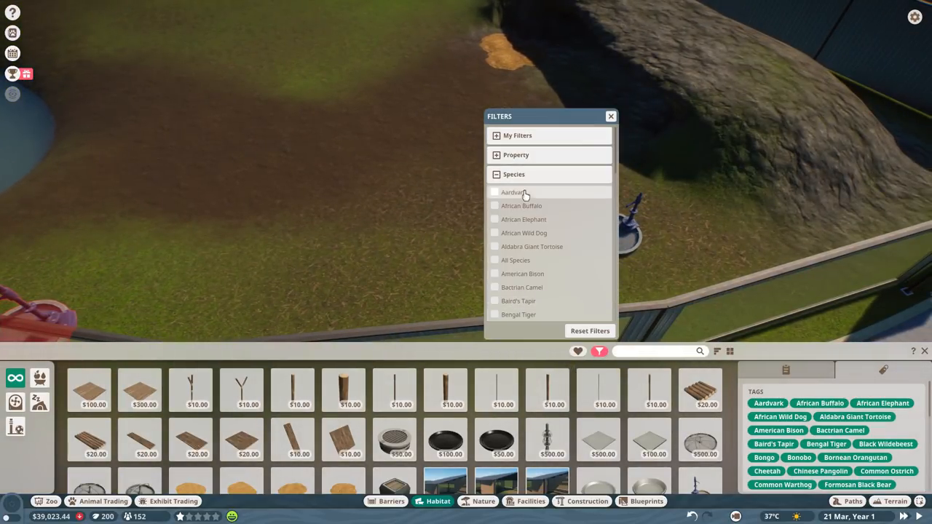
pyautogui.scroll(-3)
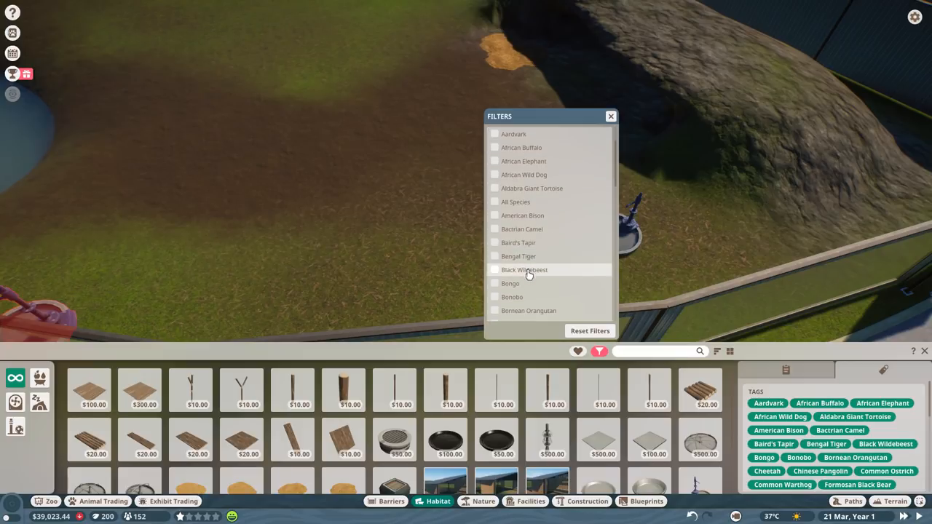
pyautogui.click(495, 241)
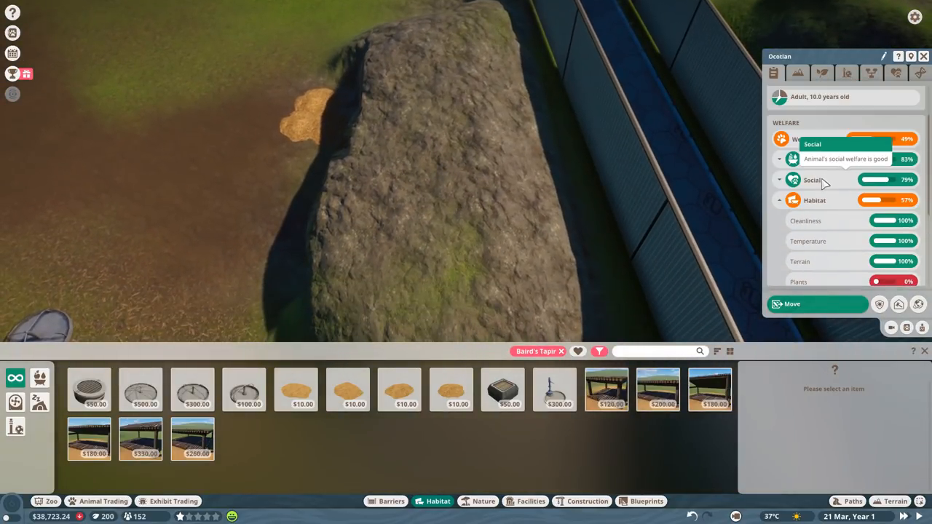
pyautogui.click(483, 500)
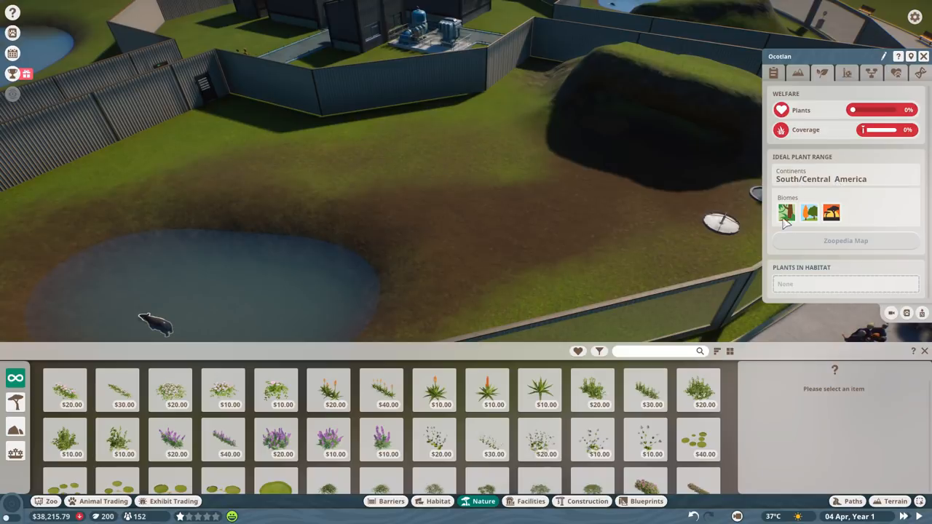
pyautogui.moveTo(658, 371)
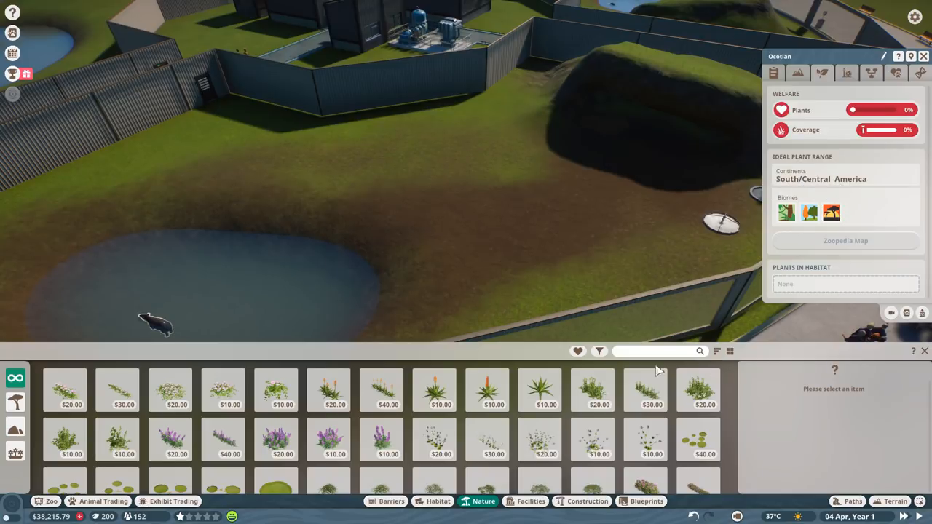
pyautogui.moveTo(600, 351)
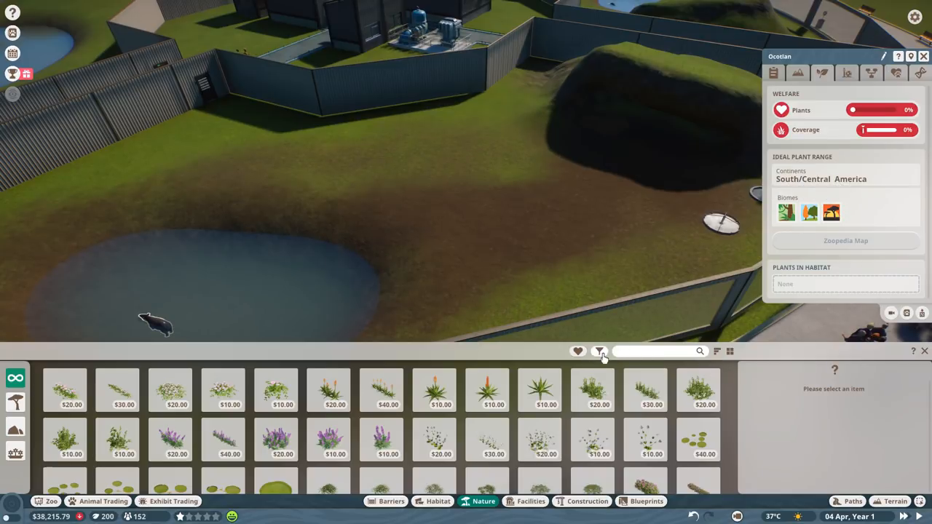
# - Filter Nature plants to South/Central America and choose the Scaevola Bush to plant
pyautogui.click(598, 351)
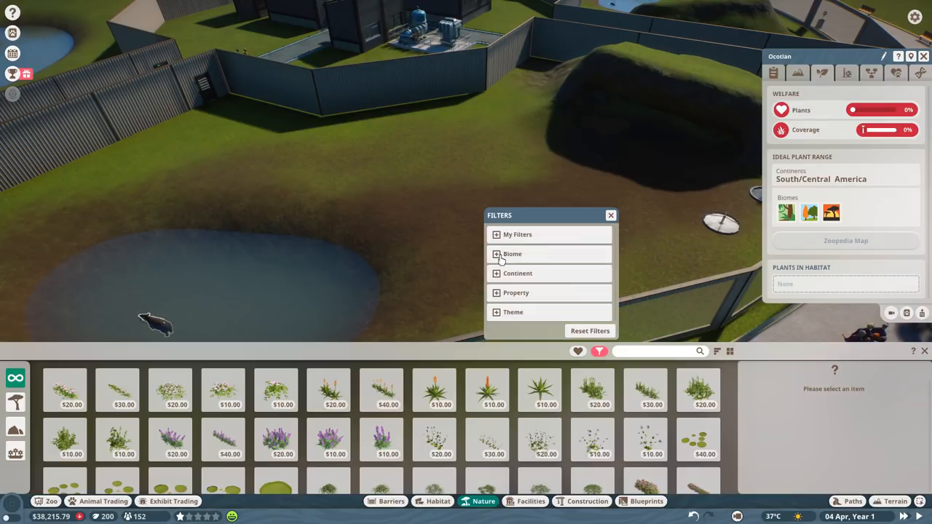
pyautogui.click(497, 254)
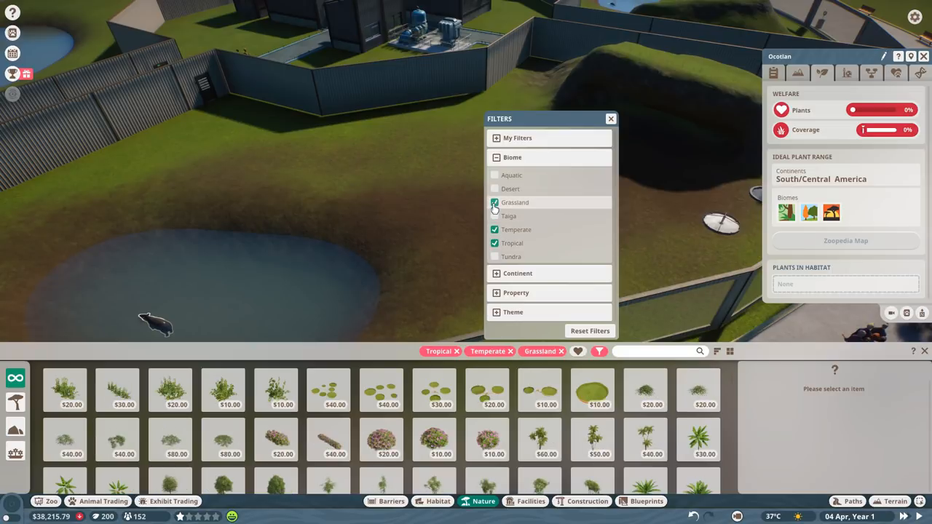
pyautogui.click(495, 202)
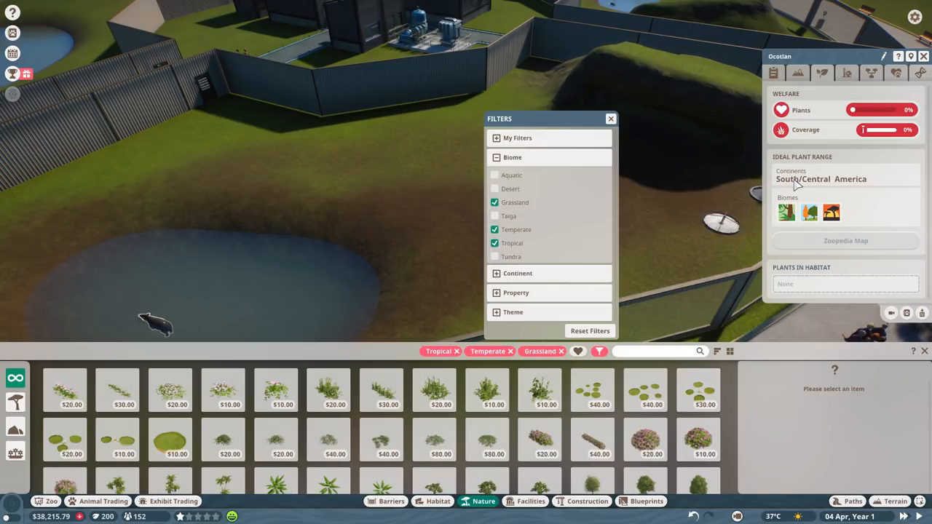
pyautogui.click(518, 274)
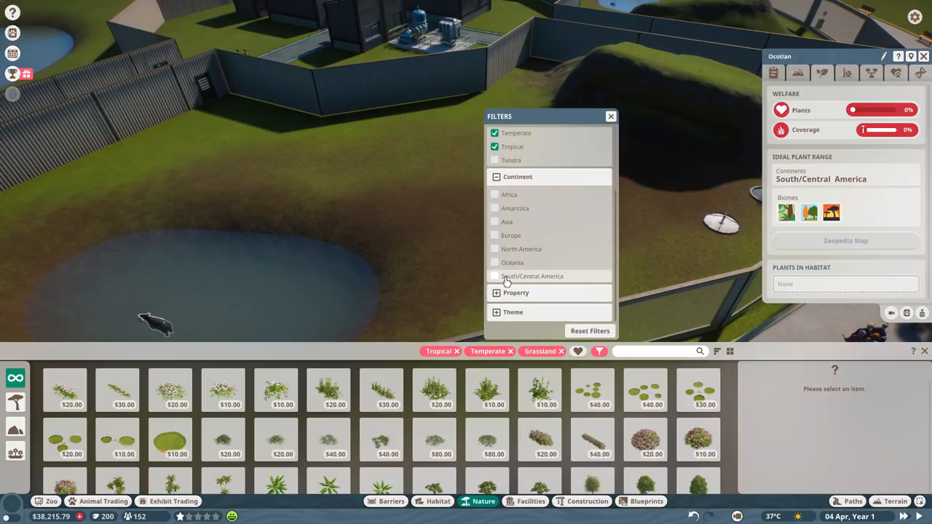
pyautogui.click(495, 277)
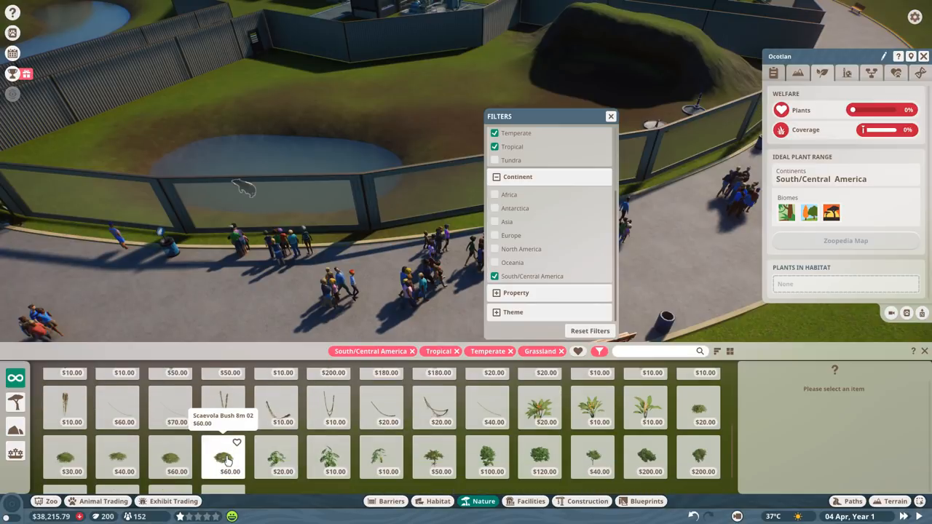
pyautogui.click(223, 457)
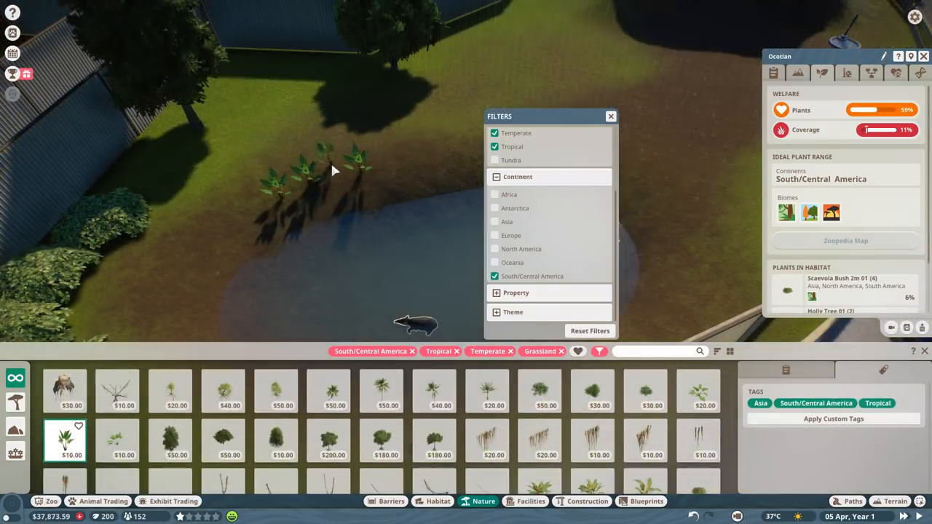
# - Plant Scaevola bushes and Custard Apple trees around the tapir pond, raising plant need to 100%
pyautogui.click(308, 207)
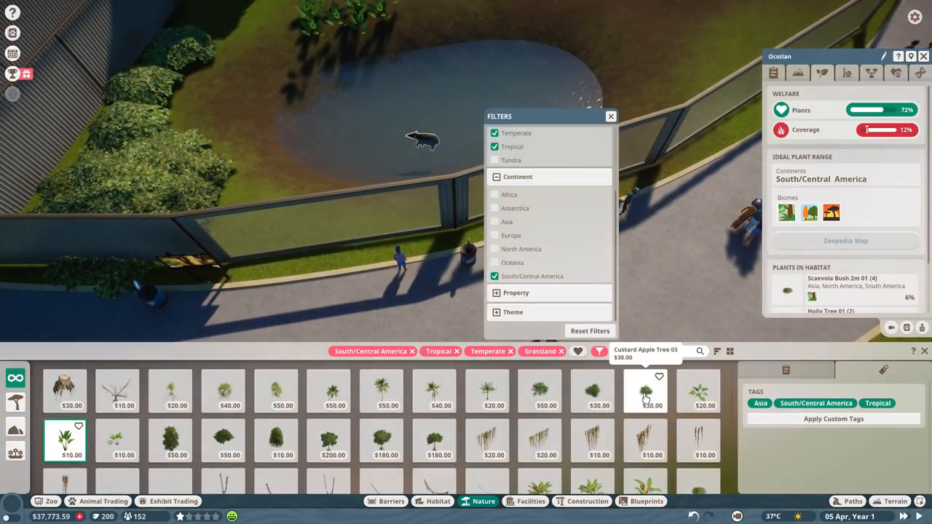
pyautogui.click(644, 390)
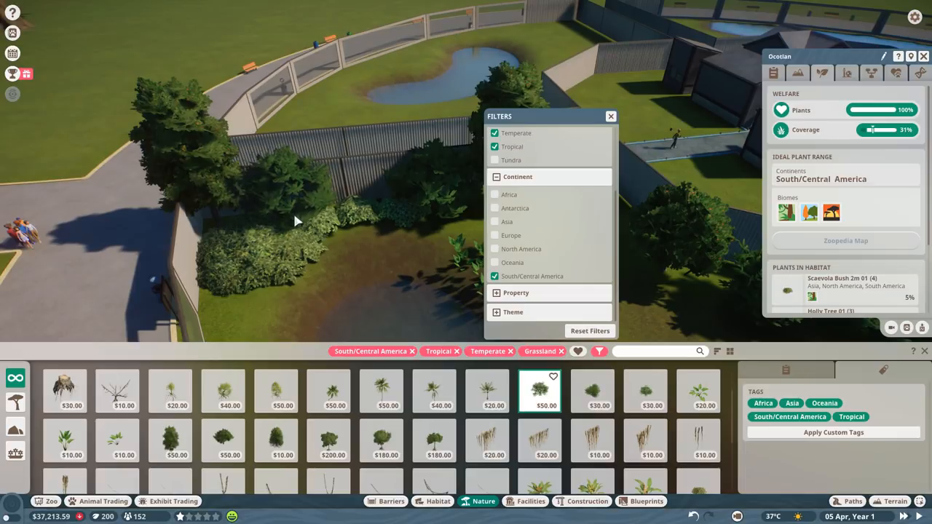
pyautogui.click(349, 269)
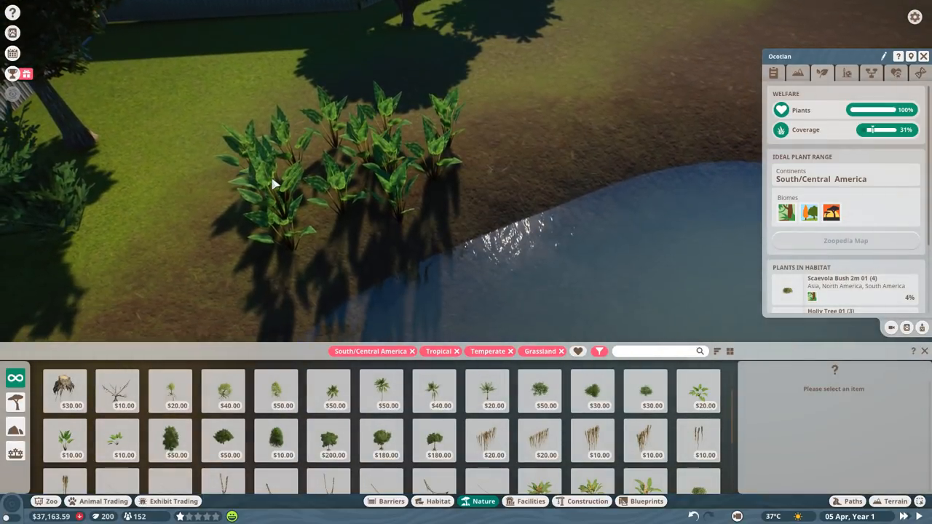
# - Check the aardvark Madzimoyo's Welfare > Habitat panel showing an African plant range at 0% coverage
pyautogui.click(265, 182)
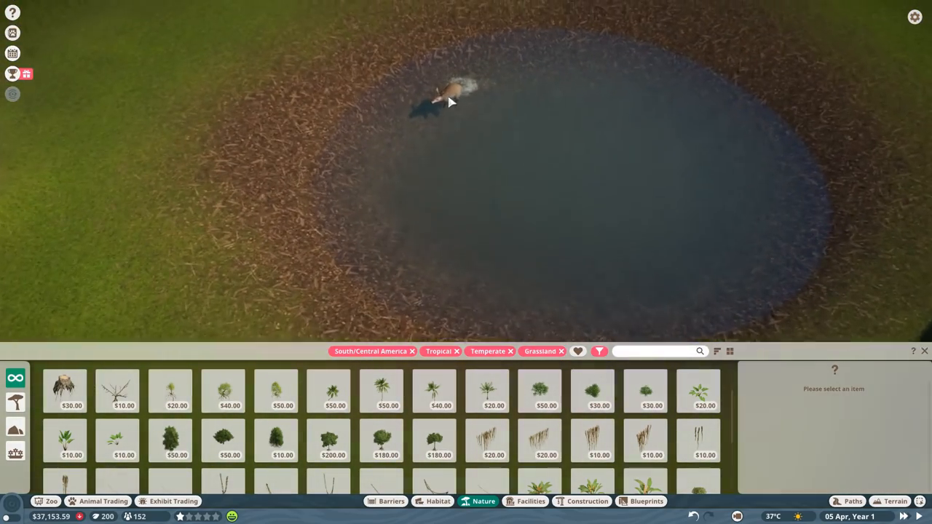
pyautogui.click(452, 102)
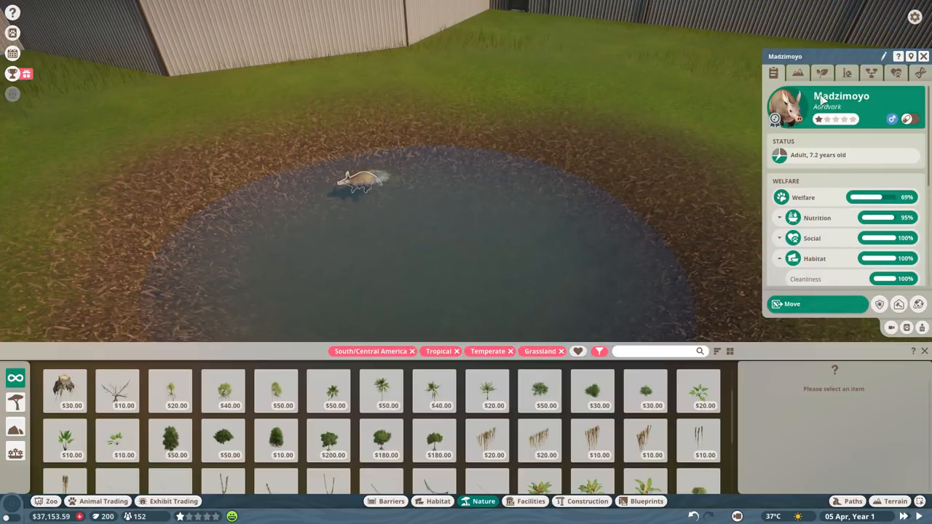
pyautogui.click(775, 73)
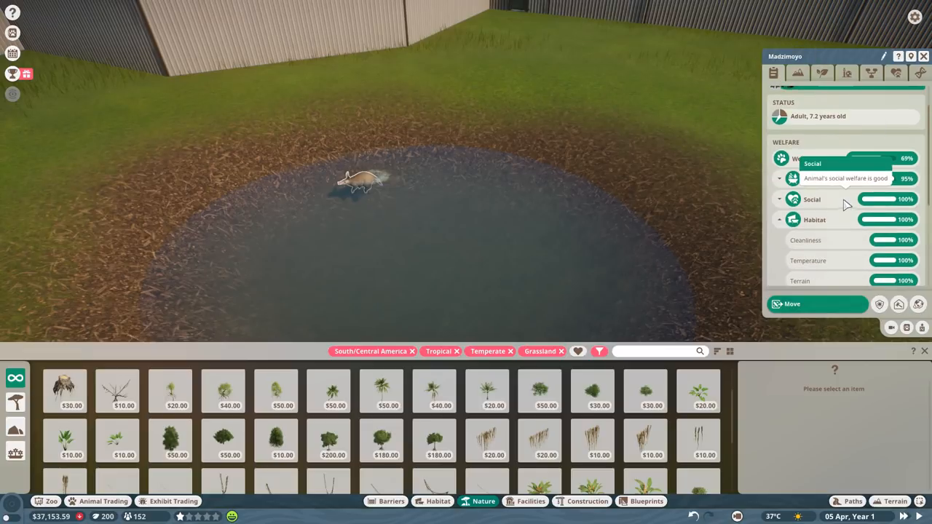
pyautogui.click(797, 73)
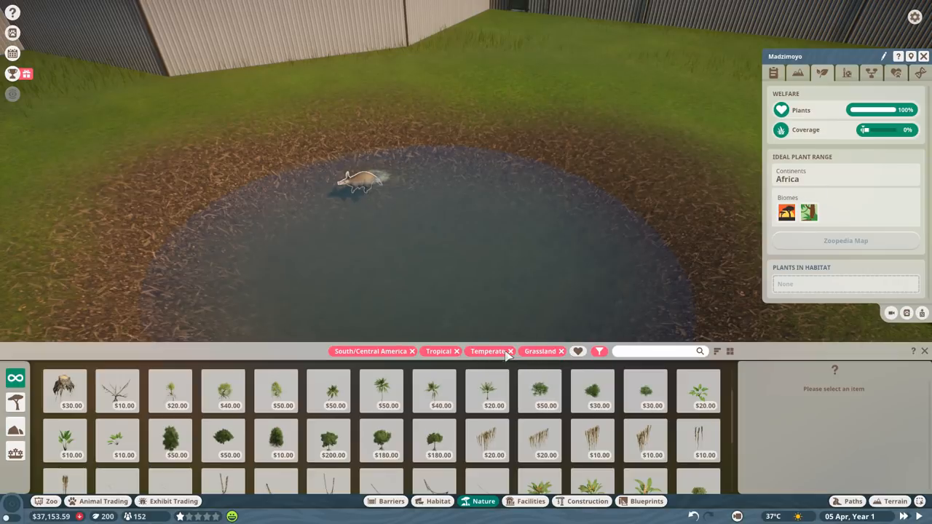
# - Swap the Temperate and South/Central America filters for Africa in the plant catalogue
pyautogui.click(510, 351)
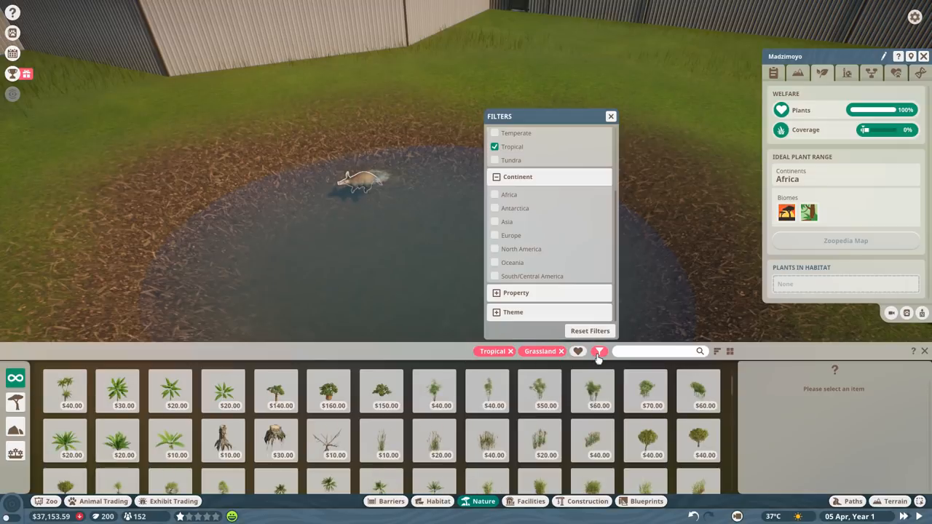
pyautogui.click(495, 195)
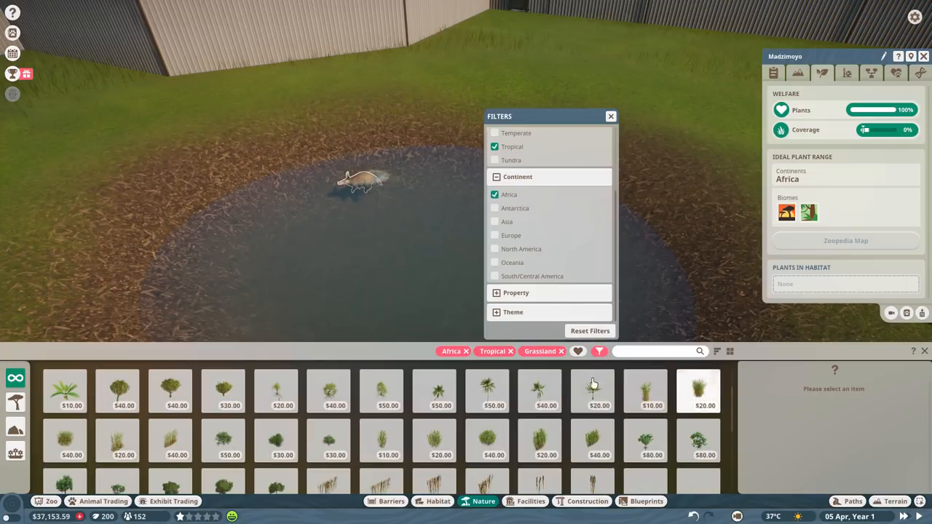
pyautogui.click(610, 117)
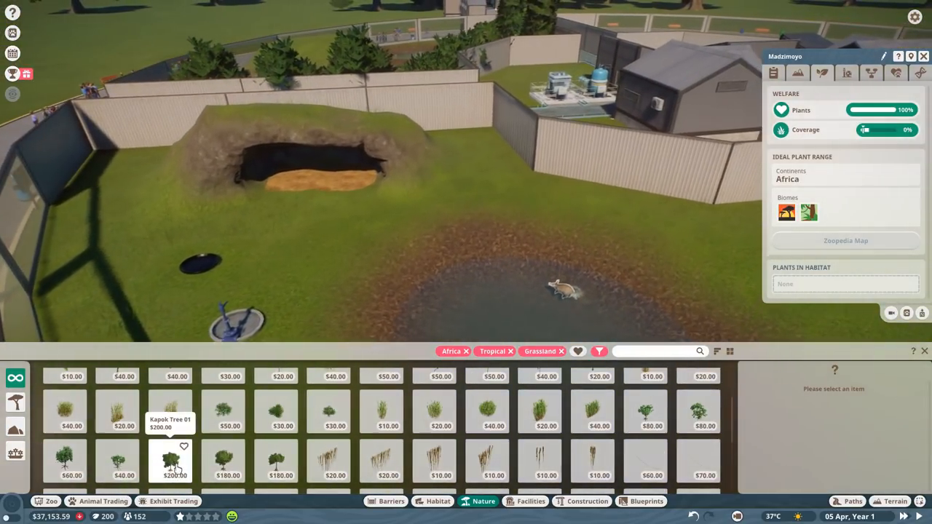
# - Plant Kapok Tree 01 around the aardvark habitat and select the aardvark
pyautogui.click(171, 460)
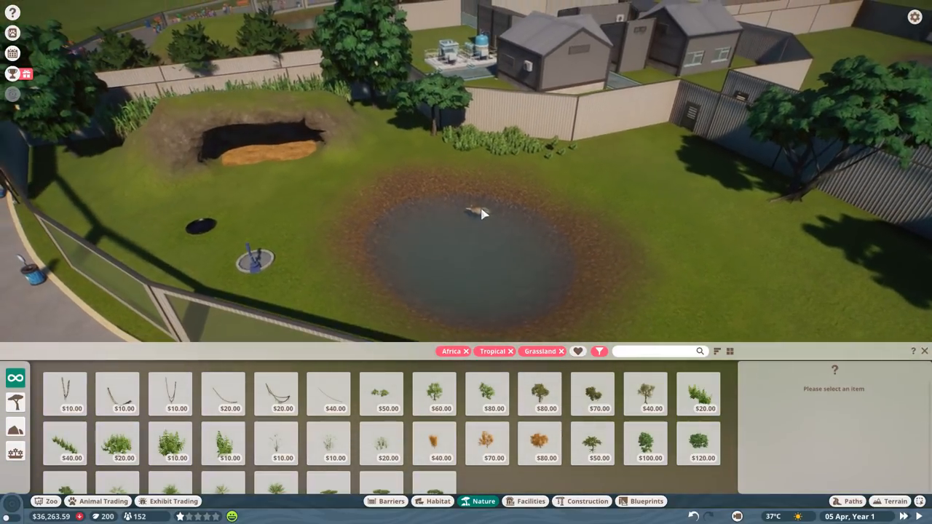
pyautogui.click(473, 211)
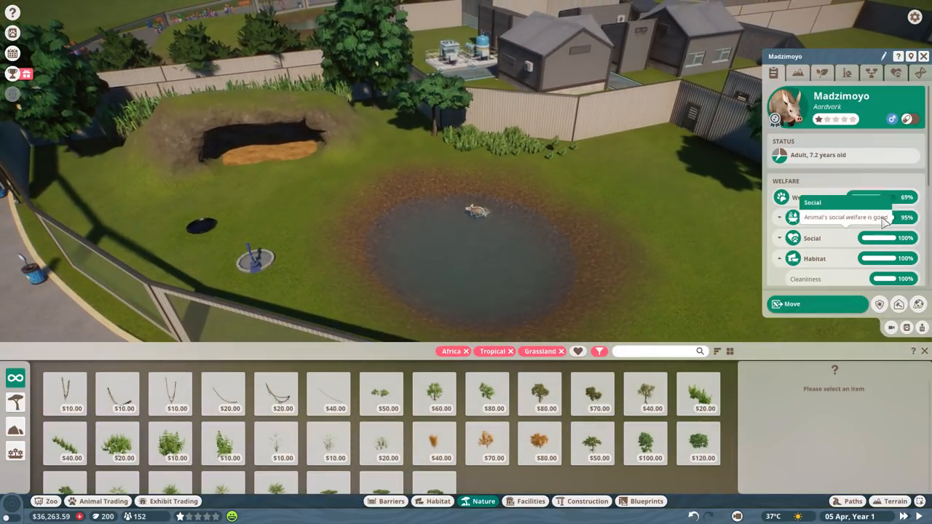
pyautogui.scroll(-3)
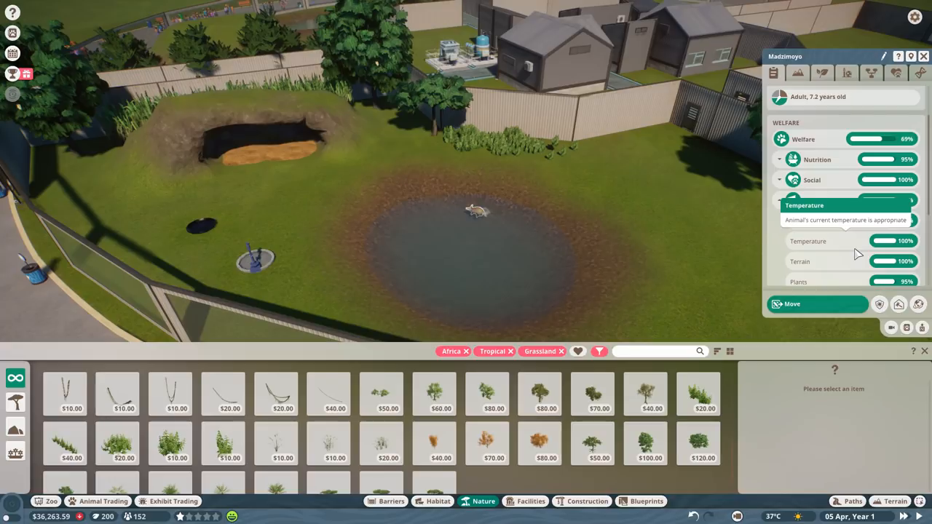
pyautogui.scroll(-3)
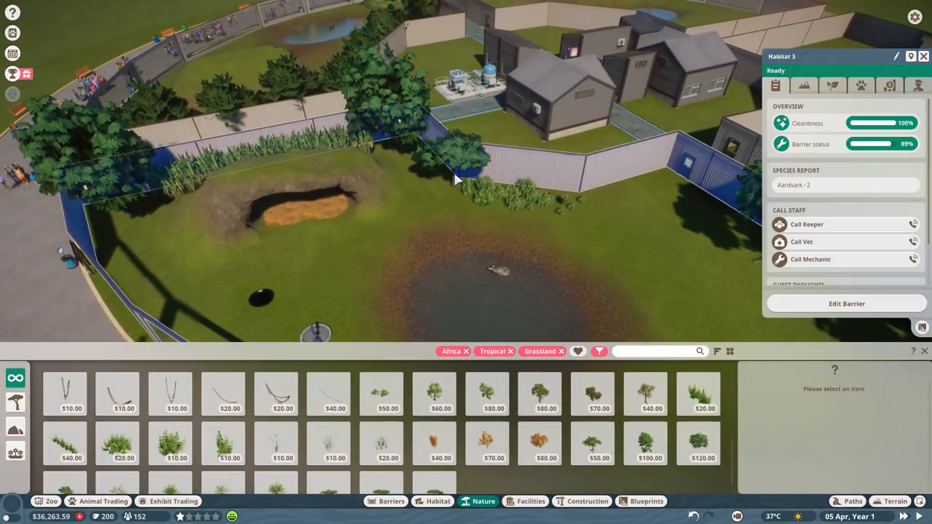
# - Review Habitat 3's overview and Madzimoyo's habitat welfare, now at 100%
pyautogui.click(451, 160)
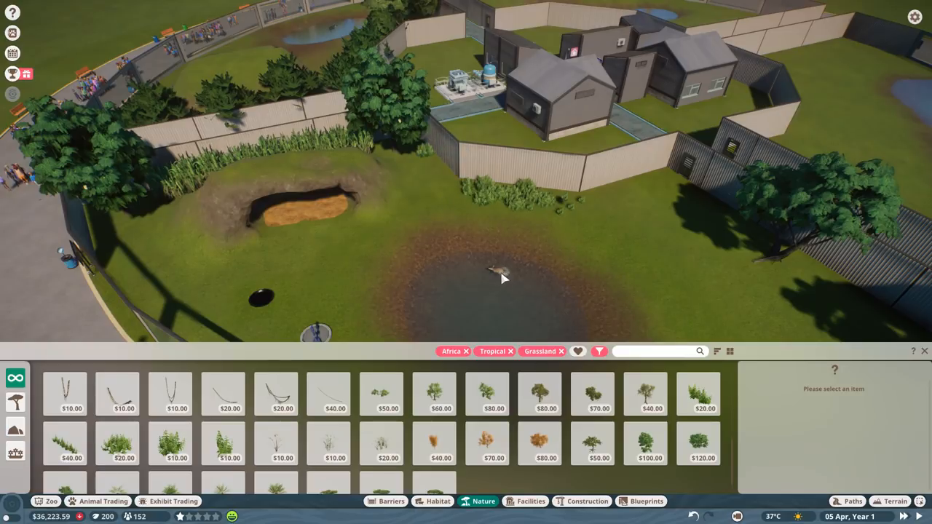
pyautogui.click(493, 271)
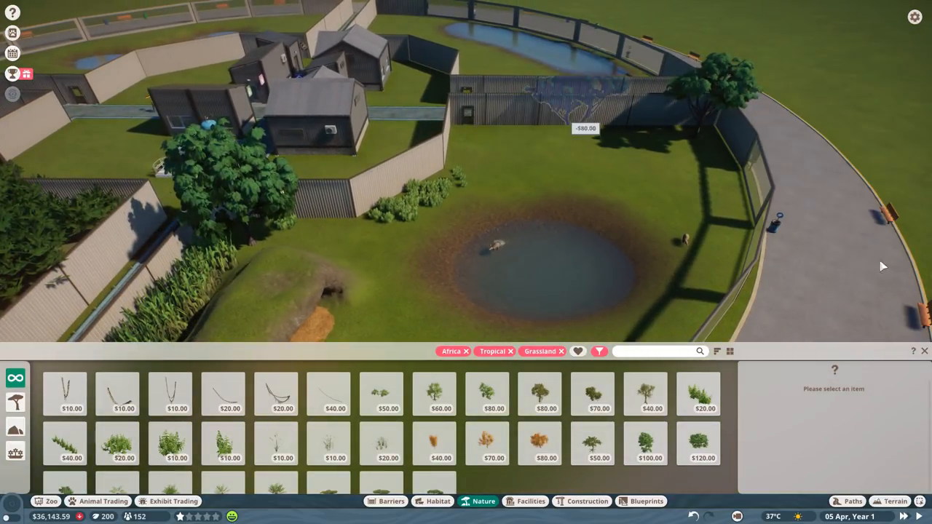
pyautogui.click(489, 246)
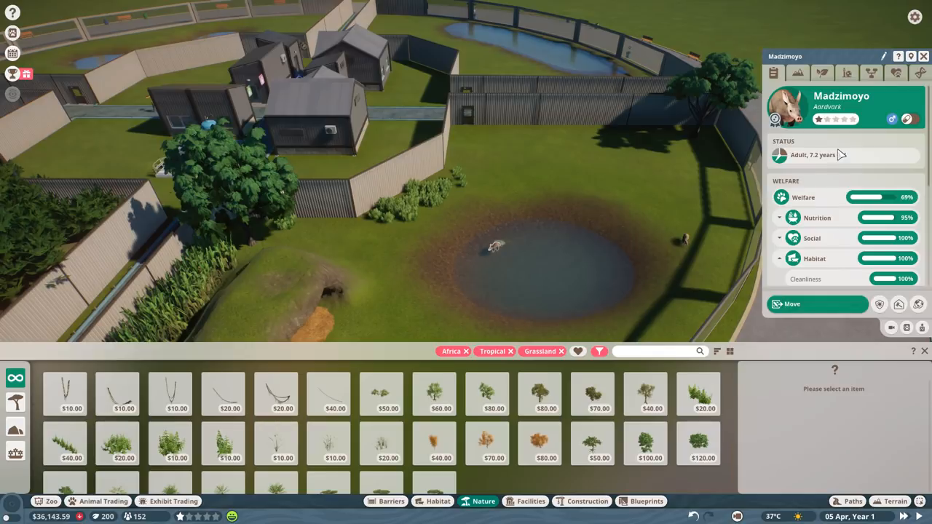
pyautogui.click(798, 73)
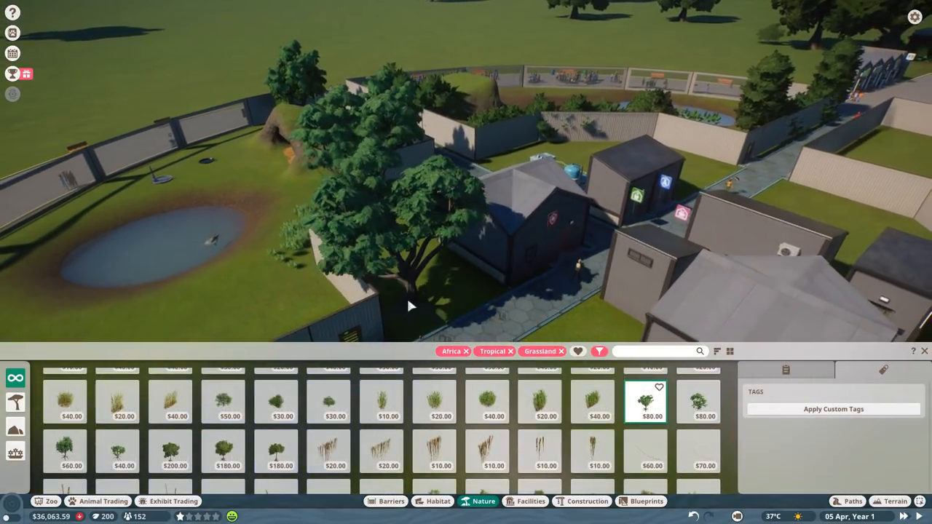
# - Plant Kapok Tree 02 by the staff building and between the two habitats, then close Habitat 3's overview
pyautogui.click(410, 306)
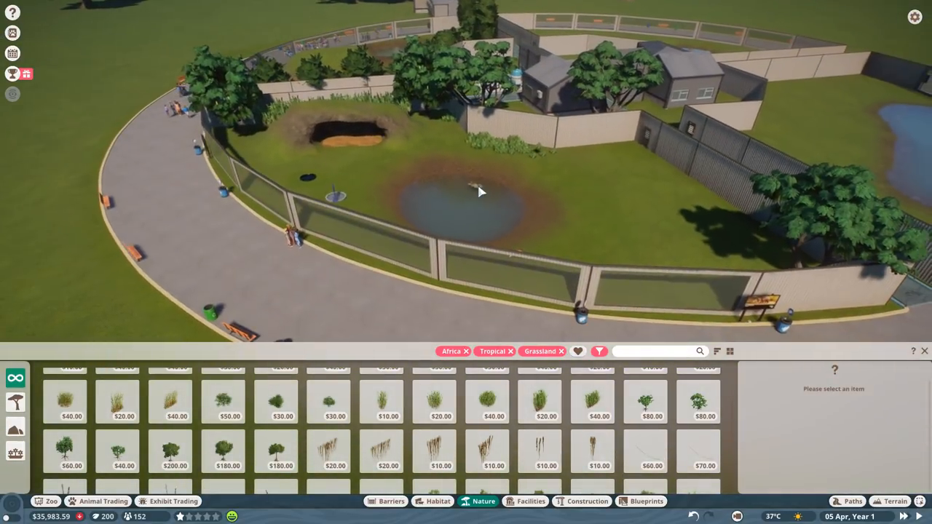
pyautogui.click(823, 73)
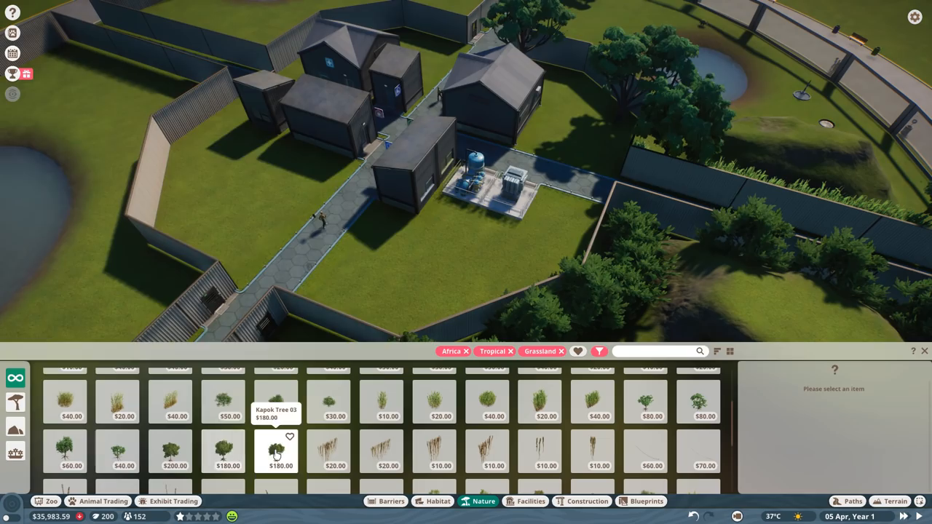
pyautogui.click(277, 451)
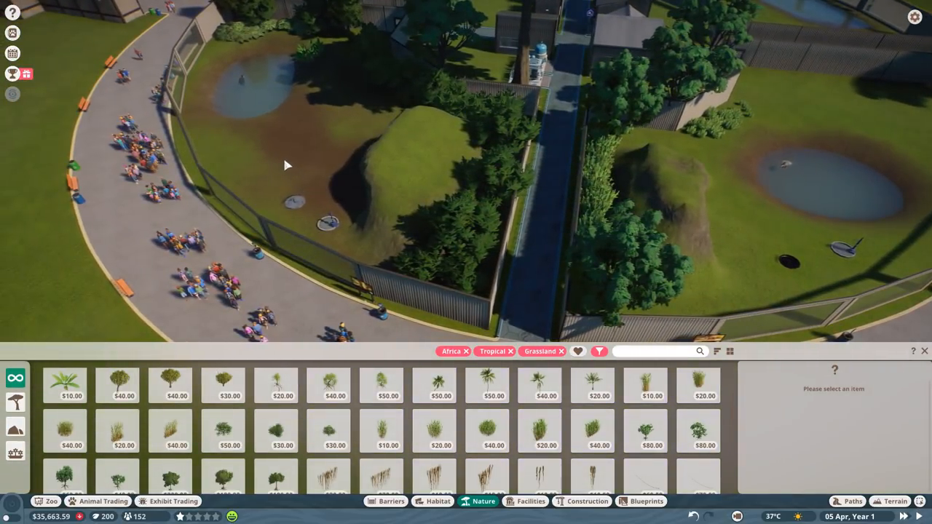
pyautogui.click(923, 351)
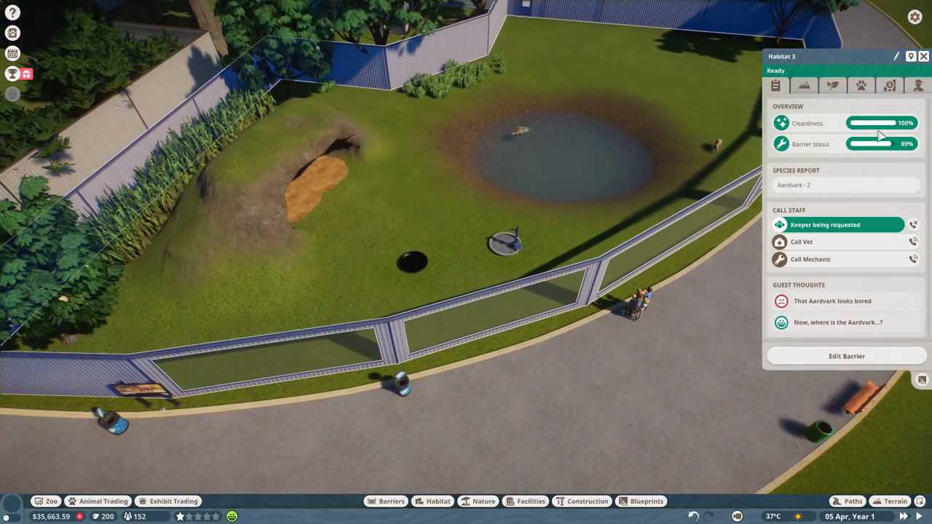
pyautogui.click(922, 56)
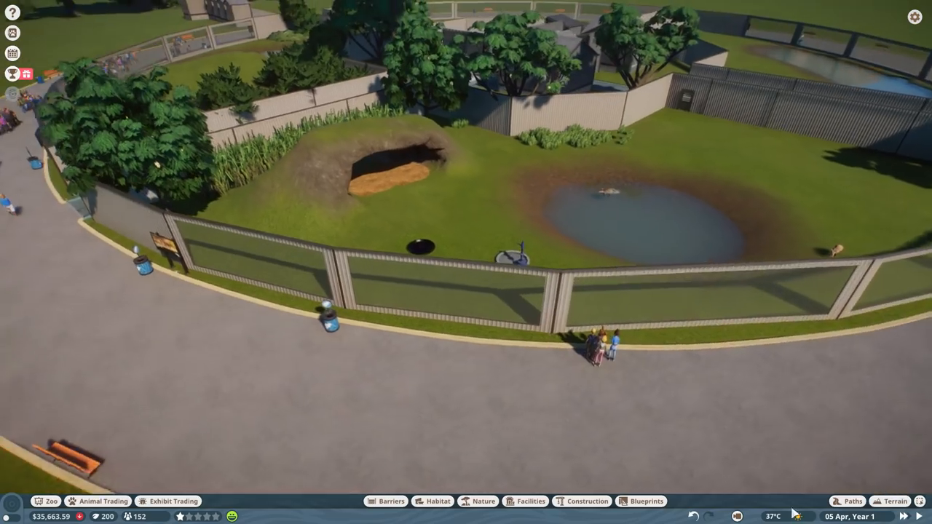